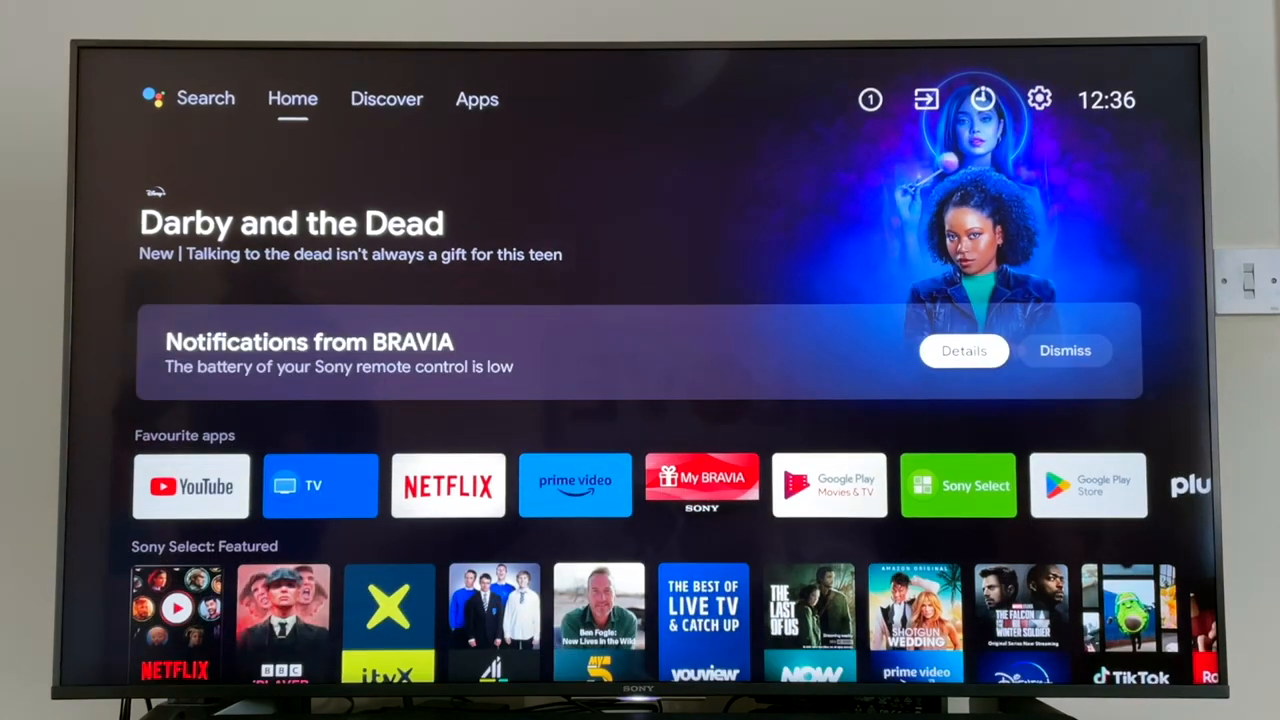
- Scroll the home screen rows down to the Customise your home screen card at the end
scroll("down", 3)
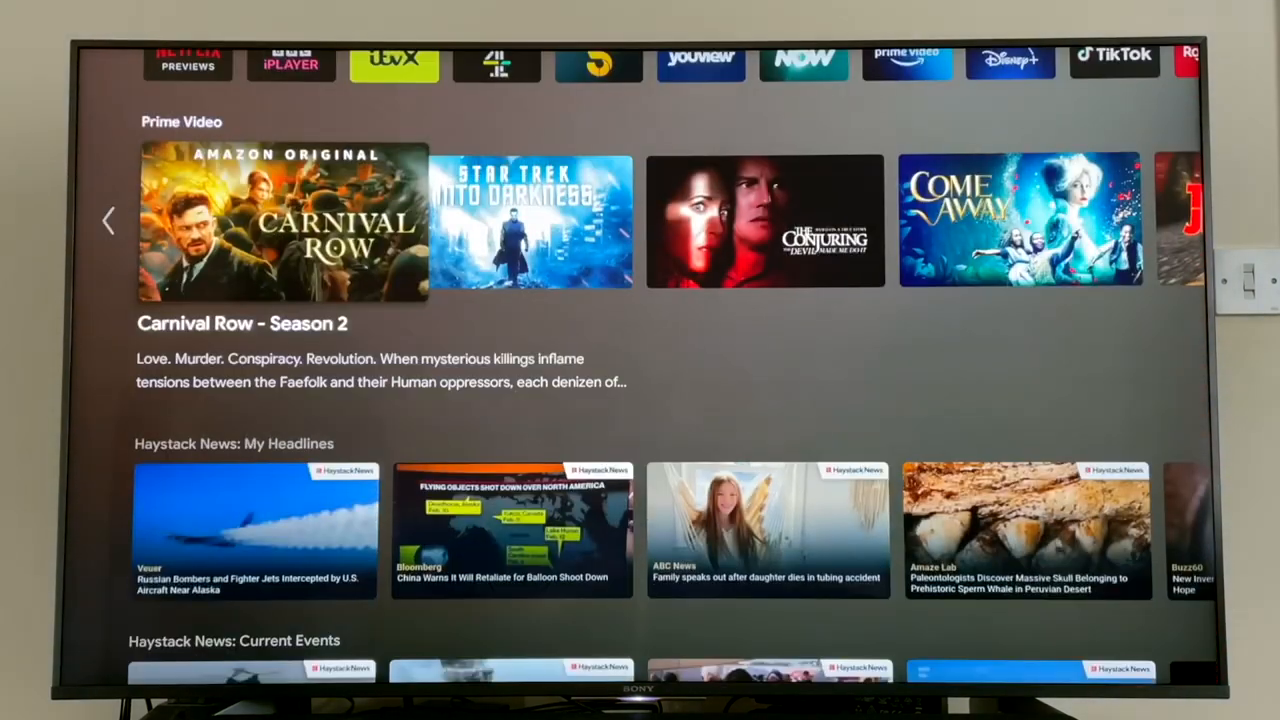
scroll("down", 3)
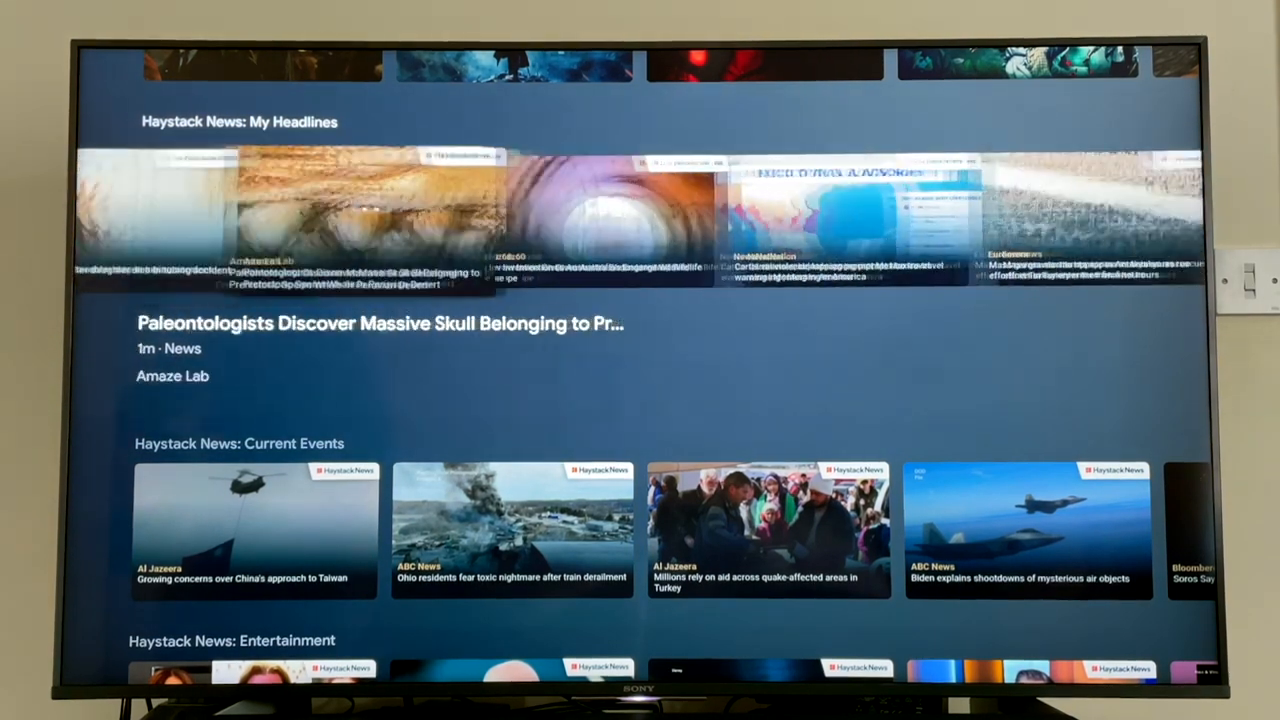
scroll("down", 3)
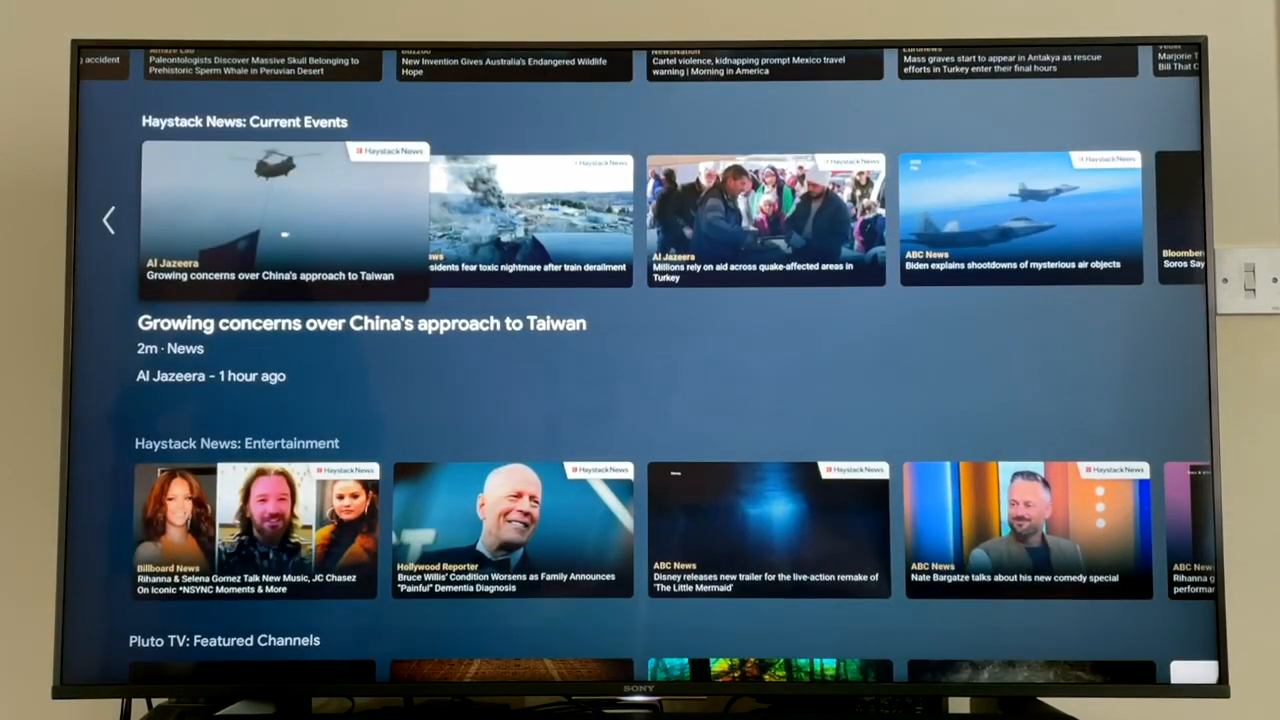
scroll("down", 3)
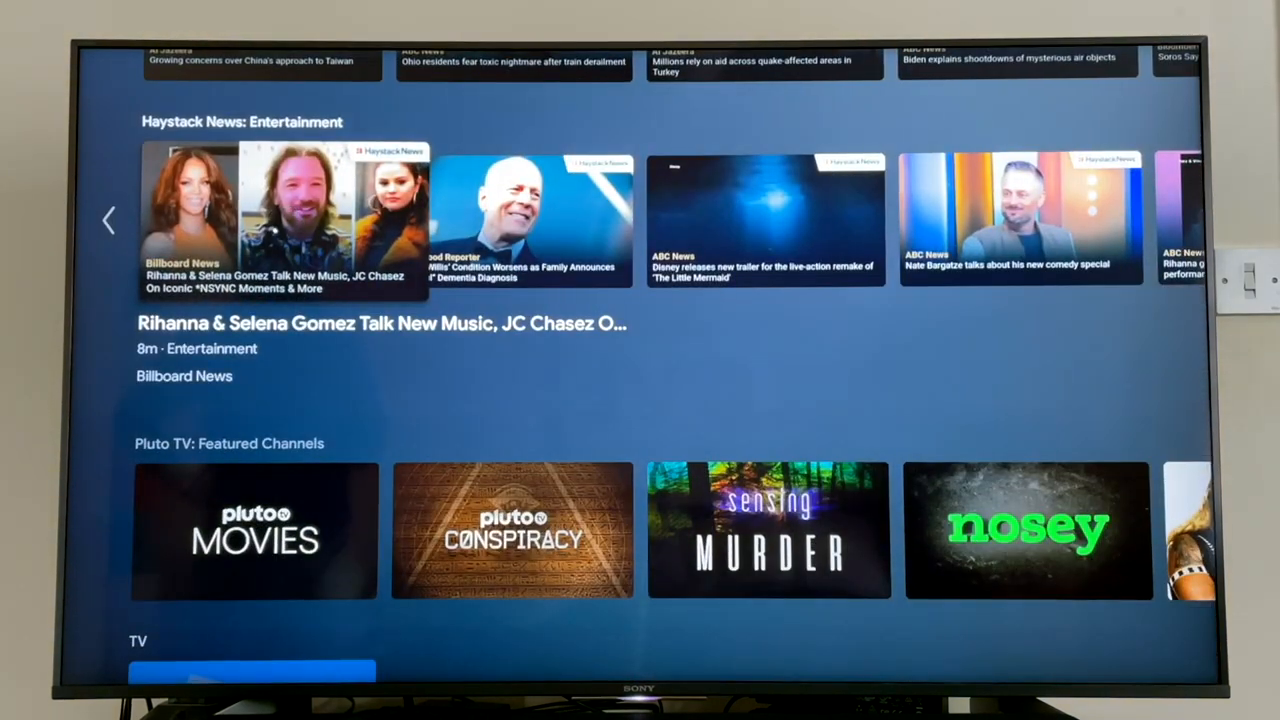
scroll("down", 3)
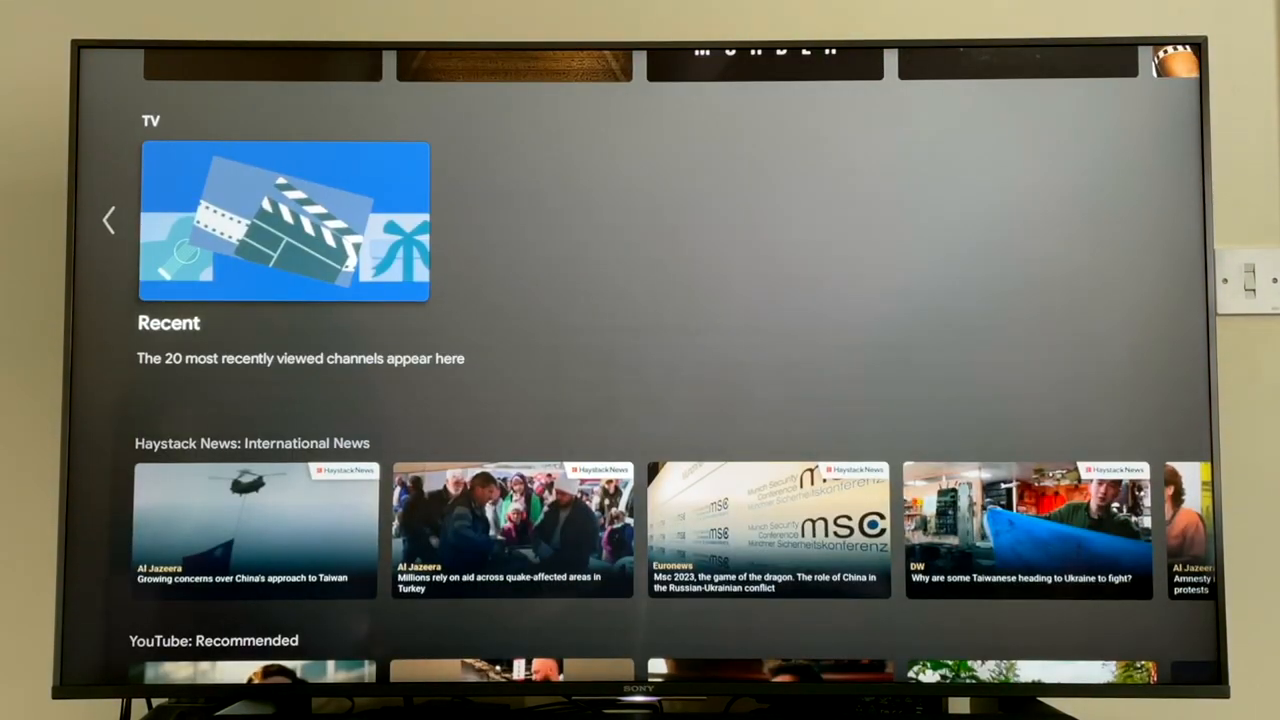
scroll("down", 3)
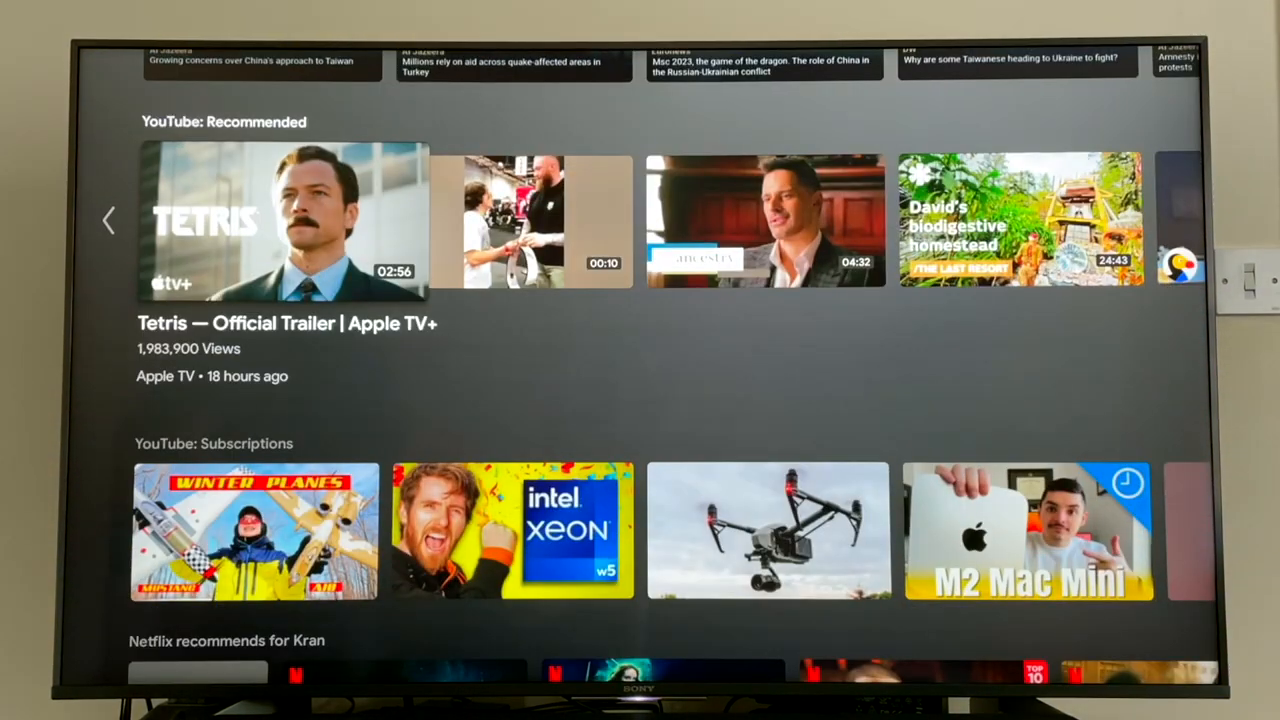
scroll("down", 3)
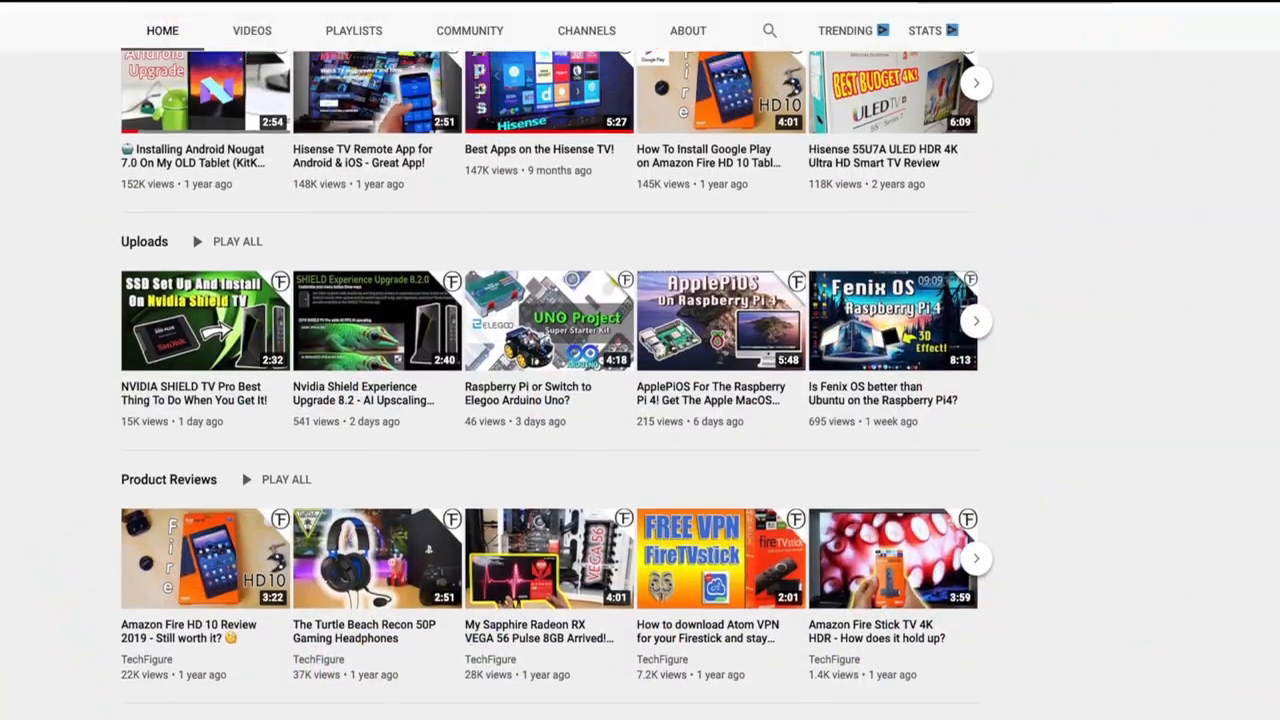
scroll("up", 3)
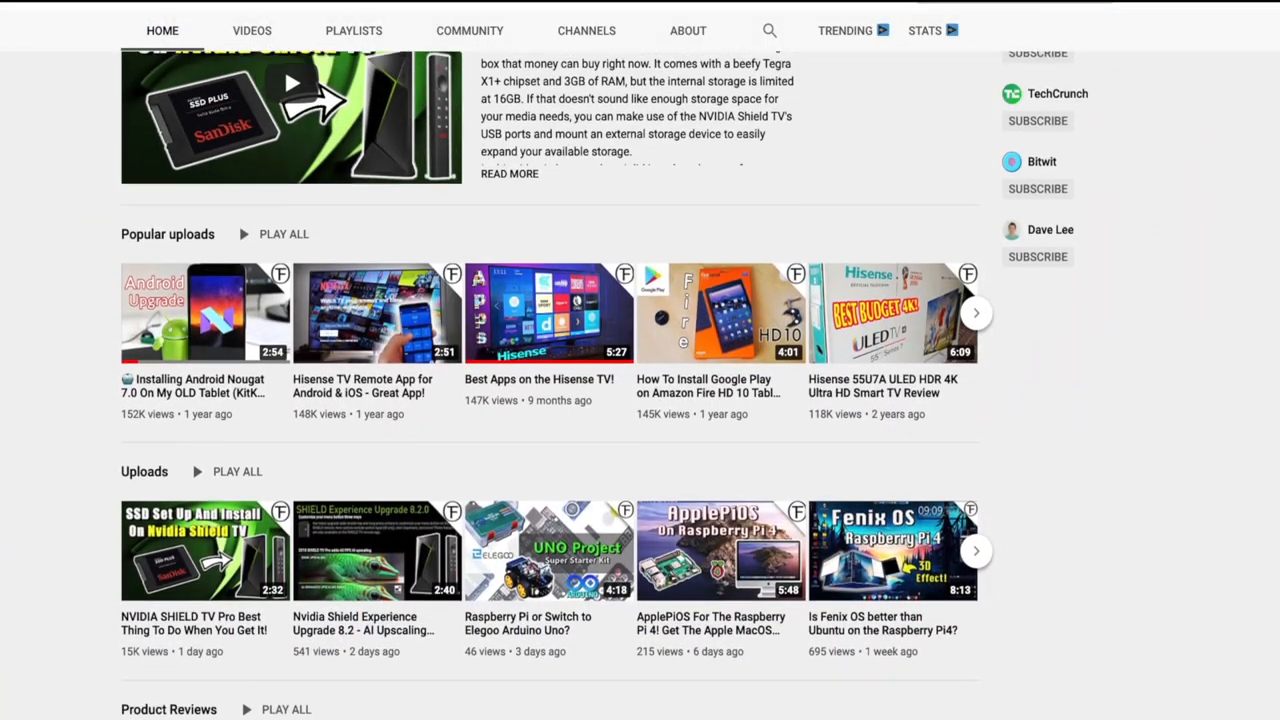
scroll("up", 3)
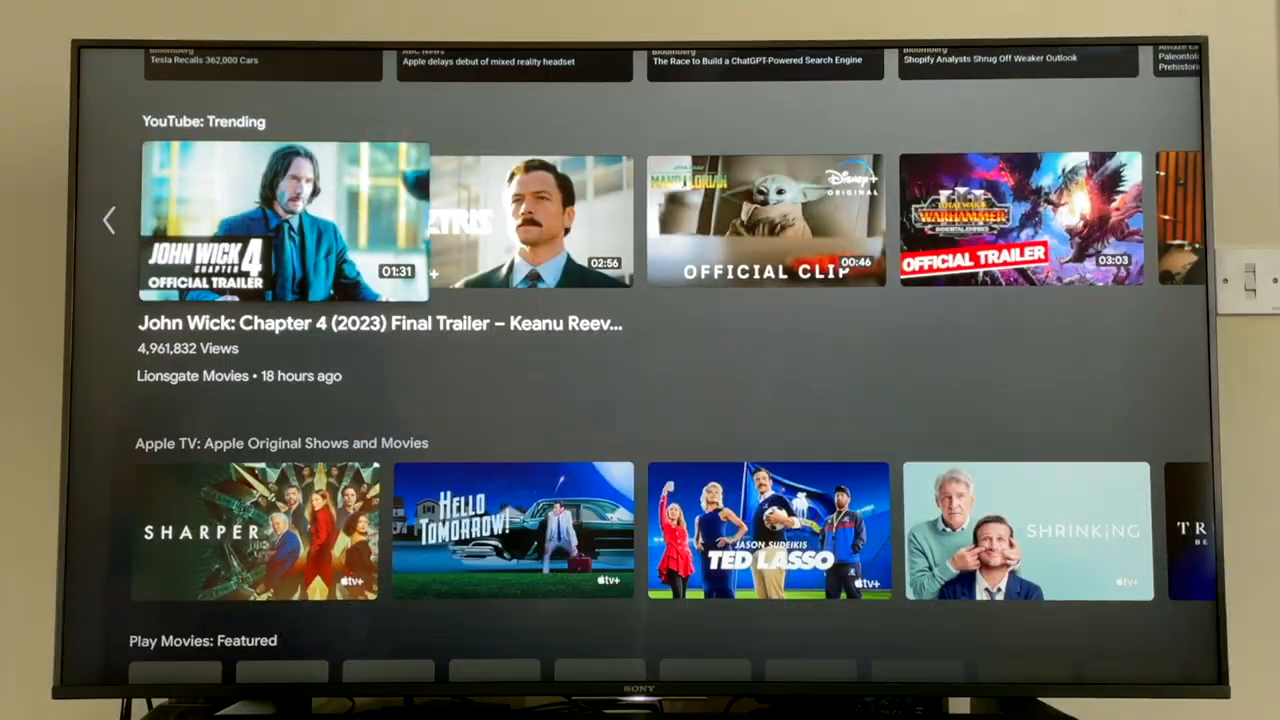
scroll("down", 3)
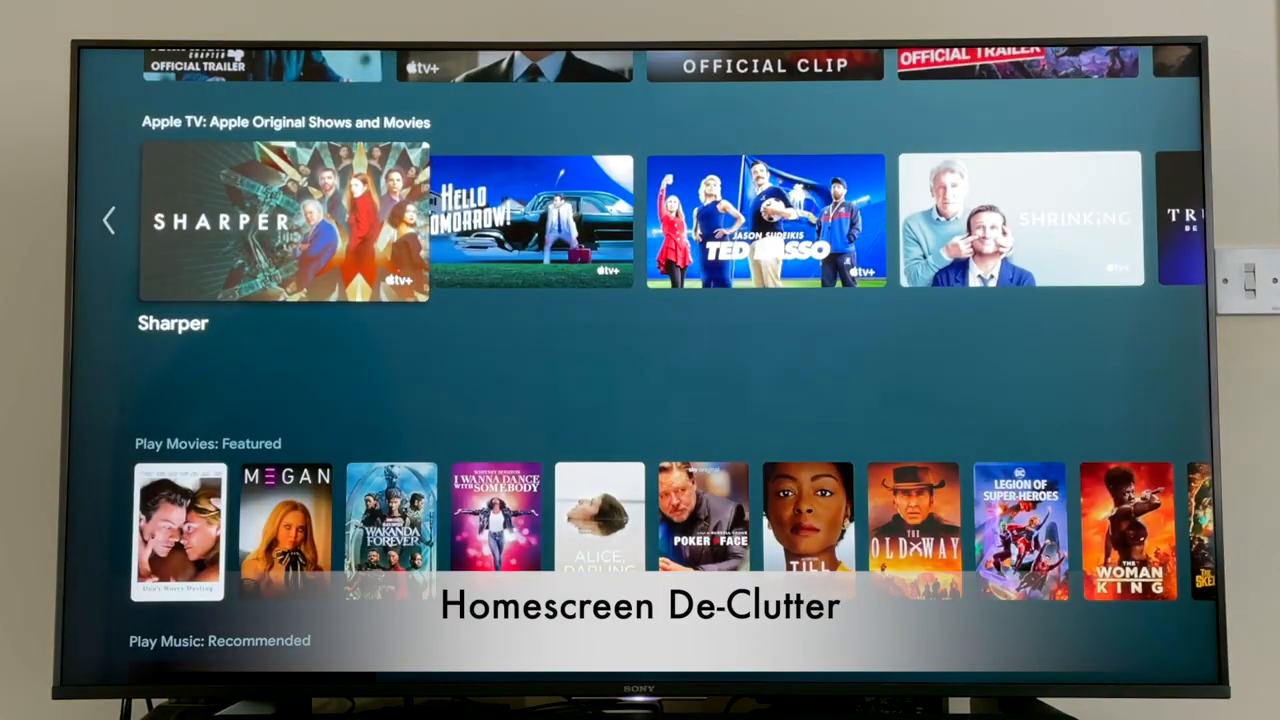
scroll("down", 3)
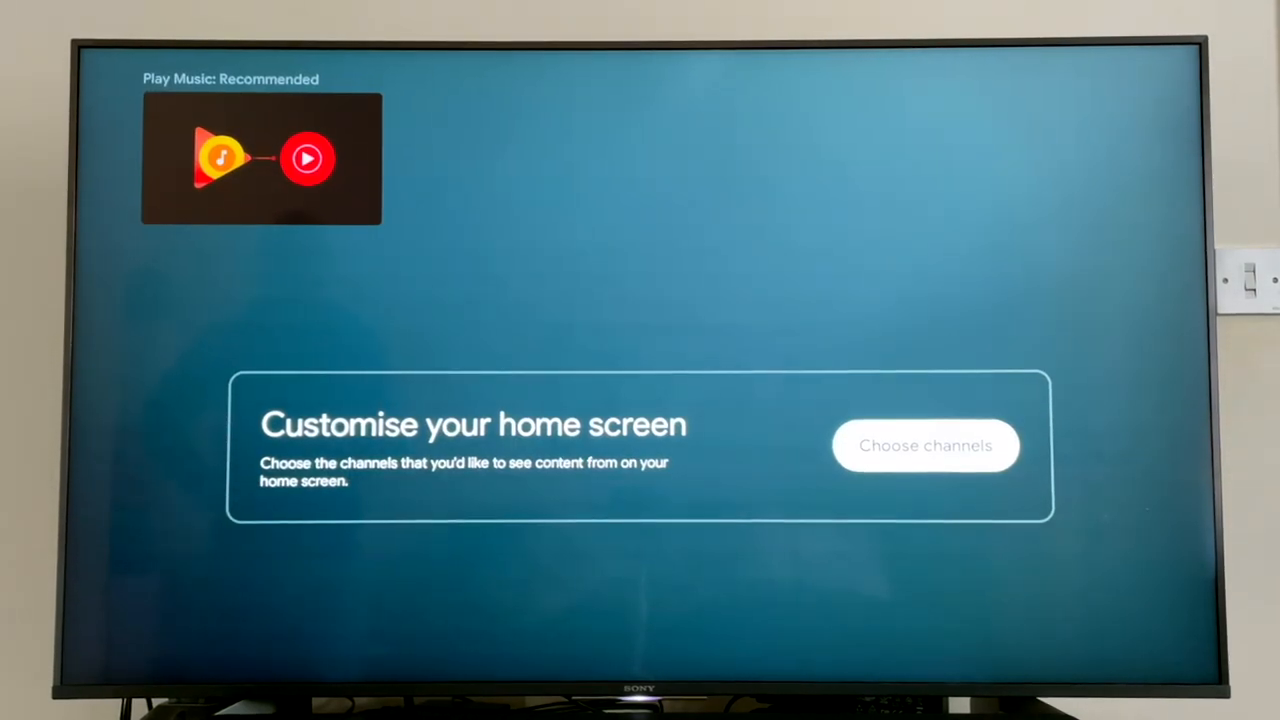
- In Choose channels, switch the Apple TV channel off so it no longer shows on home
left_click(924, 444)
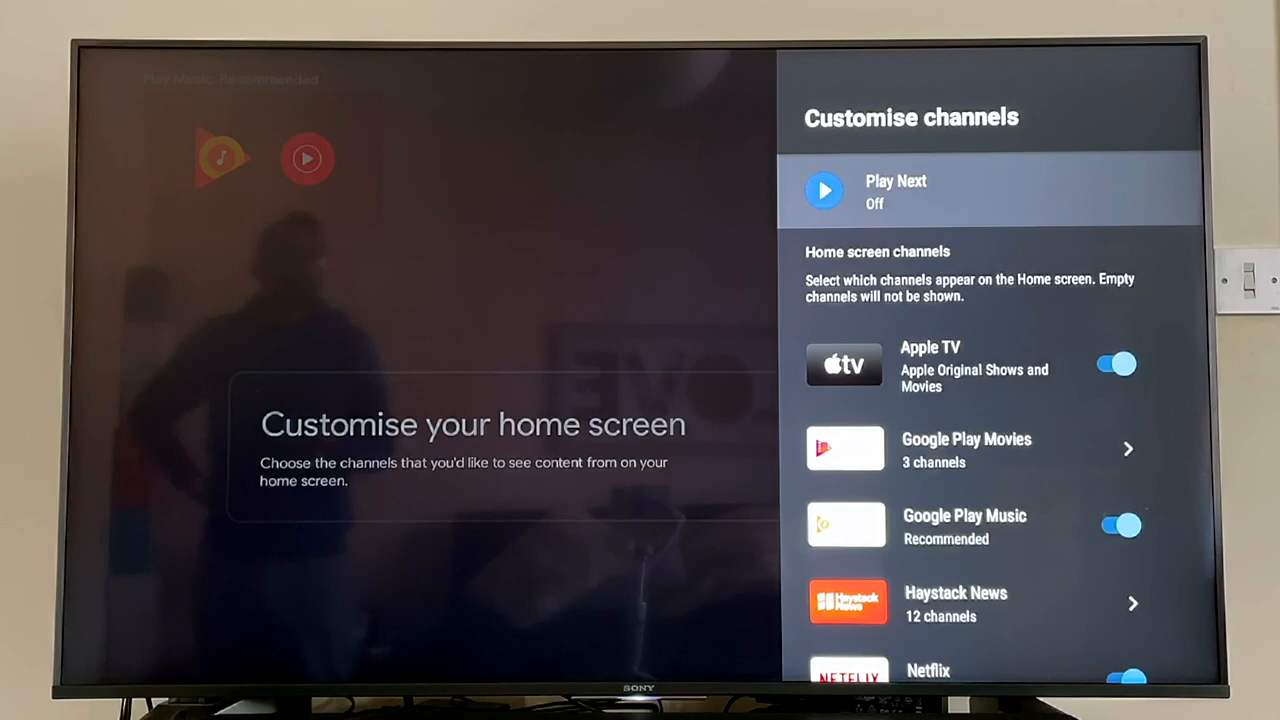
left_click(1116, 364)
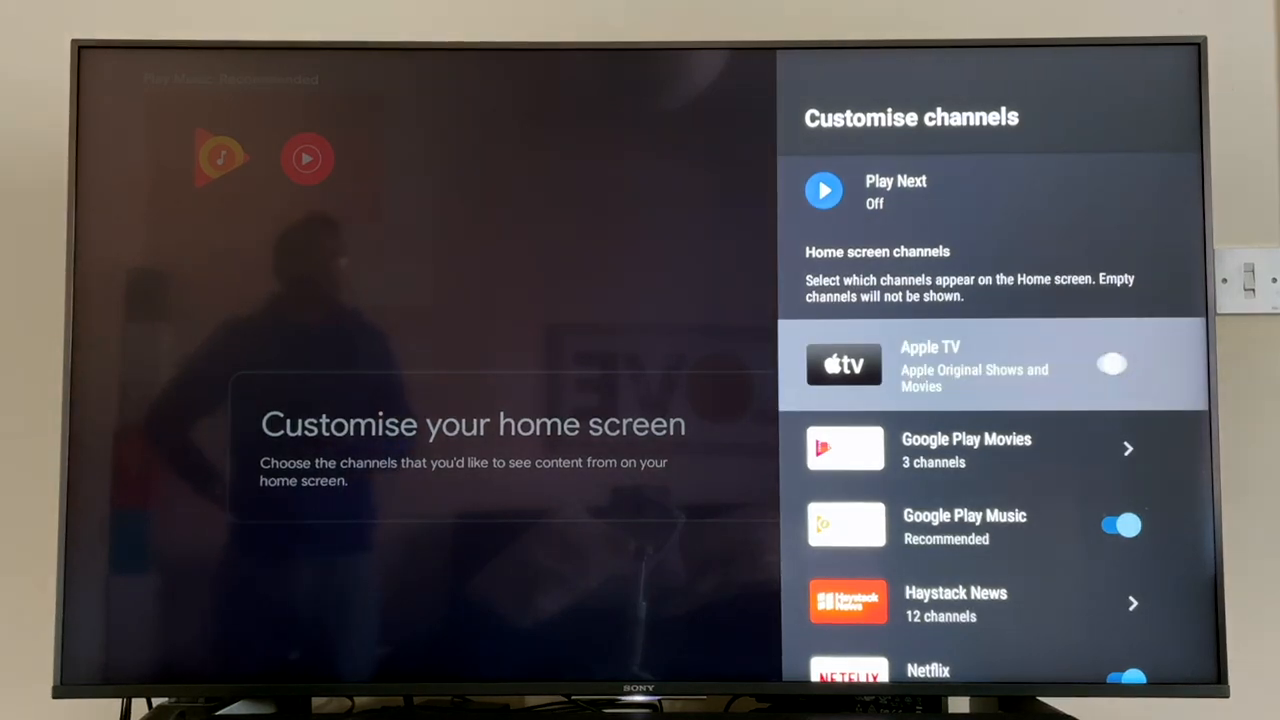
scroll("down", 3)
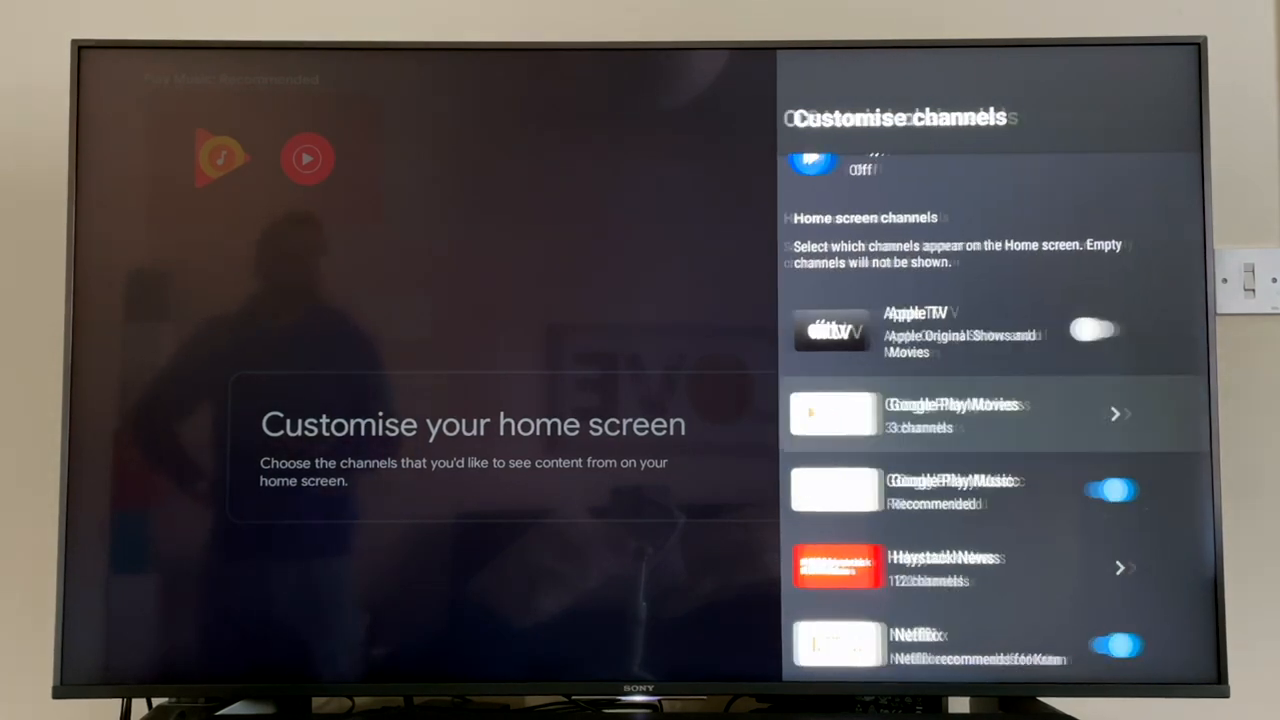
- Switch off the Google Play Movies Featured row and return to the home screen
left_click(990, 414)
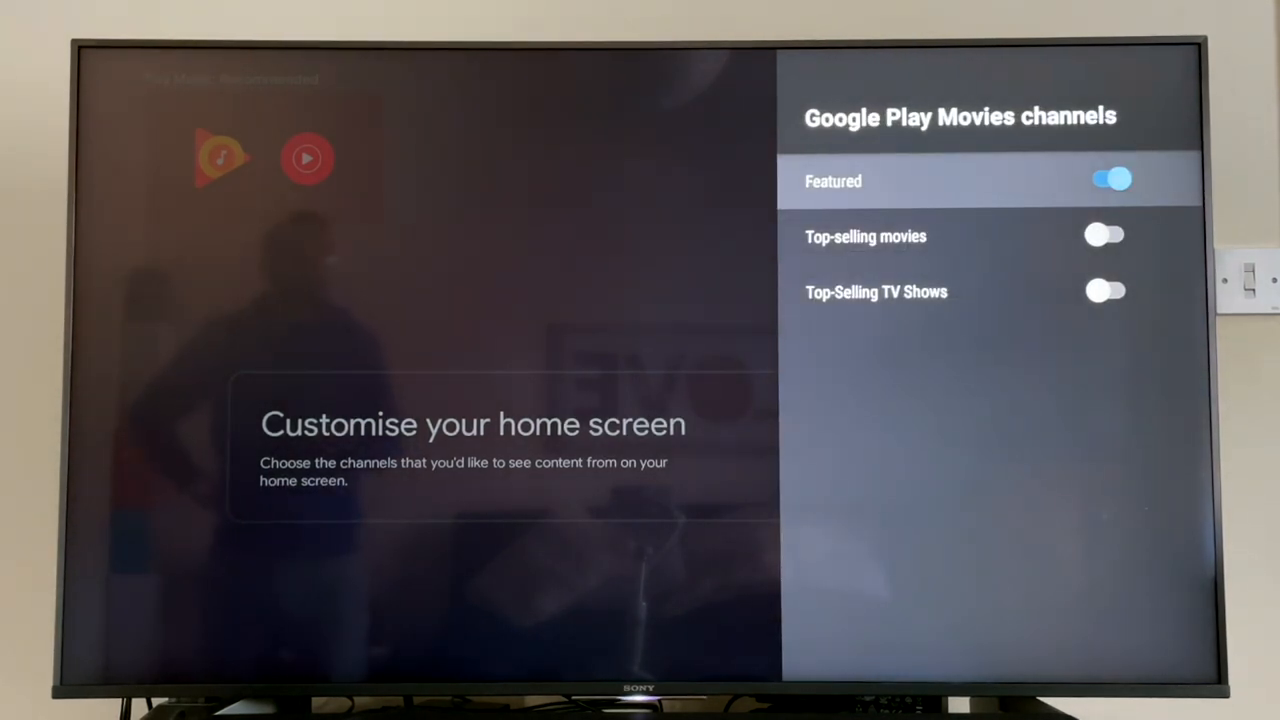
left_click(1104, 180)
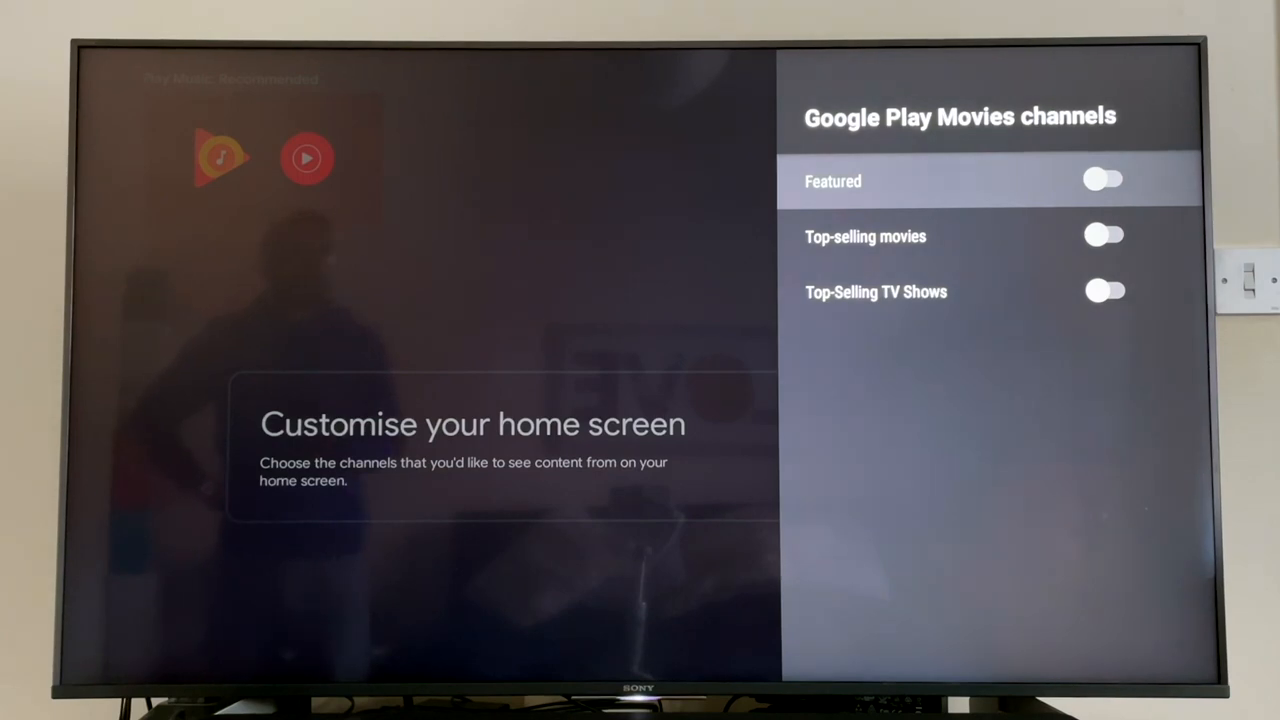
key("Back")
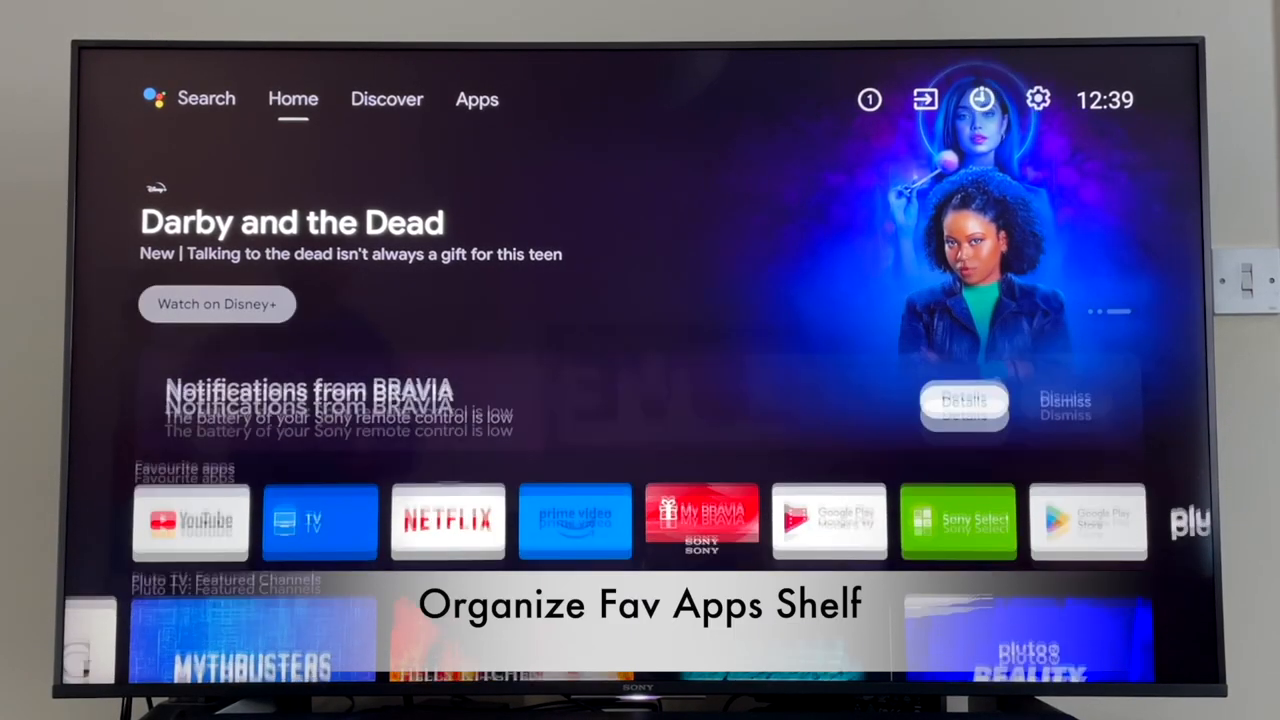
- Move YouTube one place to the right in the Favourite apps row
left_click(208, 520)
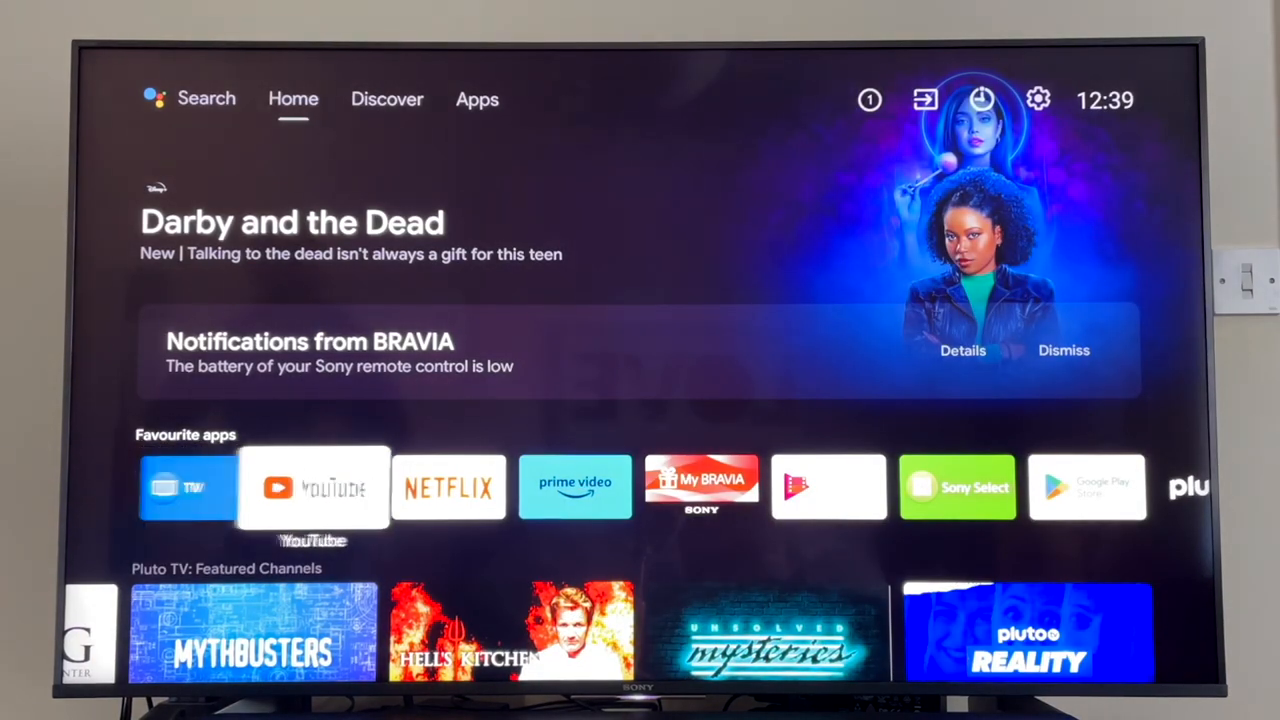
scroll("right", 3)
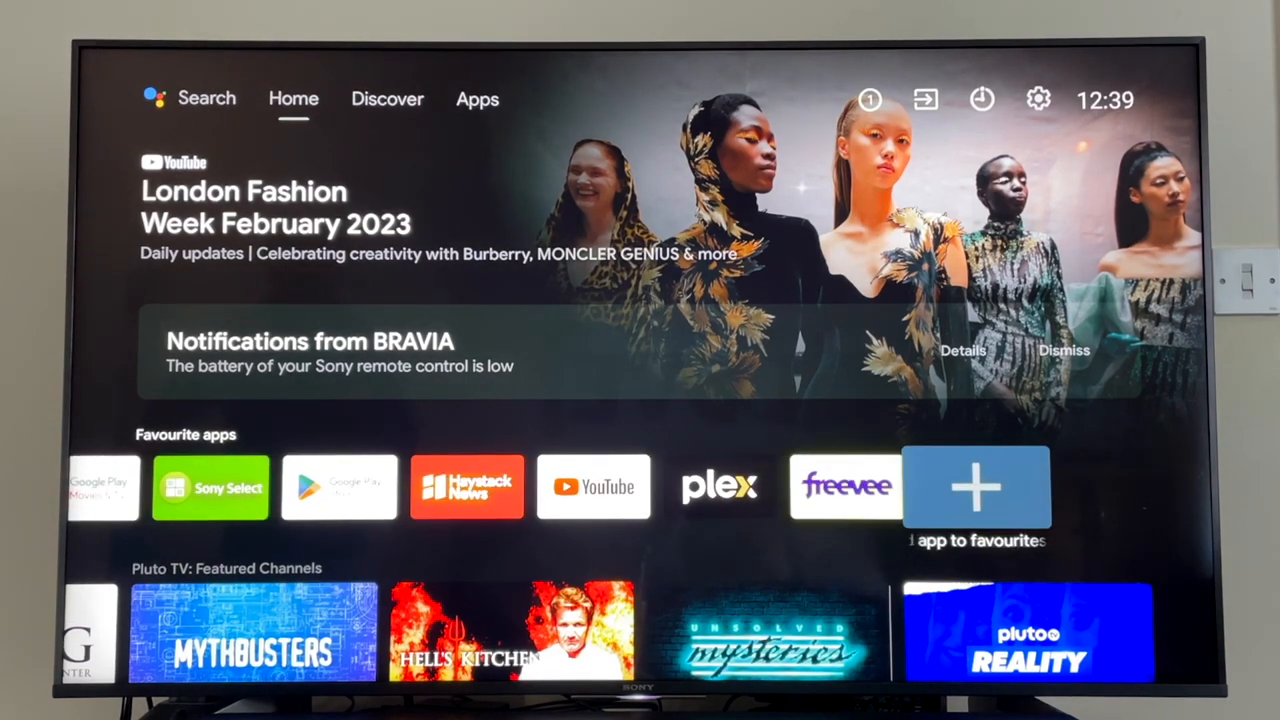
- Add Internet Browser to the Favourite apps row from the add-app list
left_click(976, 488)
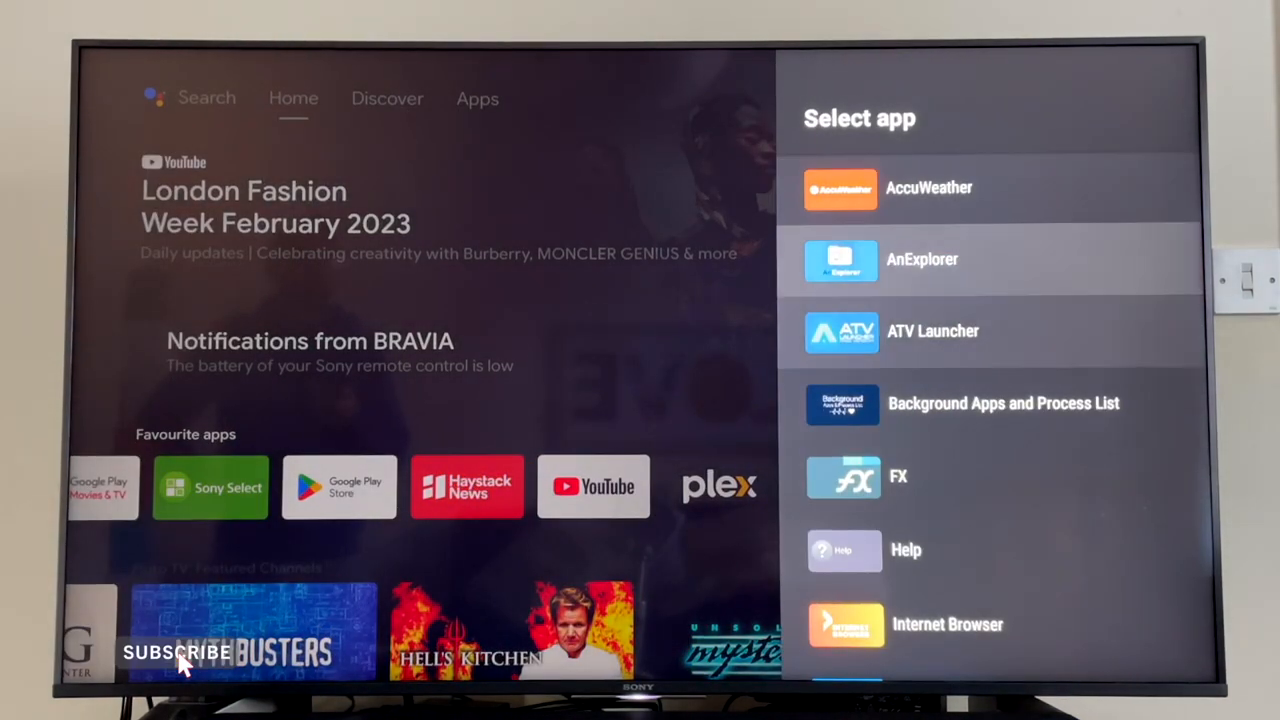
scroll("down", 3)
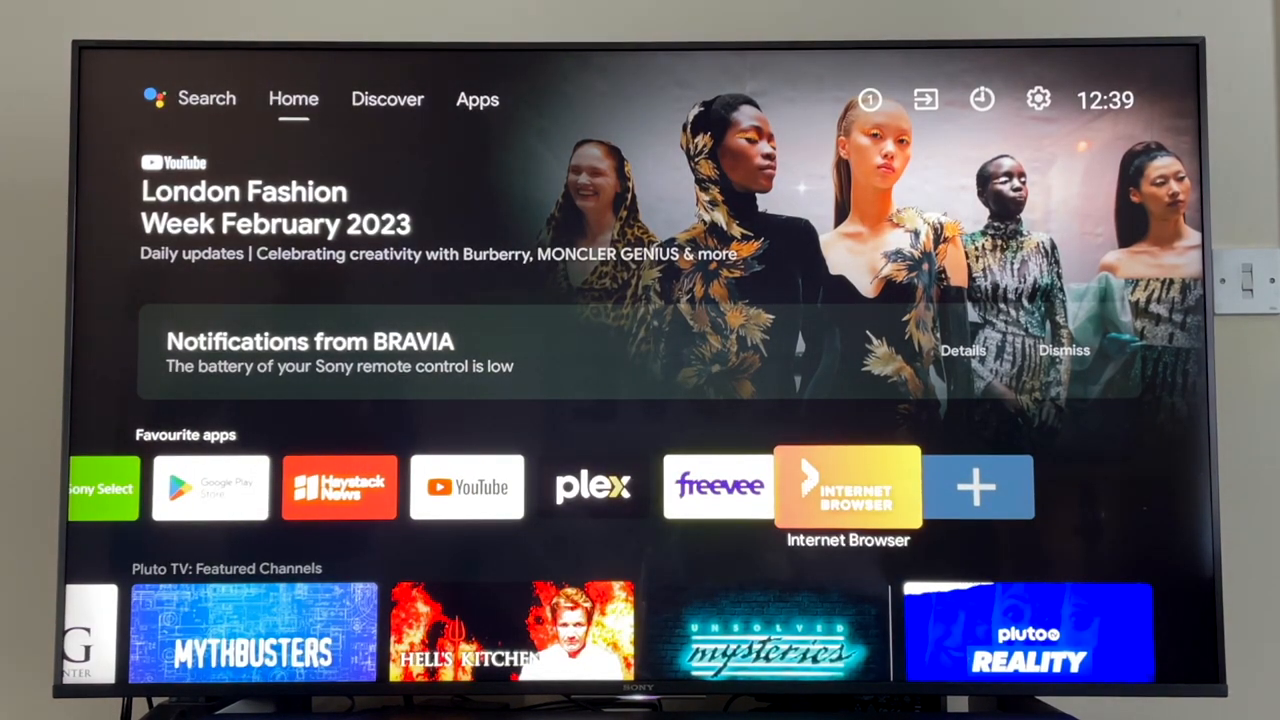
left_click(468, 488)
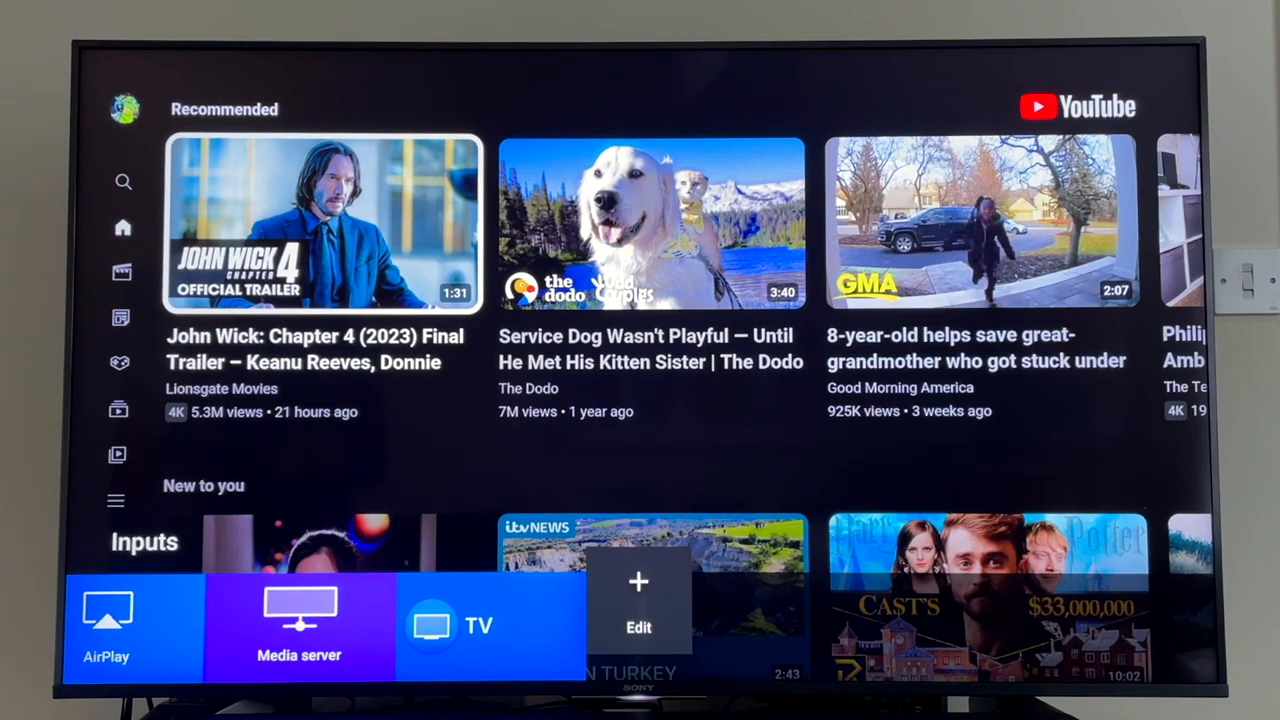
- Edit the inputs menu so Apple TV, YouTube and Netflix appear as selectable apps
left_click(638, 600)
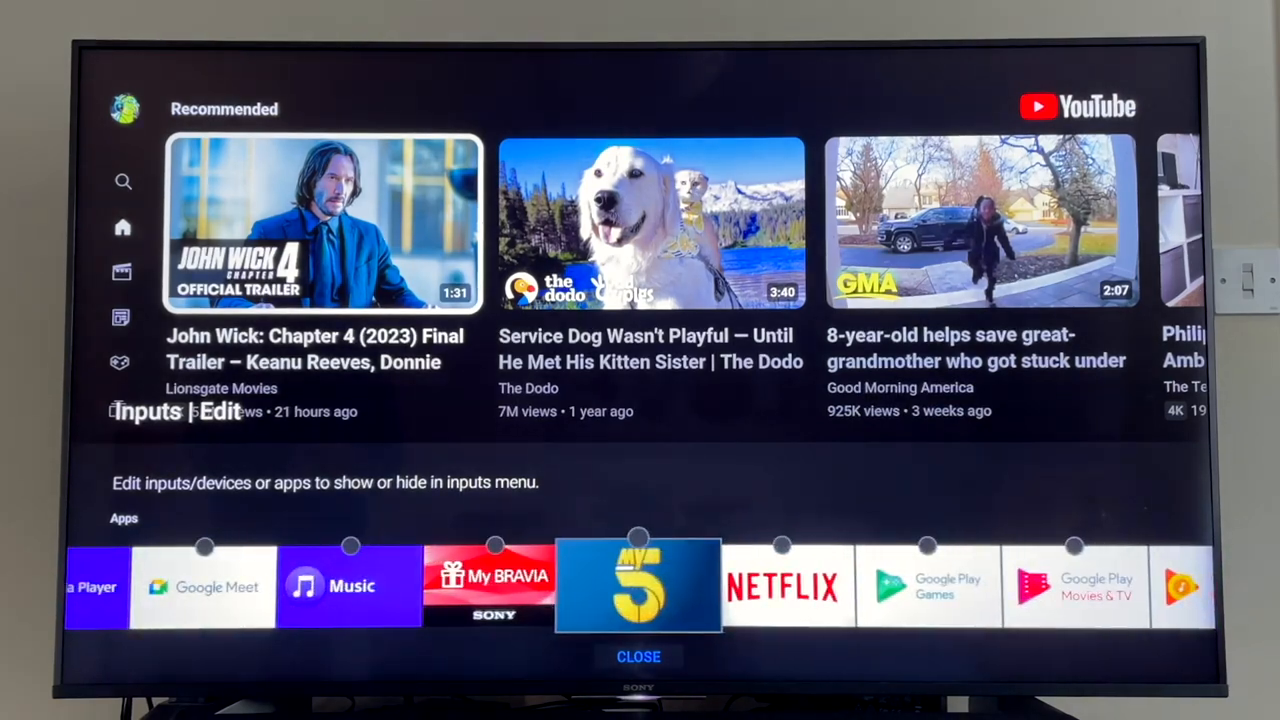
scroll("right", 3)
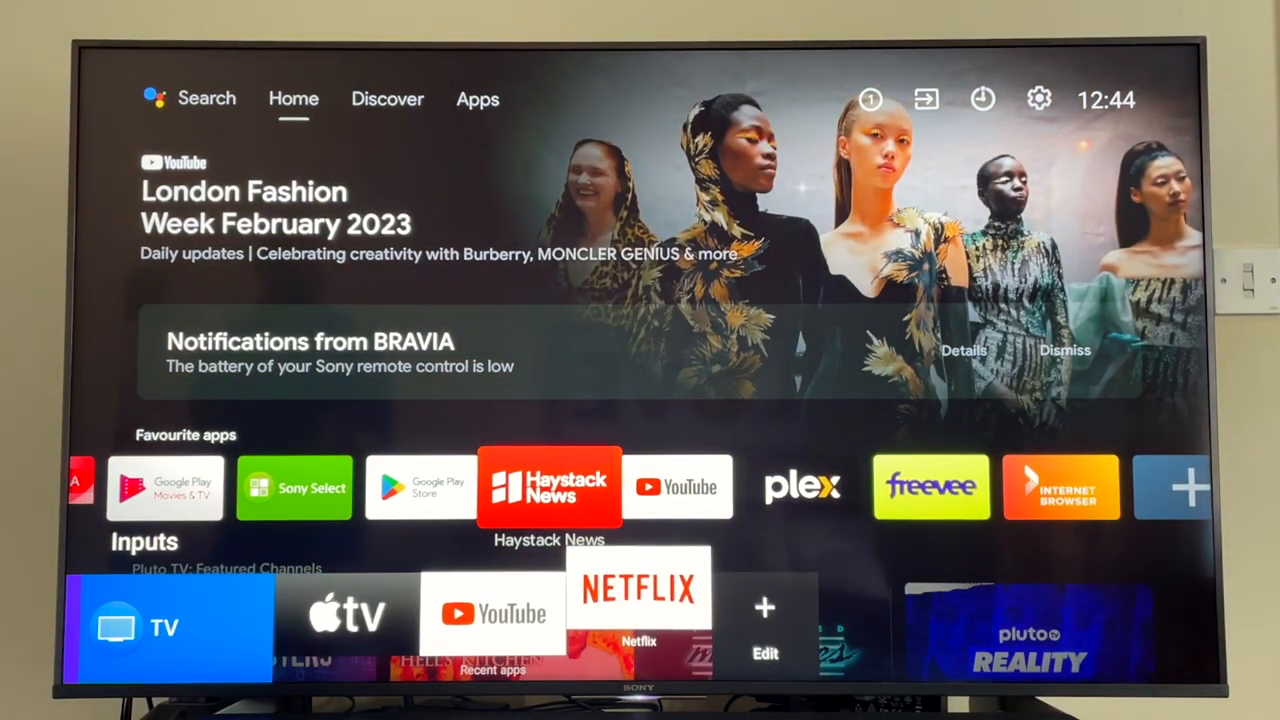
- Launch the Internet Browser from Favourite apps and then leave it for home
left_click(676, 488)
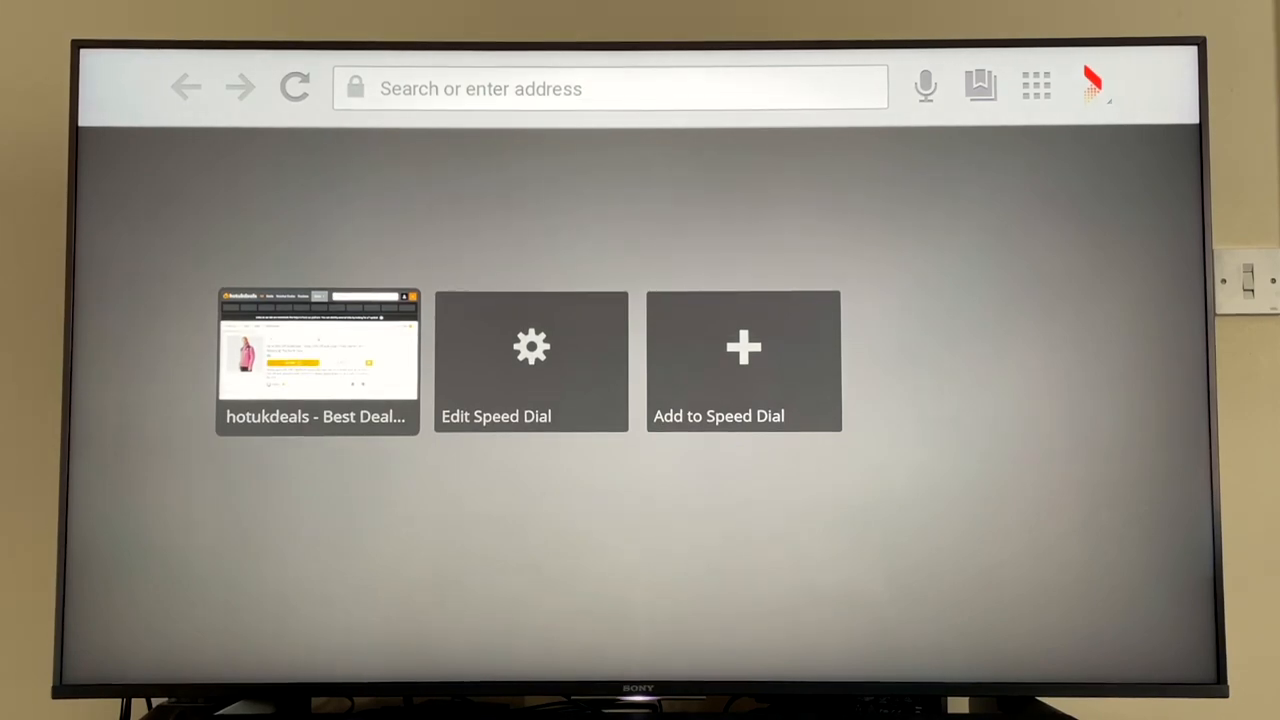
key("home")
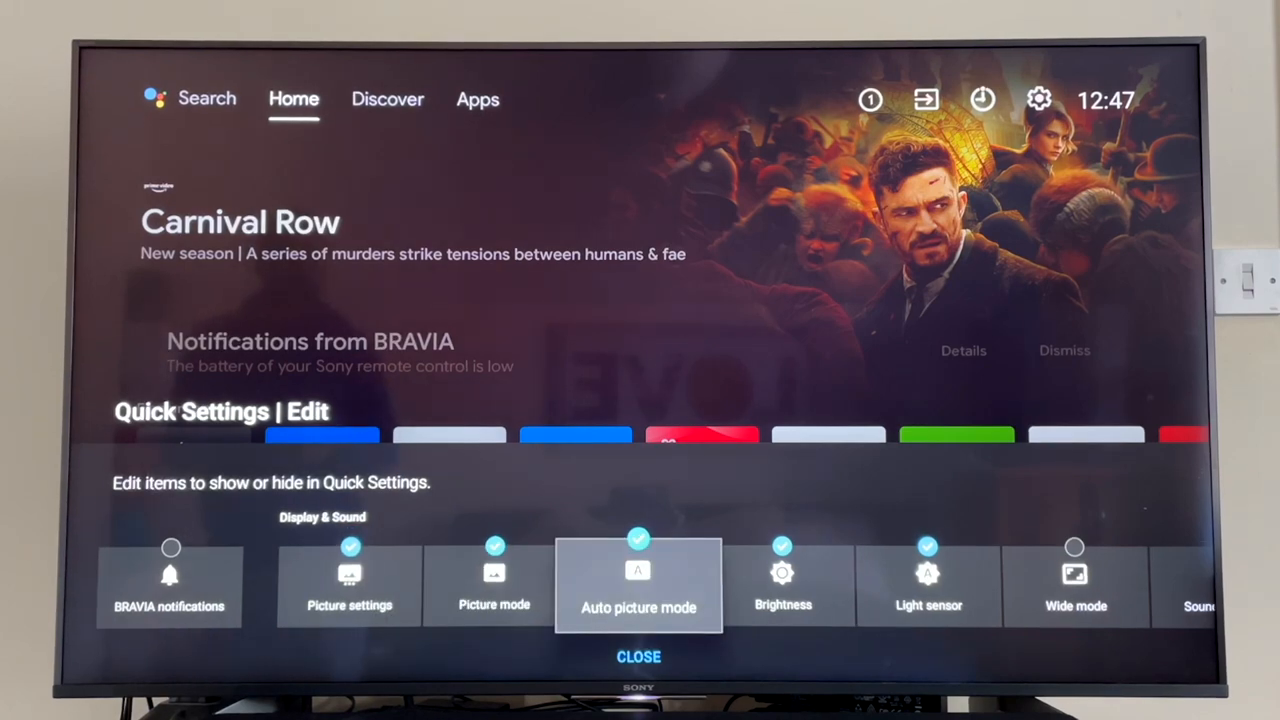
- Scroll through the Quick Settings edit list and toggle the On timer item
scroll("right", 3)
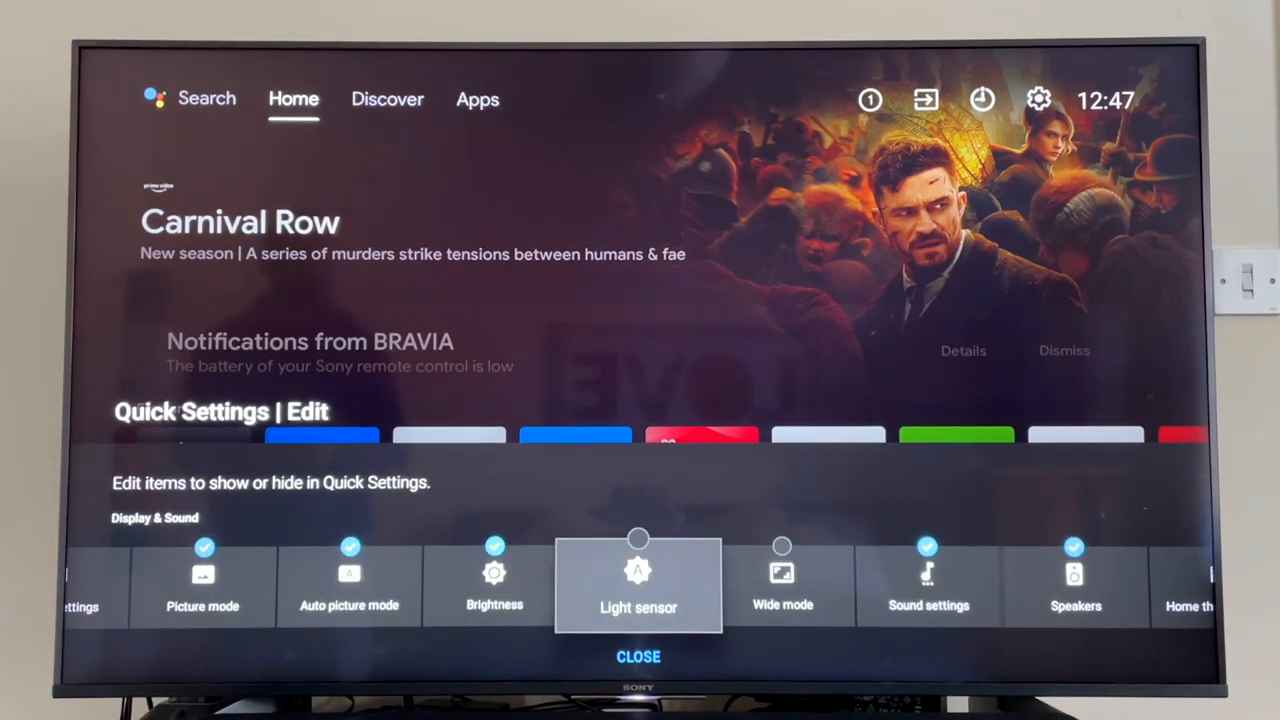
scroll("right", 3)
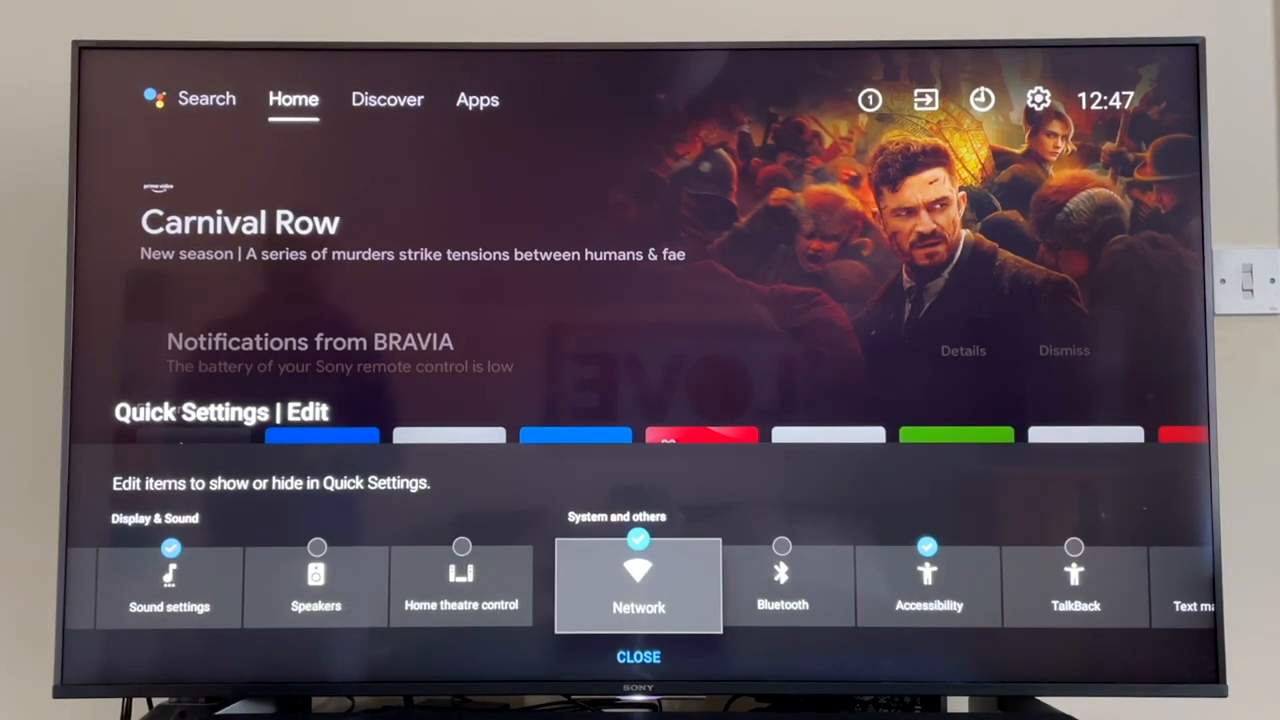
scroll("right", 3)
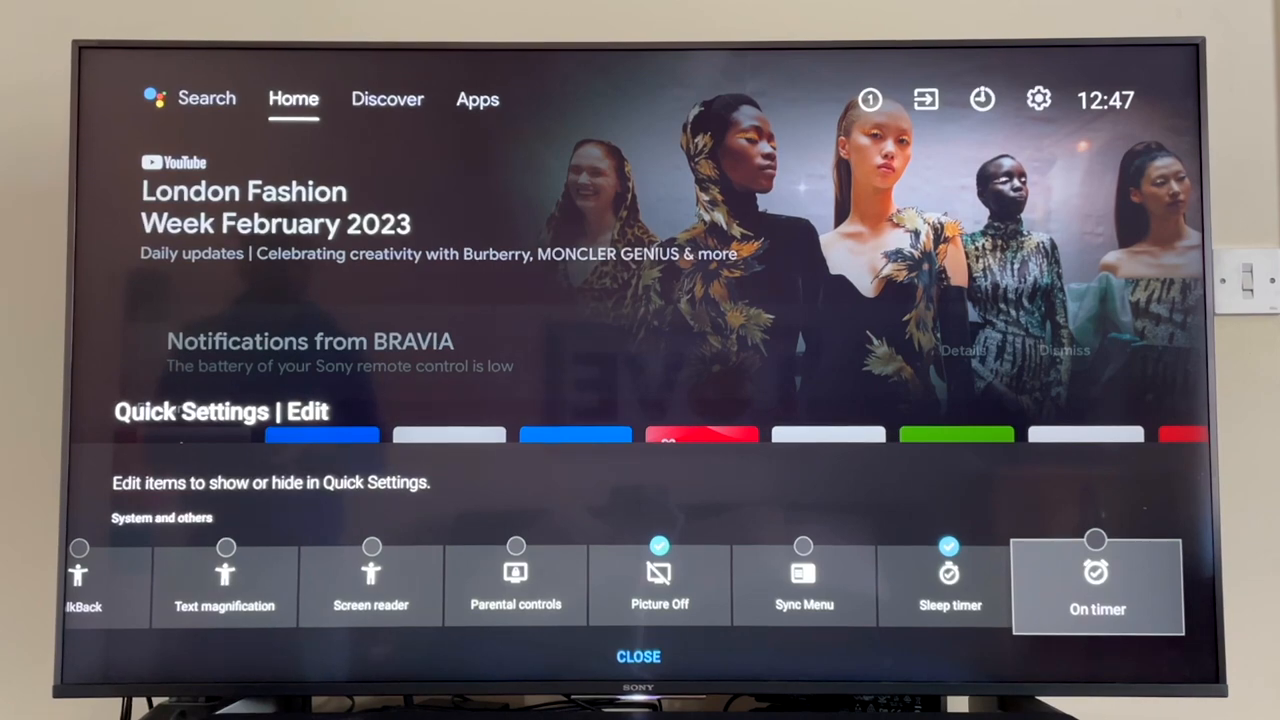
left_click(638, 656)
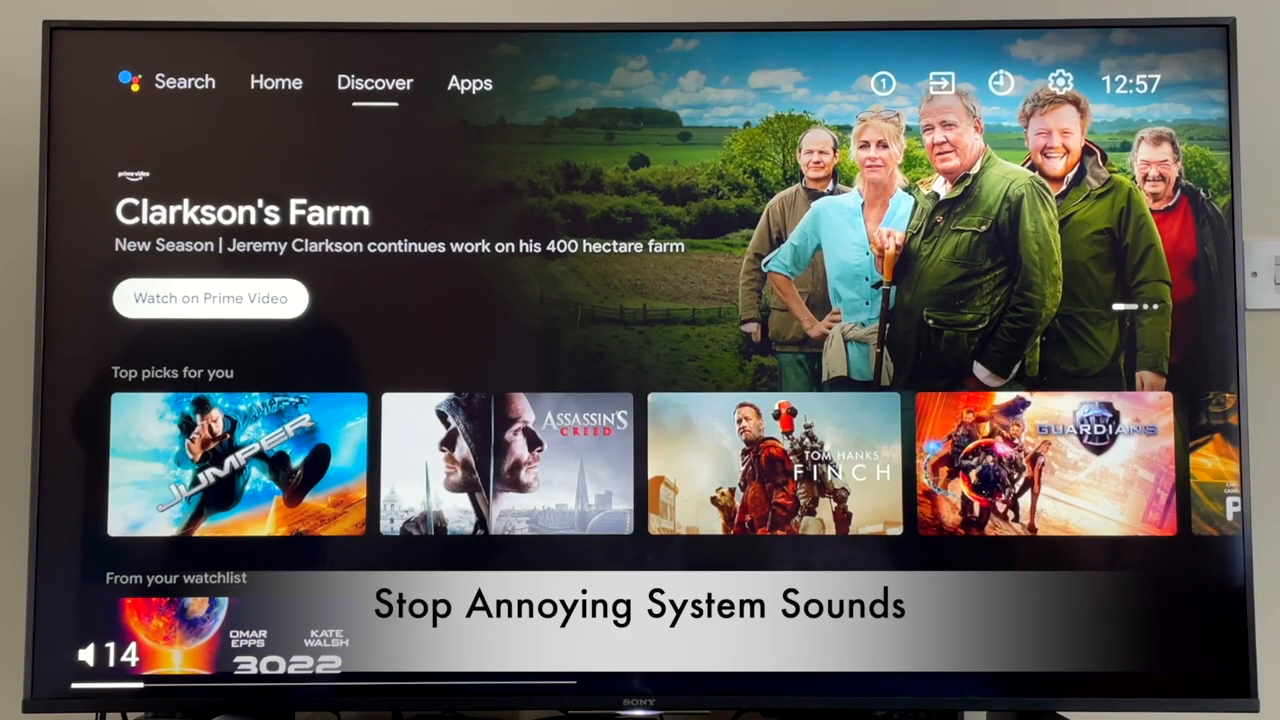
- Go to the Apps page and enter the TV Settings
scroll("down", 3)
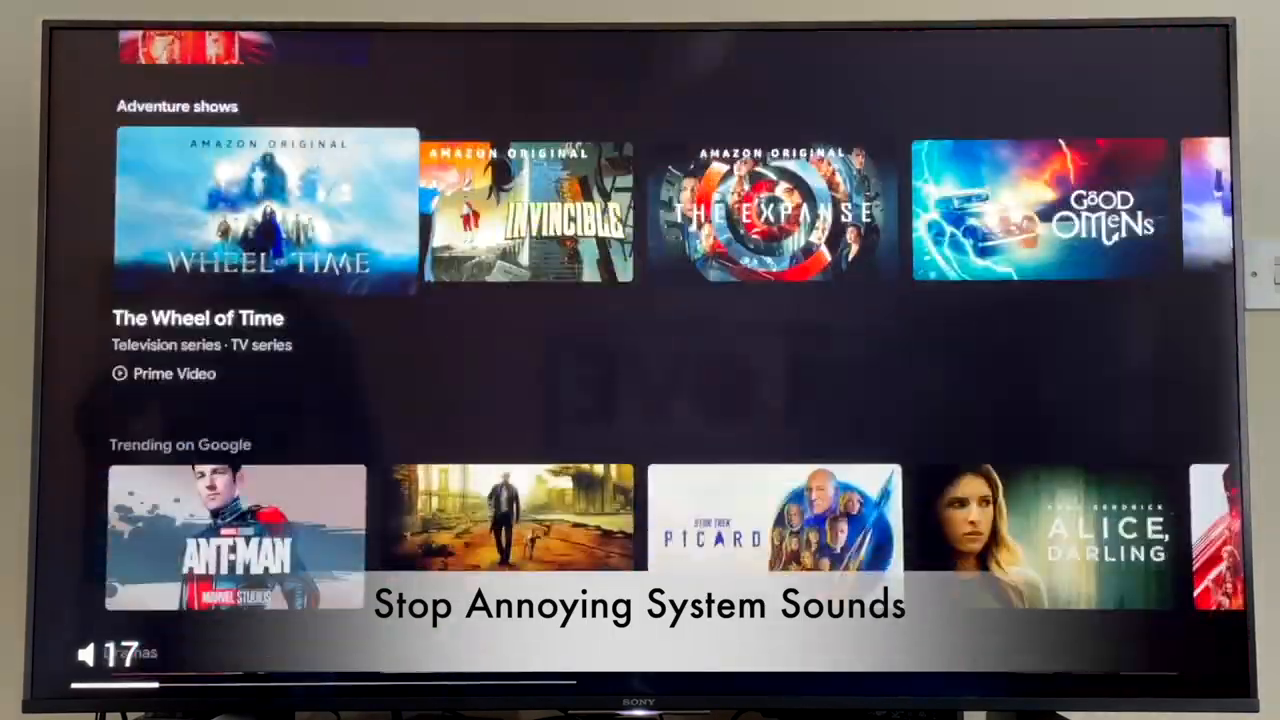
scroll("down", 3)
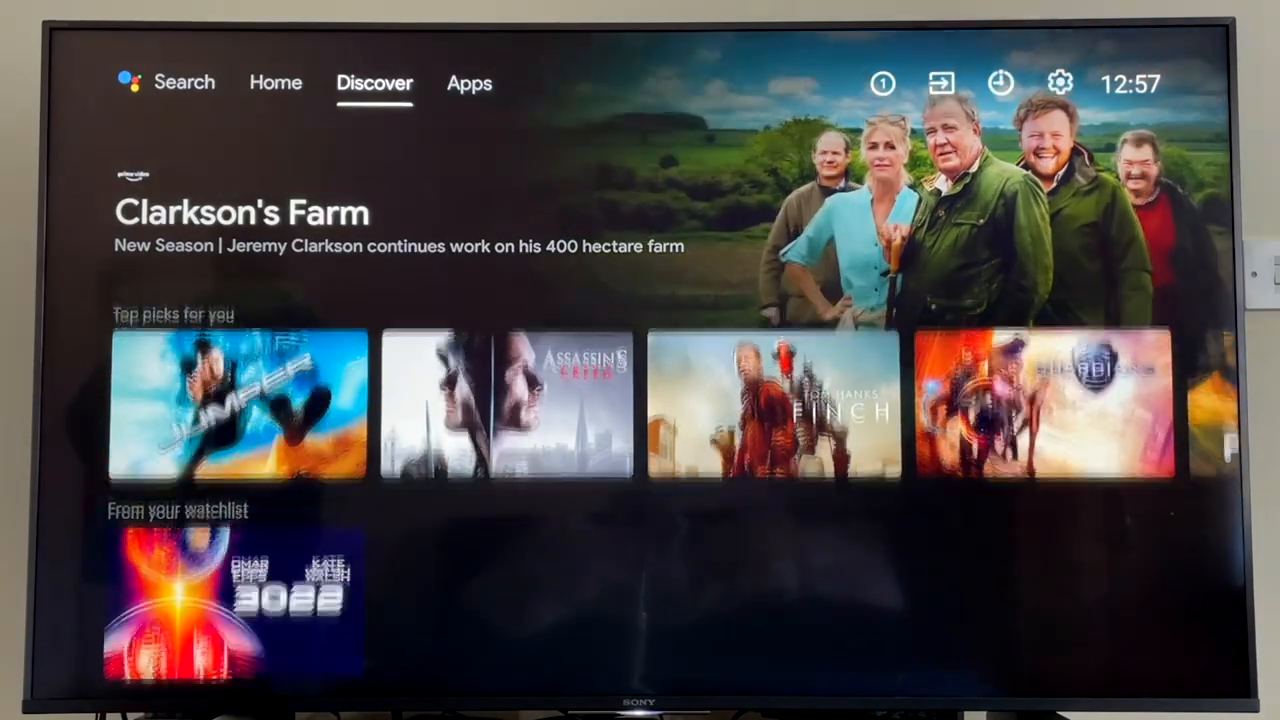
left_click(468, 82)
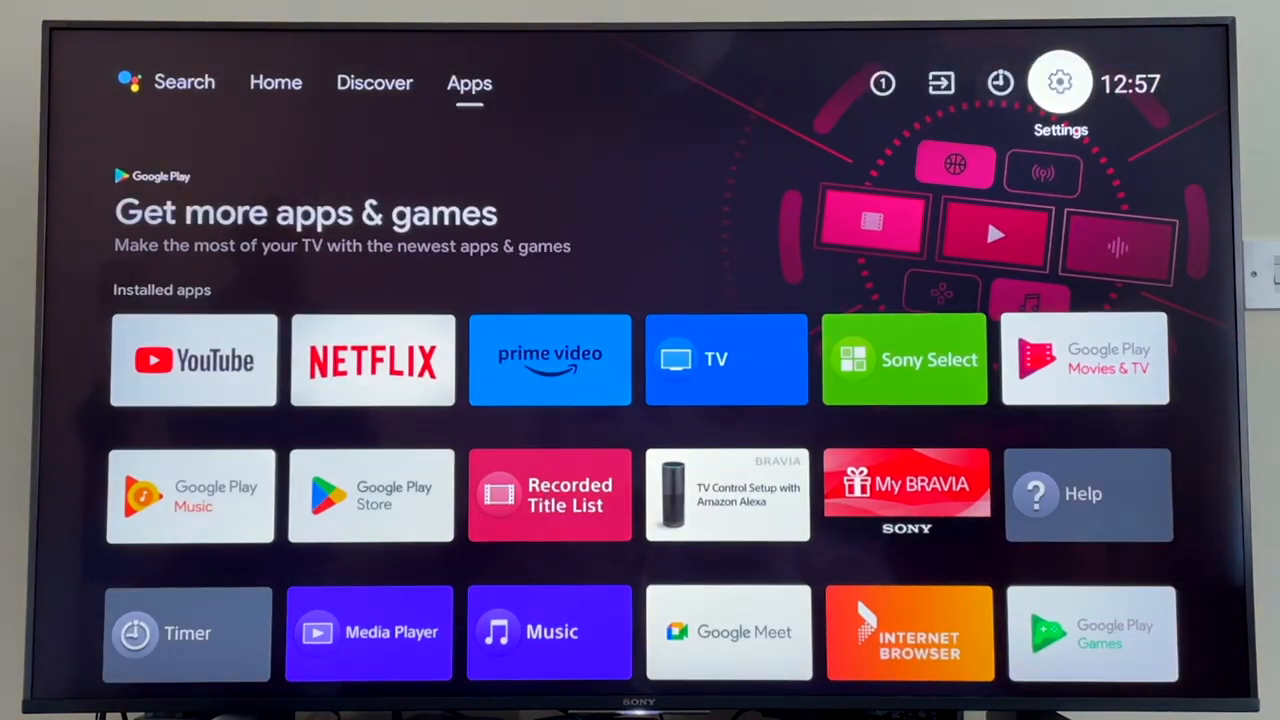
left_click(1060, 82)
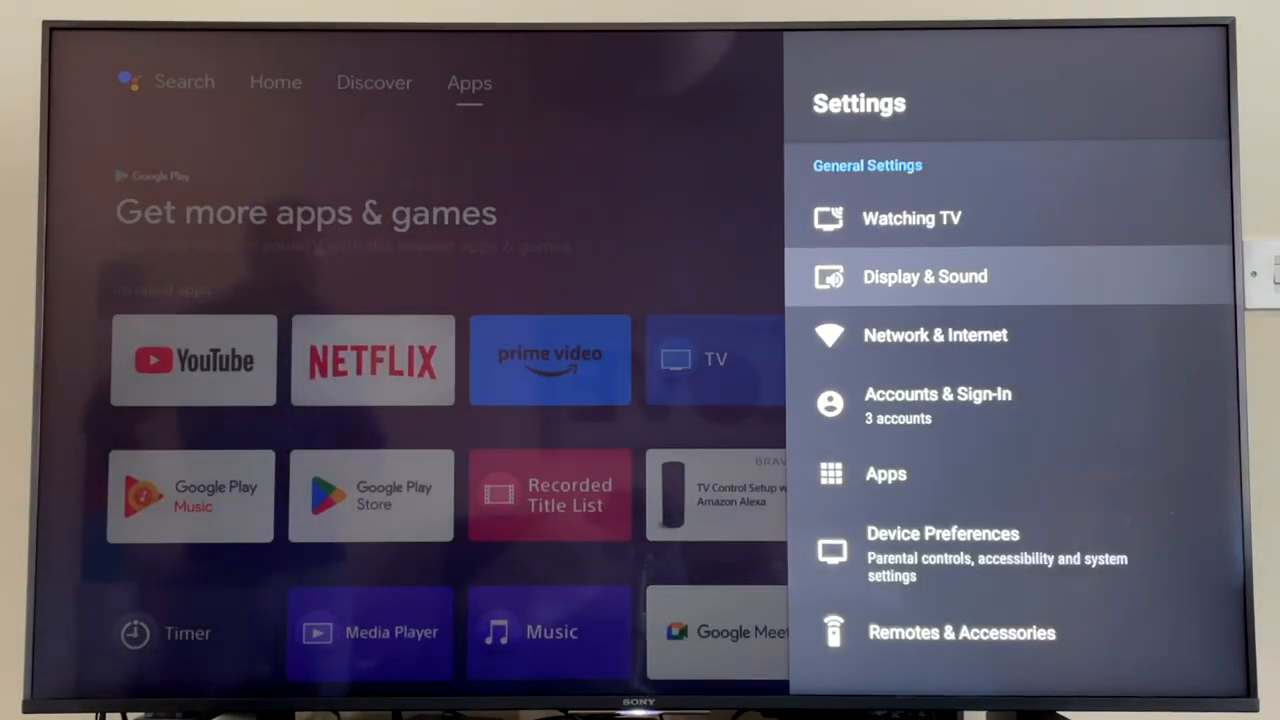
- In Device Preferences > Sound, switch System sounds off and leave the settings
left_click(942, 532)
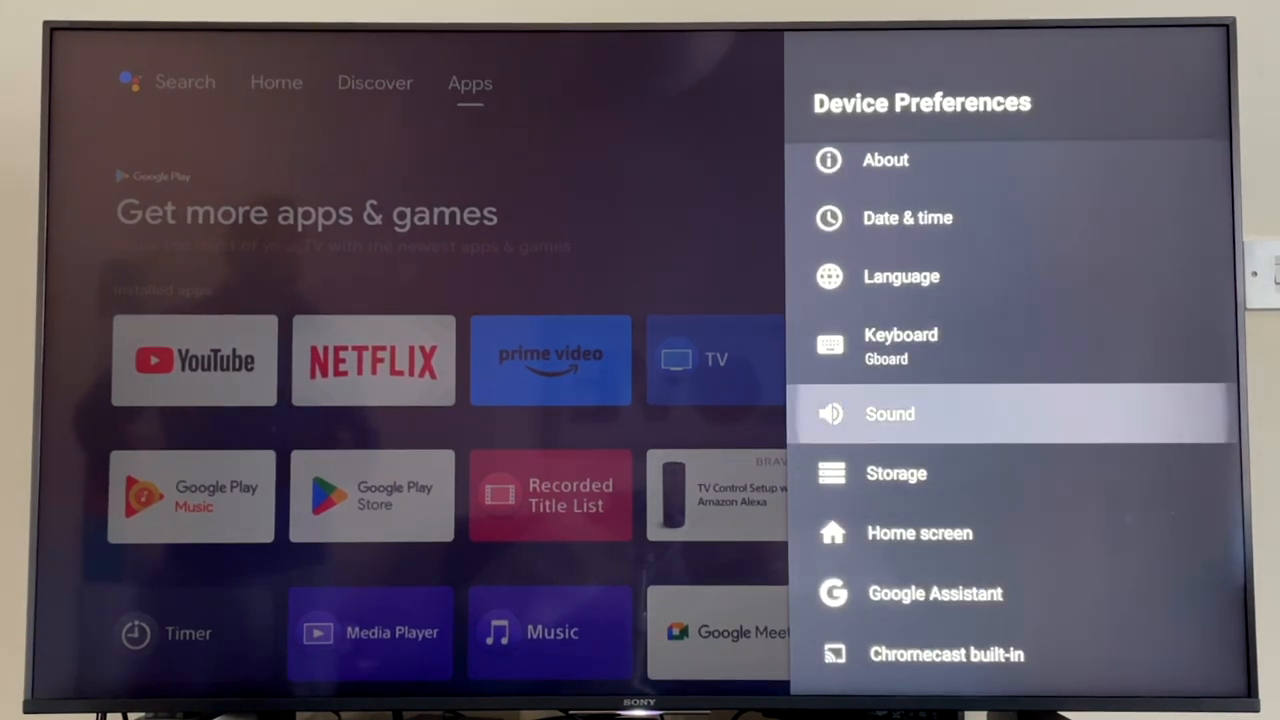
left_click(890, 412)
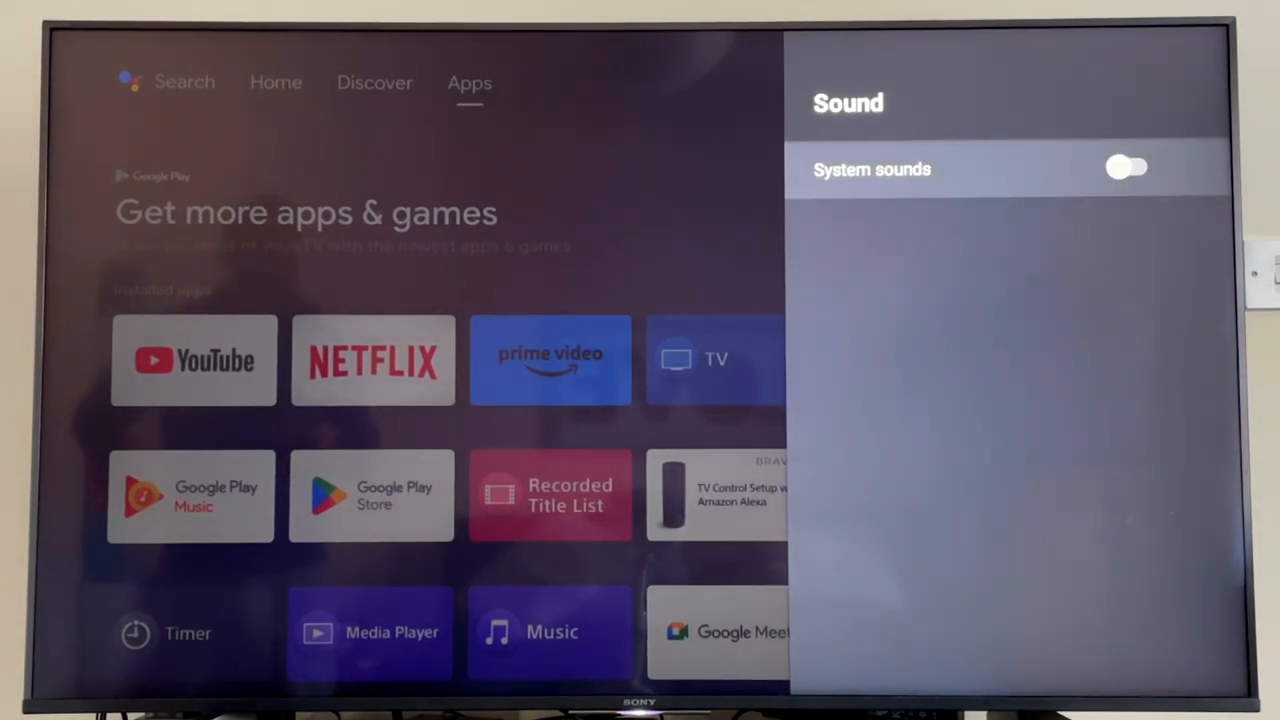
key("Back")
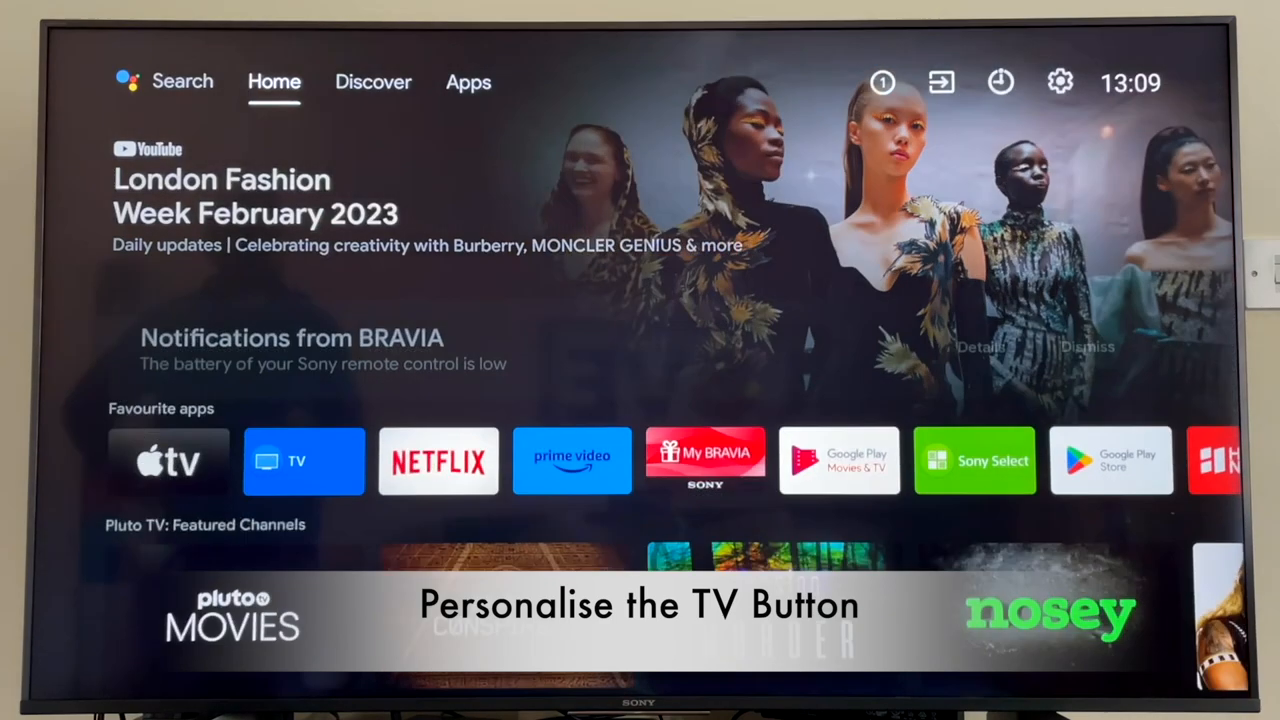
- Review the TV button shortcut source choices under Settings > Watching TV
left_click(468, 82)
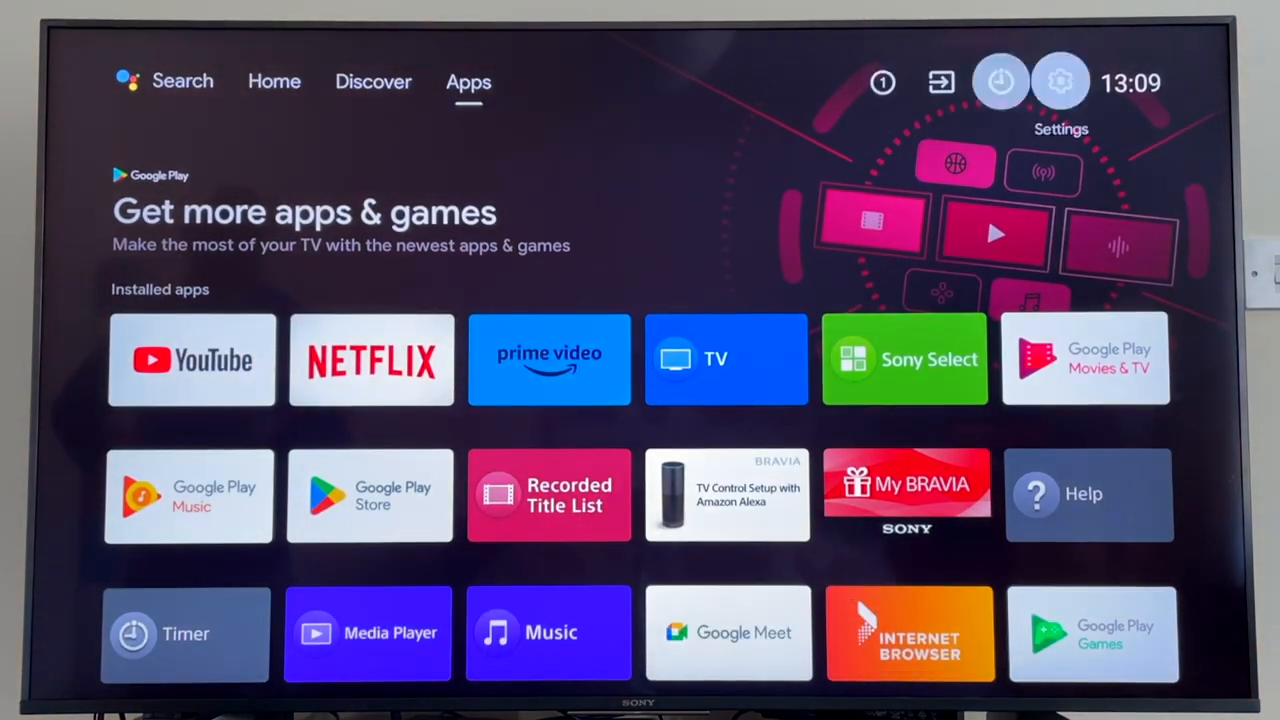
mouse_move(1060, 82)
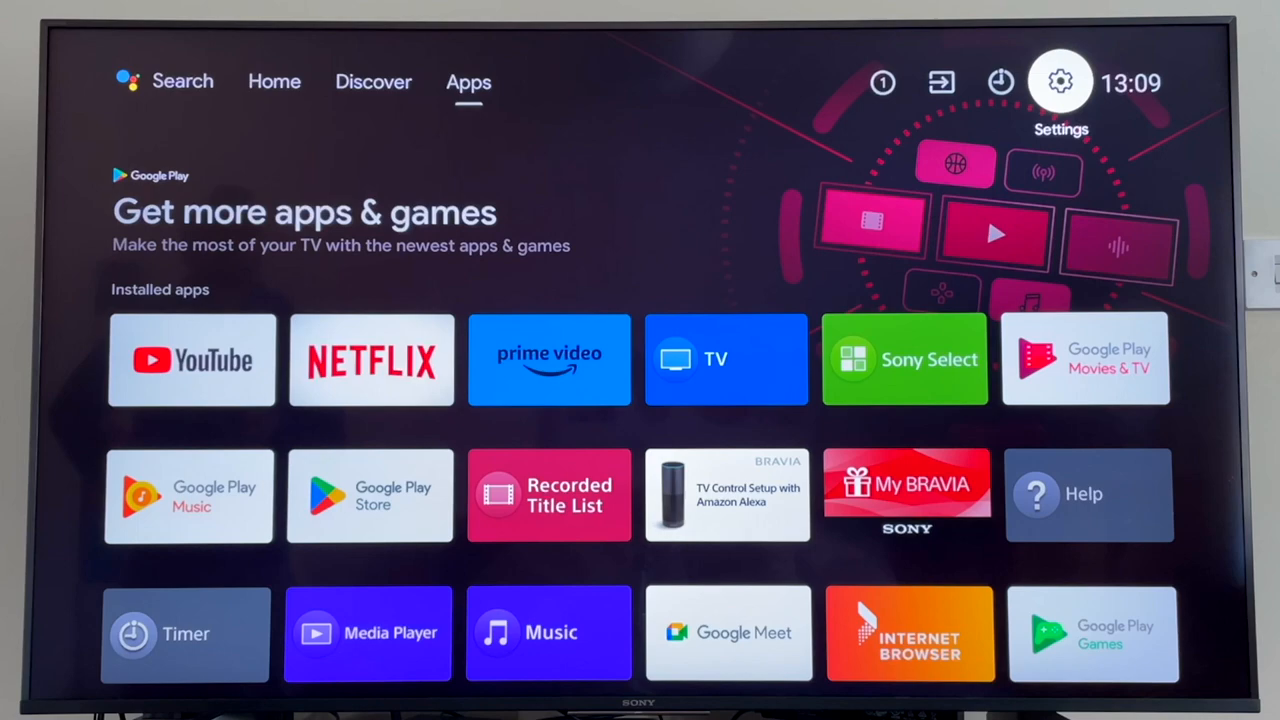
left_click(1060, 82)
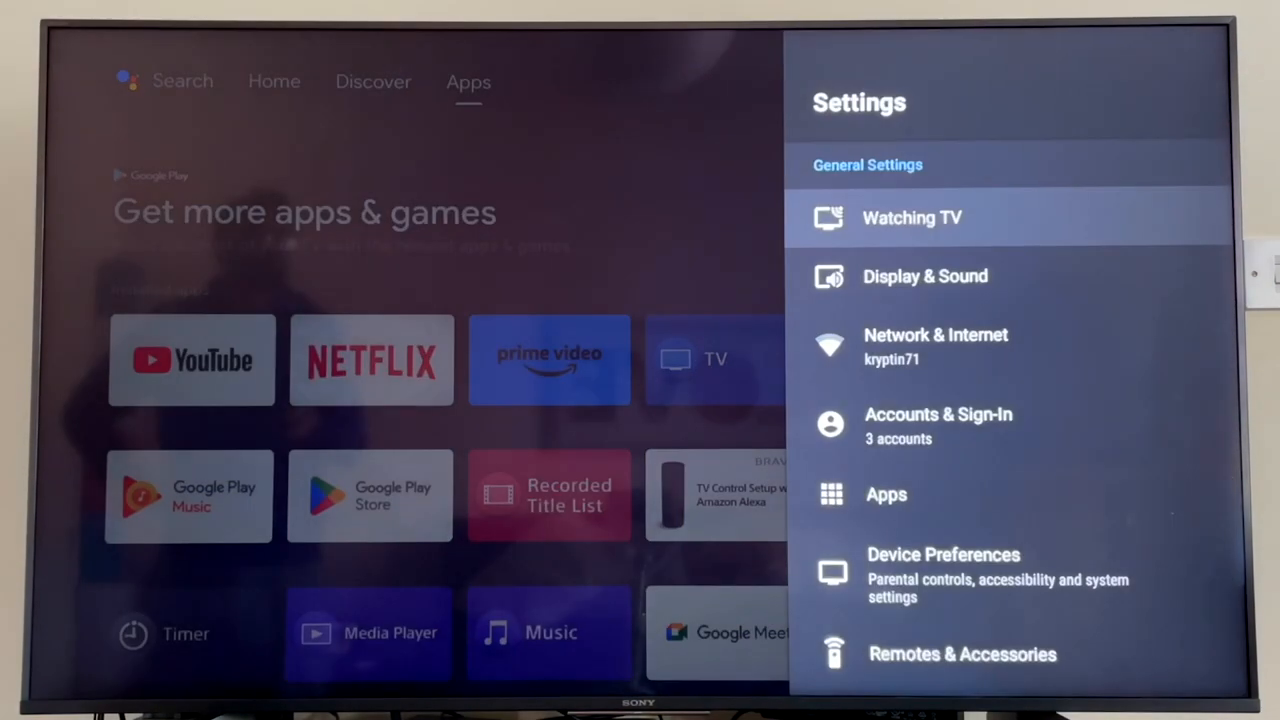
left_click(912, 216)
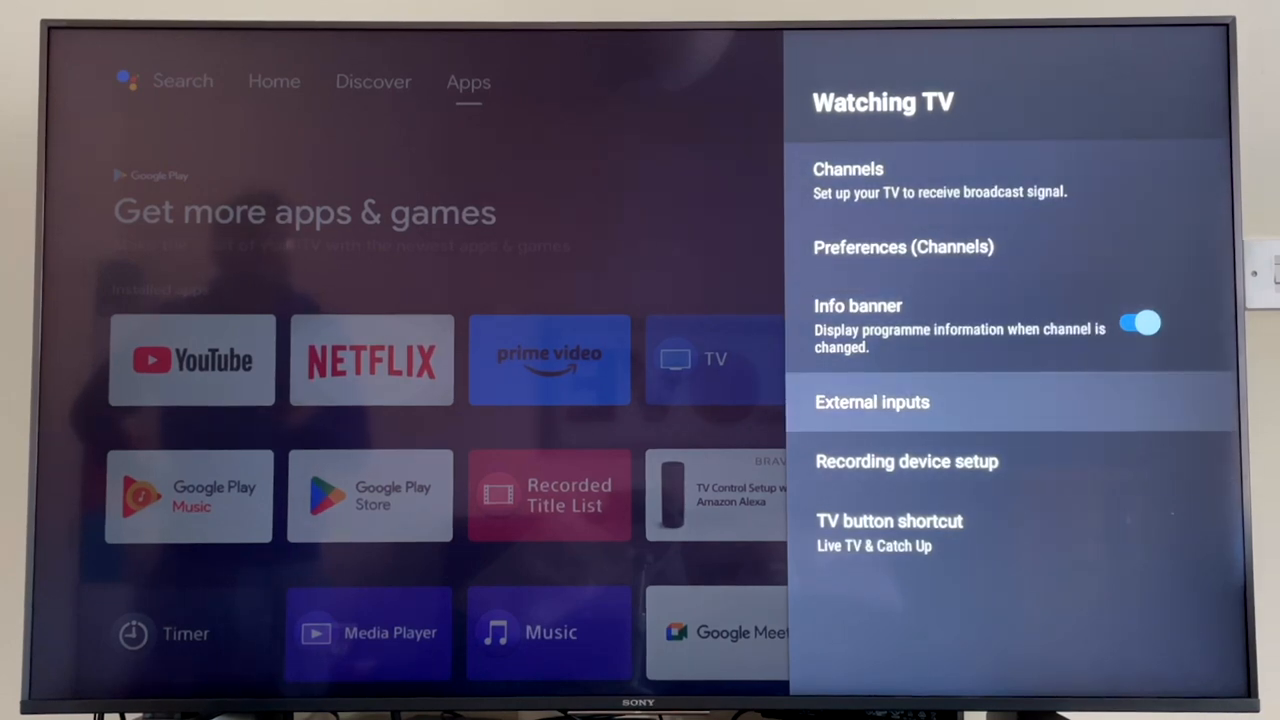
left_click(888, 520)
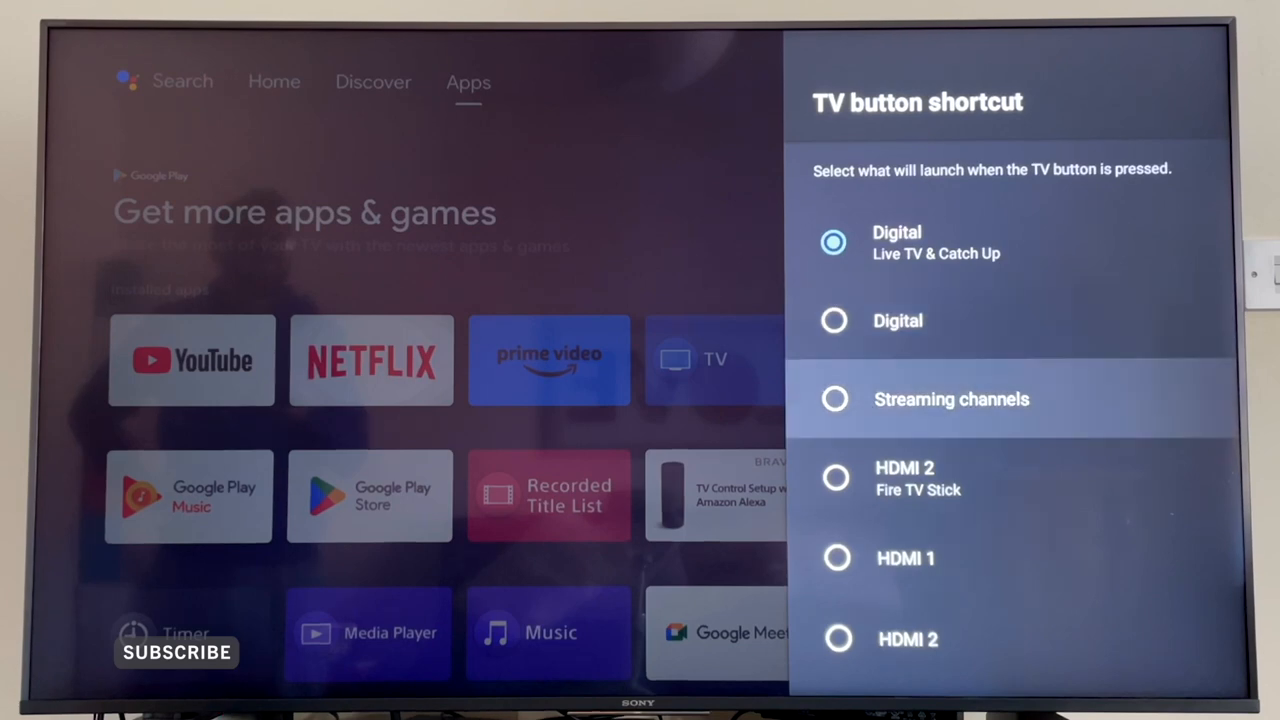
scroll("down", 3)
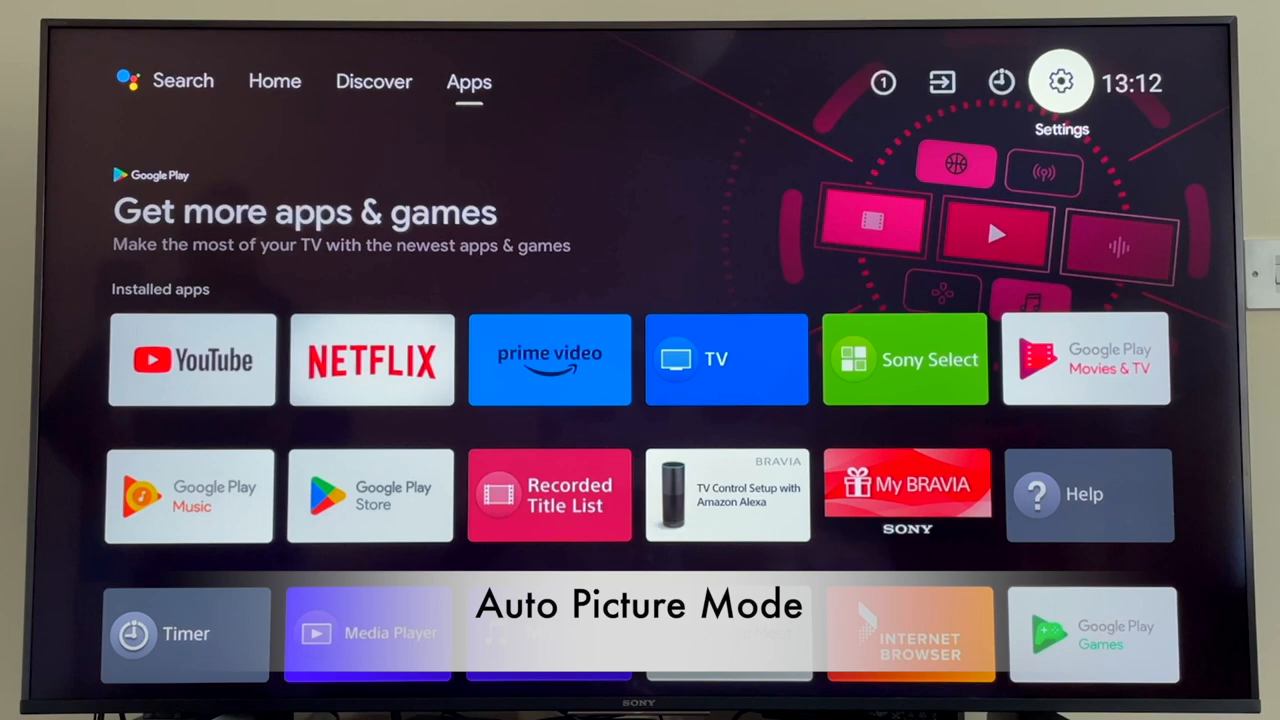
- Enter Settings > Display & Sound to enable the automatic picture mode option
left_click(1060, 80)
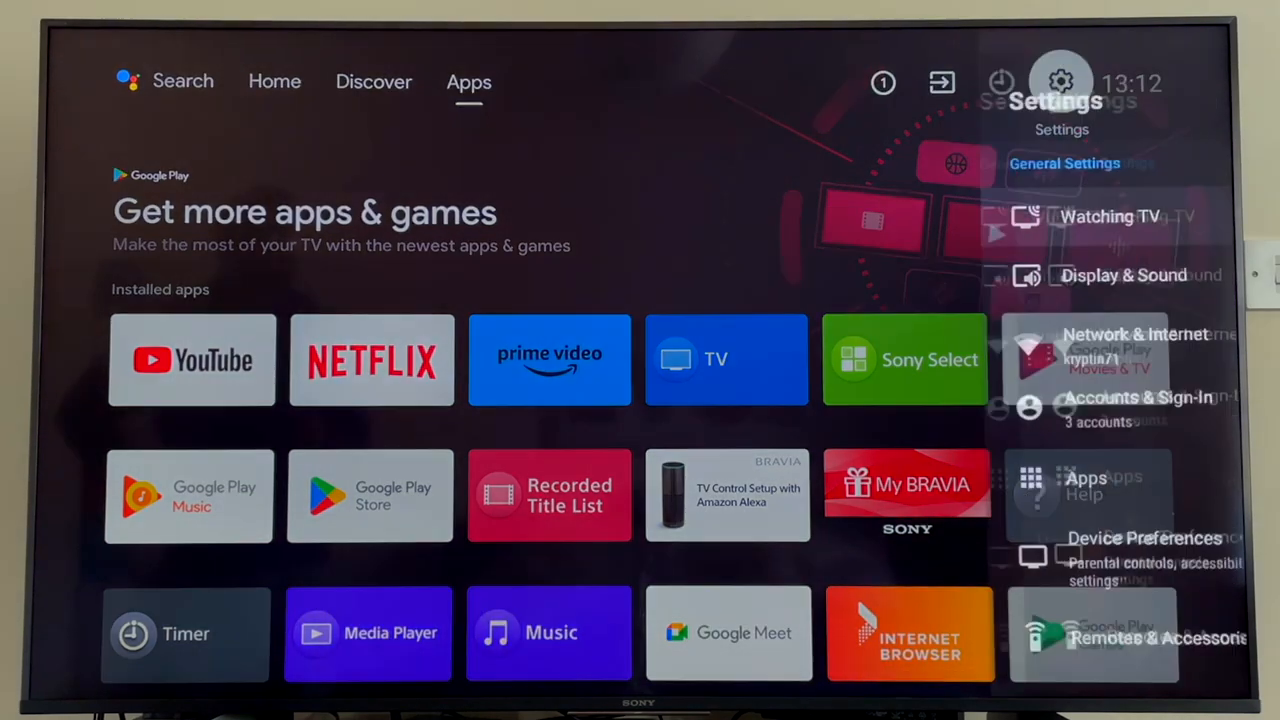
left_click(1124, 276)
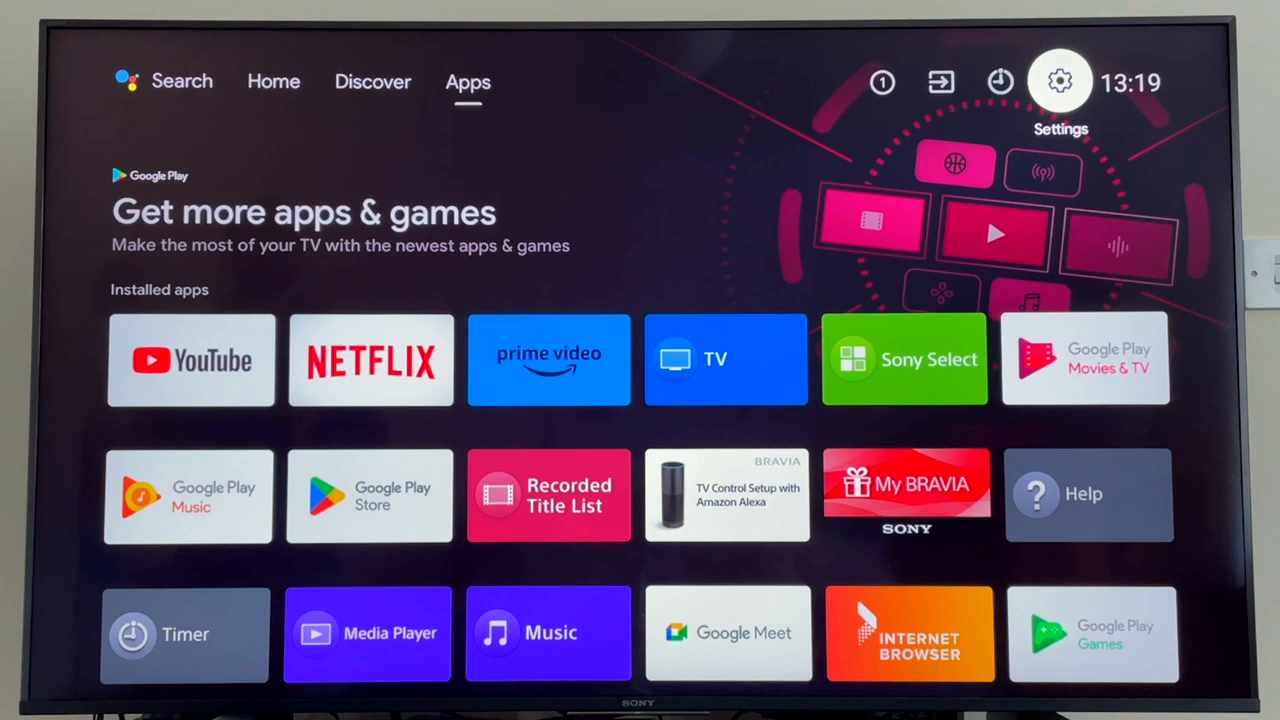
- In Device Preferences > About, select Build until 'You are now a developer!' appears
left_click(1060, 82)
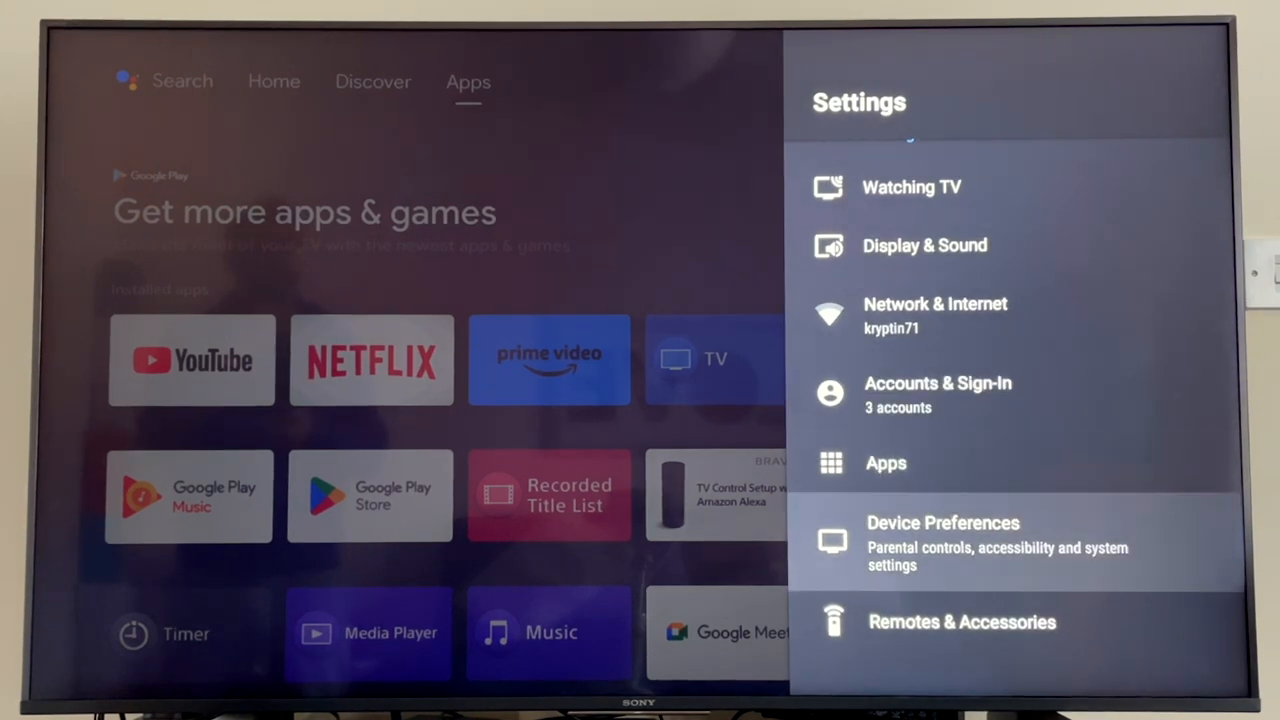
left_click(944, 540)
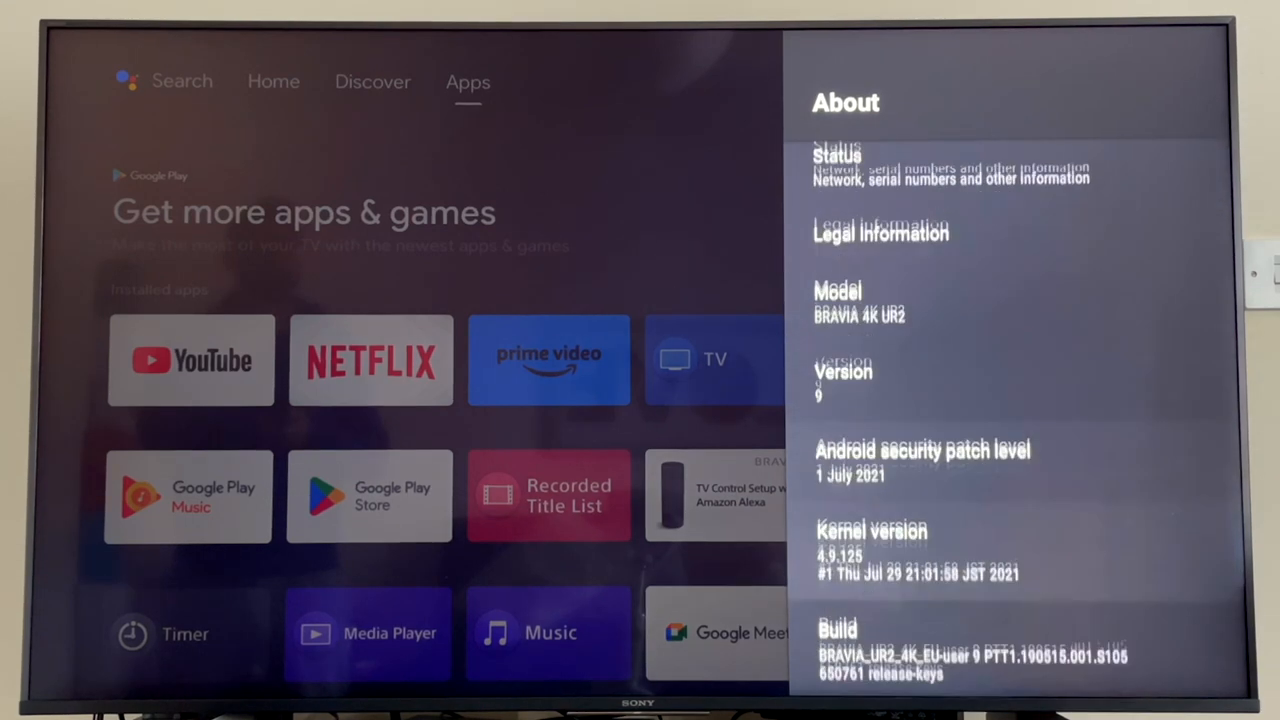
scroll("down", 3)
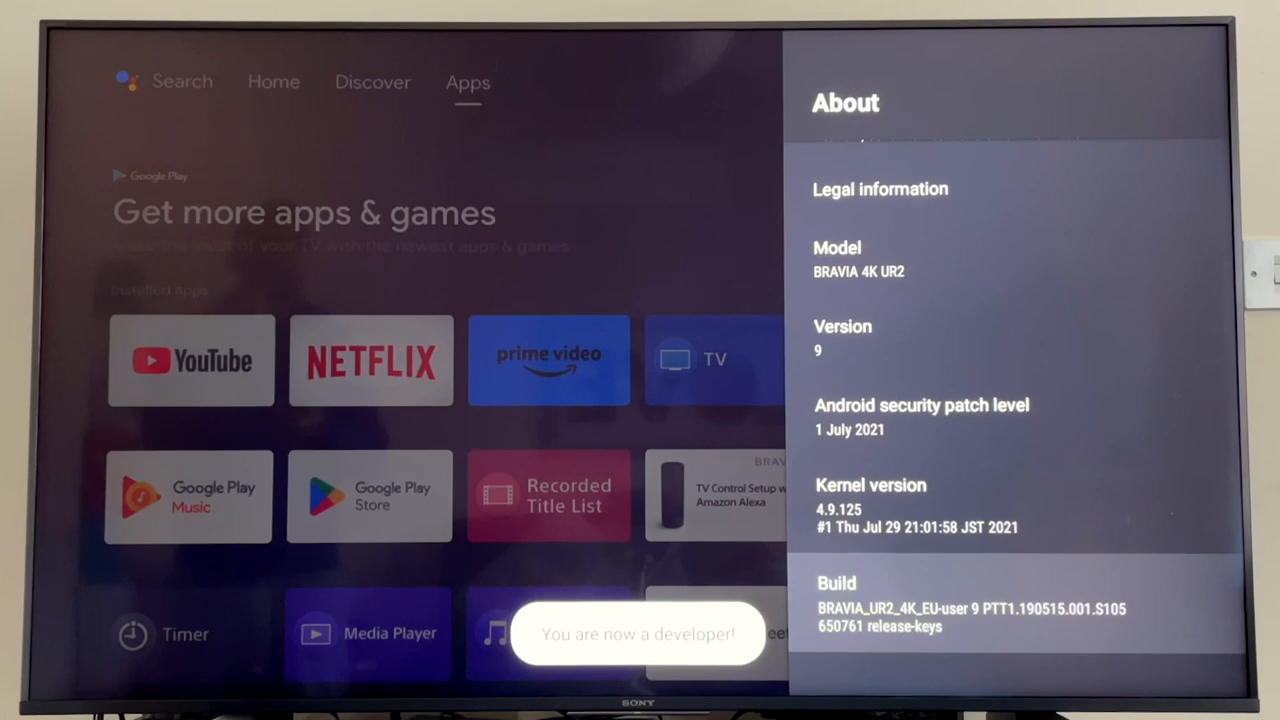
key("Back")
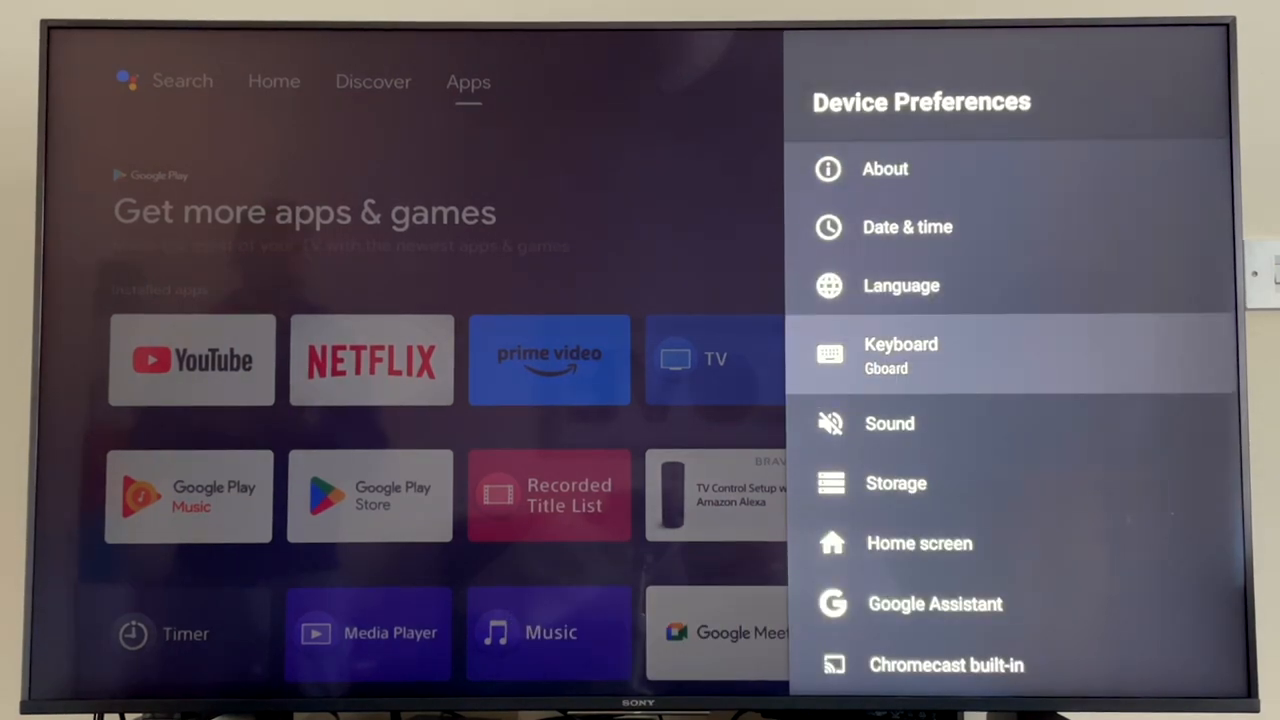
- Enter Developer options from Device Preferences and scroll down its list
scroll("down", 3)
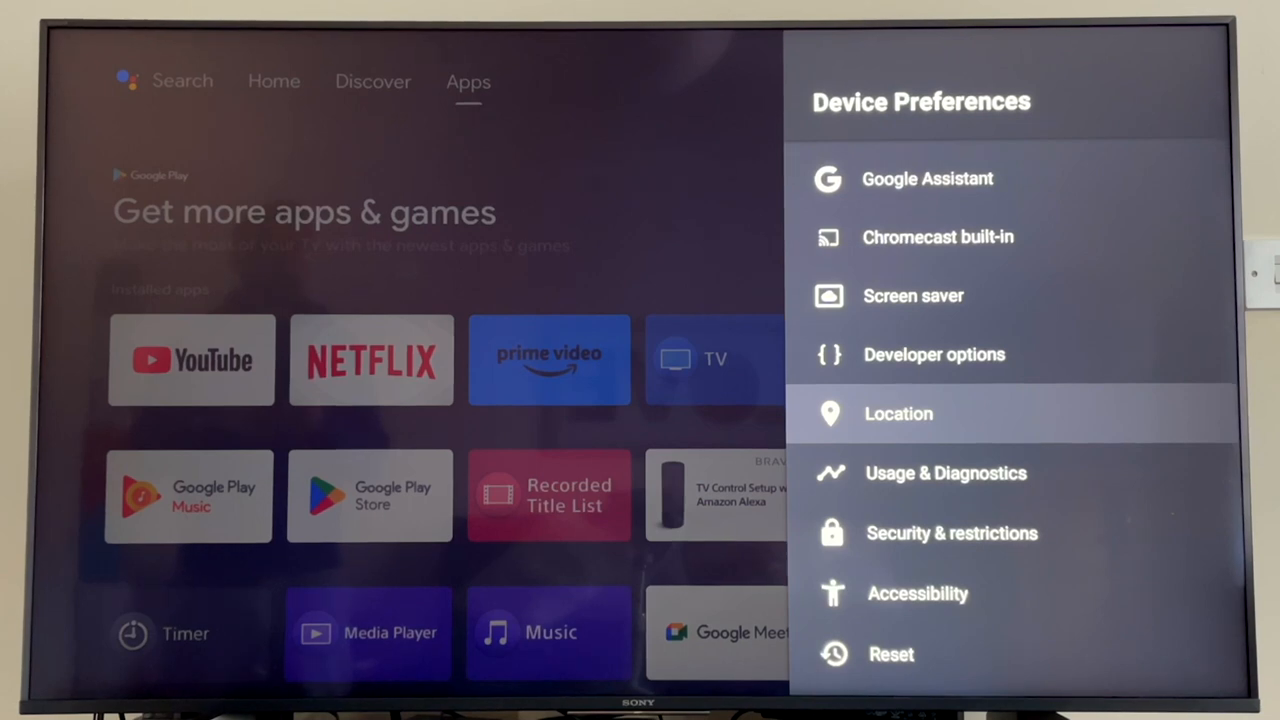
left_click(934, 354)
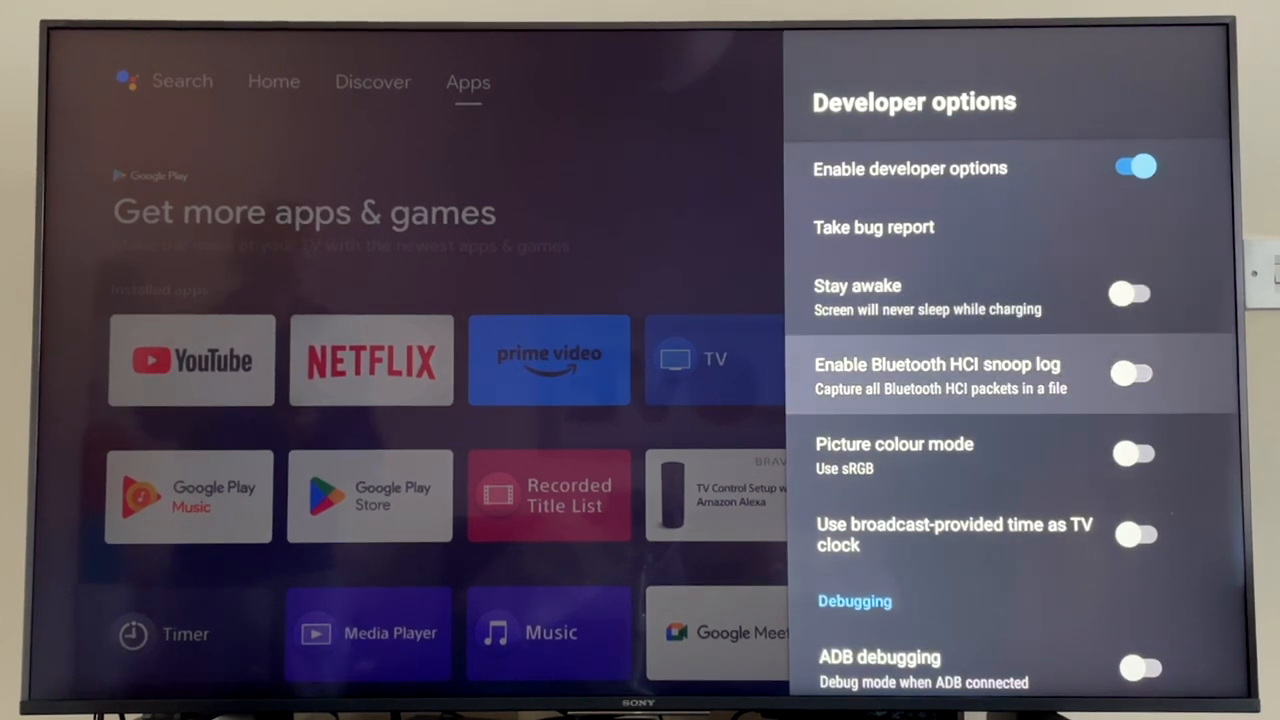
scroll("down", 3)
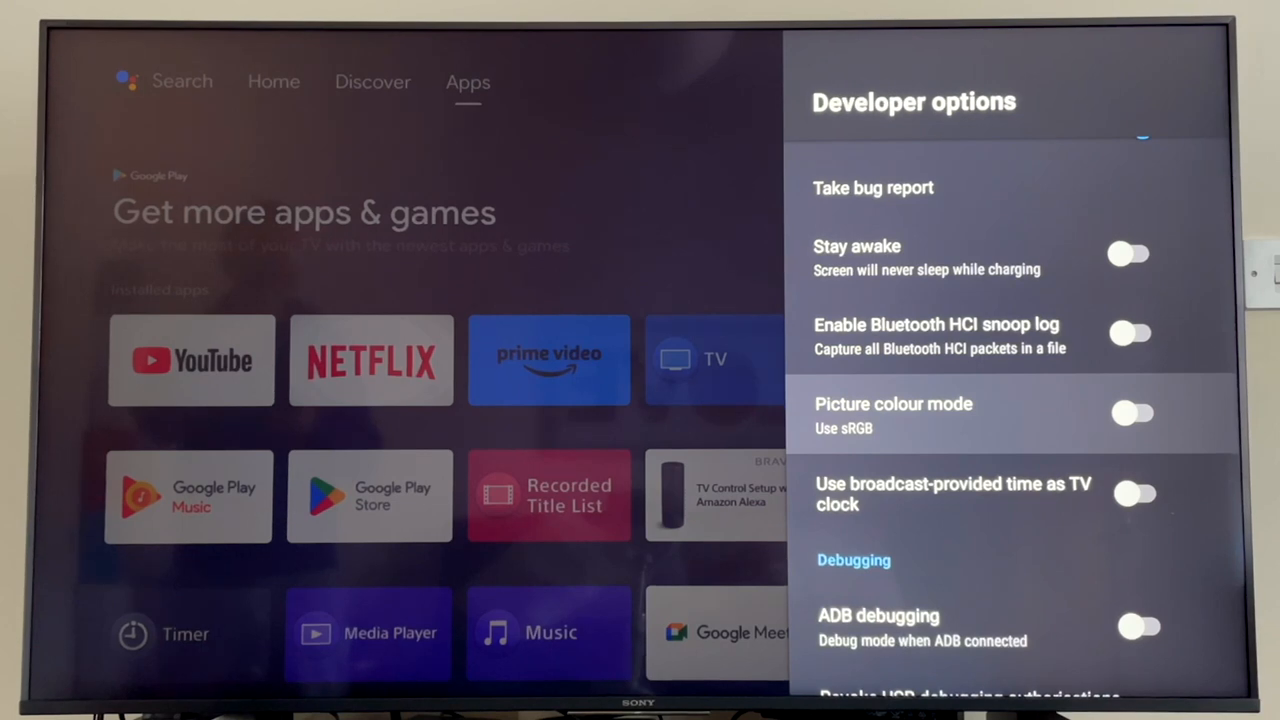
scroll("down", 3)
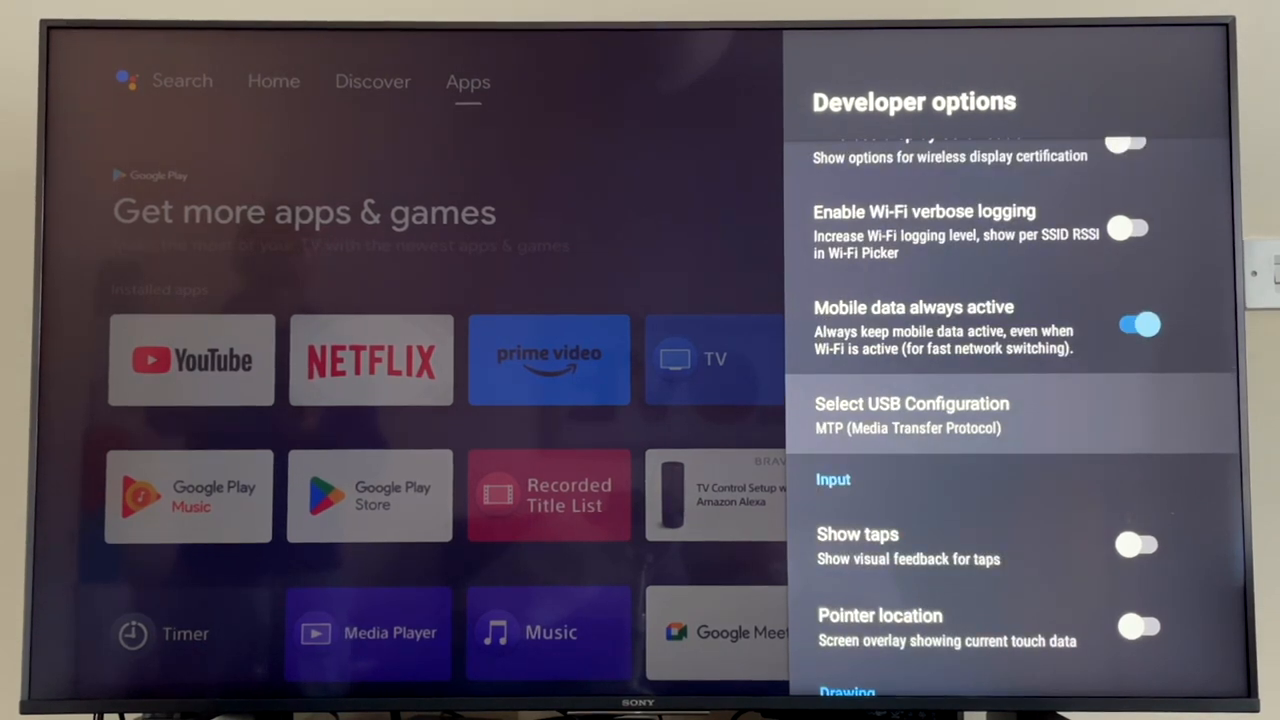
- Scroll further in Developer options to reach the Window animation scale settings
left_click(912, 404)
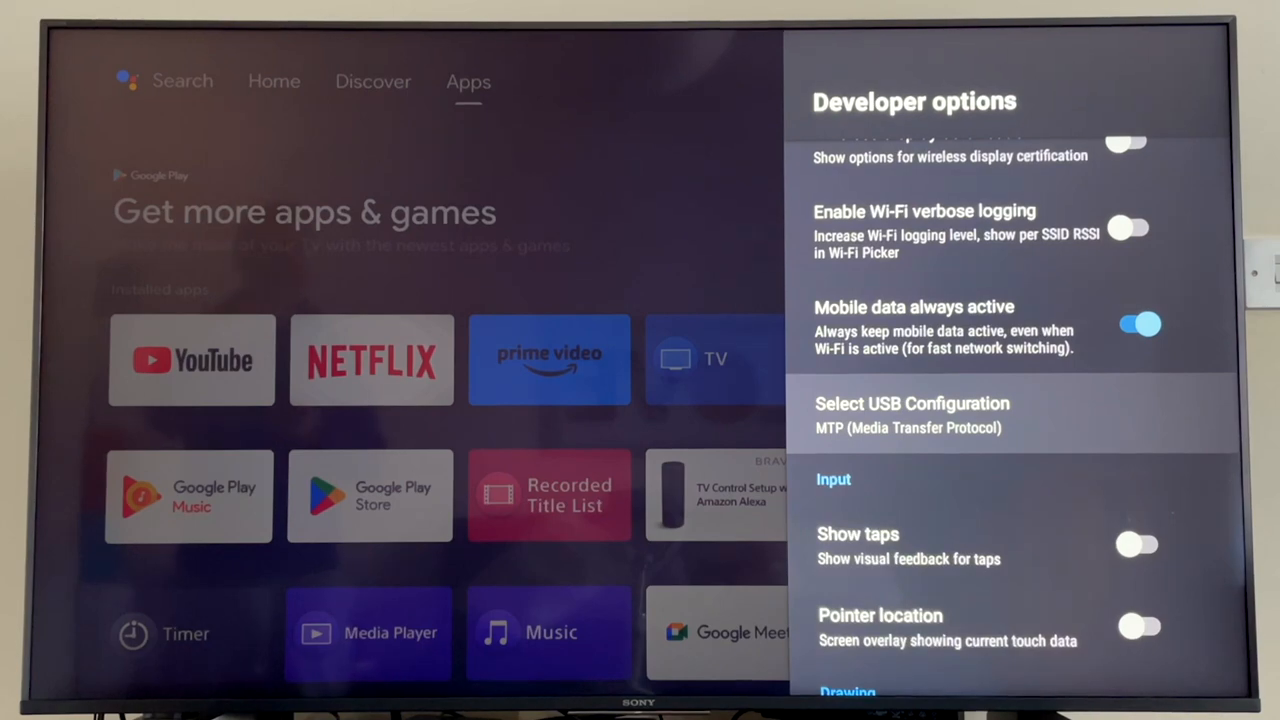
scroll("down", 3)
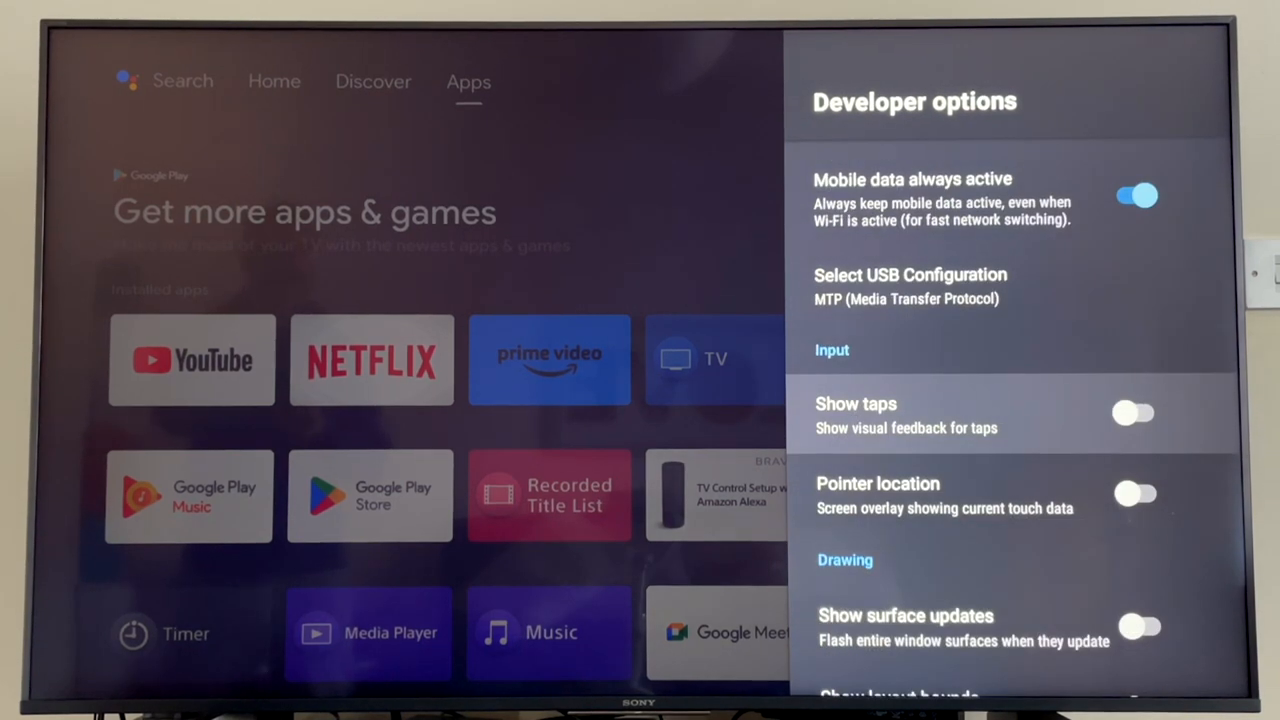
scroll("down", 3)
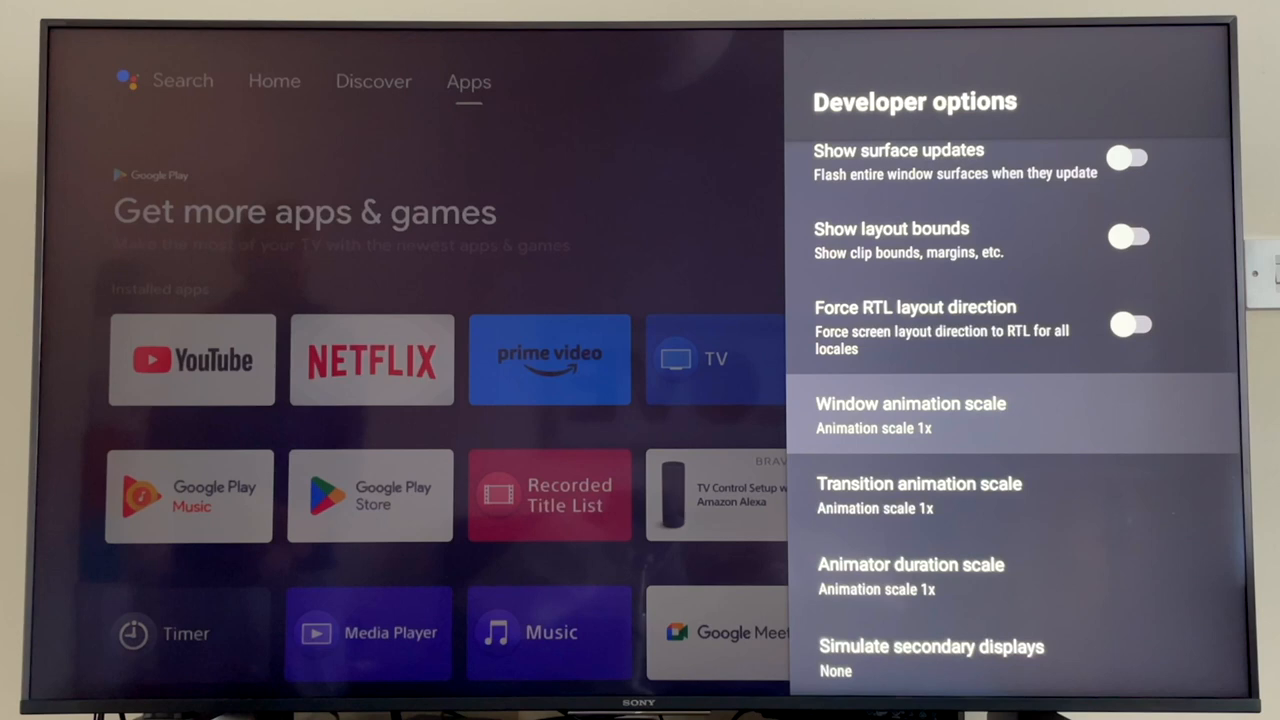
- Set Window, Transition and Animator duration animation scales each to .5x
left_click(910, 404)
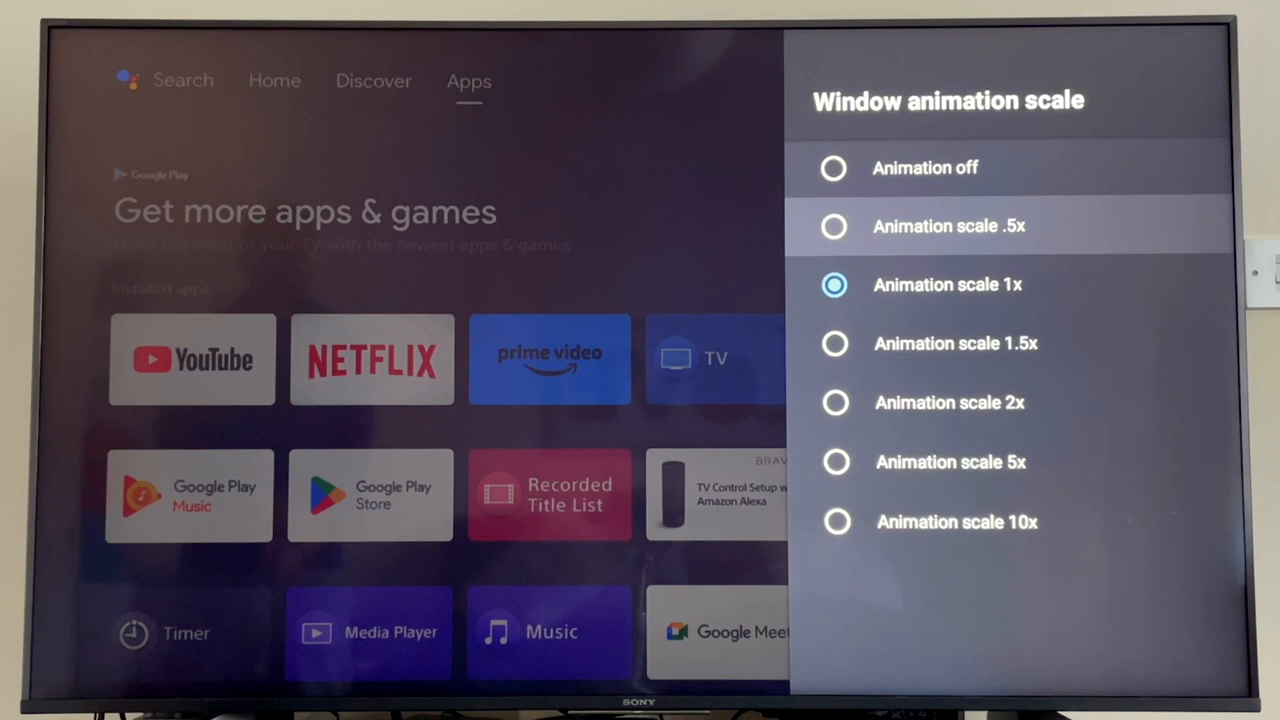
left_click(948, 226)
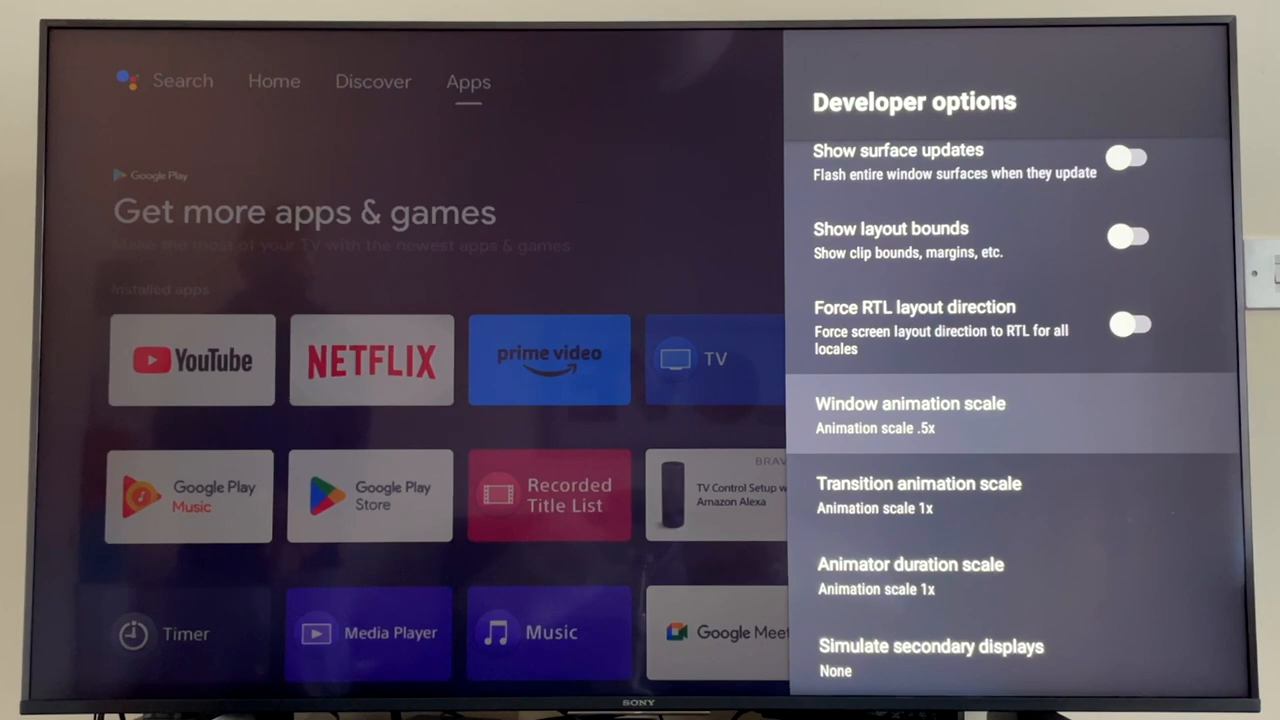
left_click(918, 482)
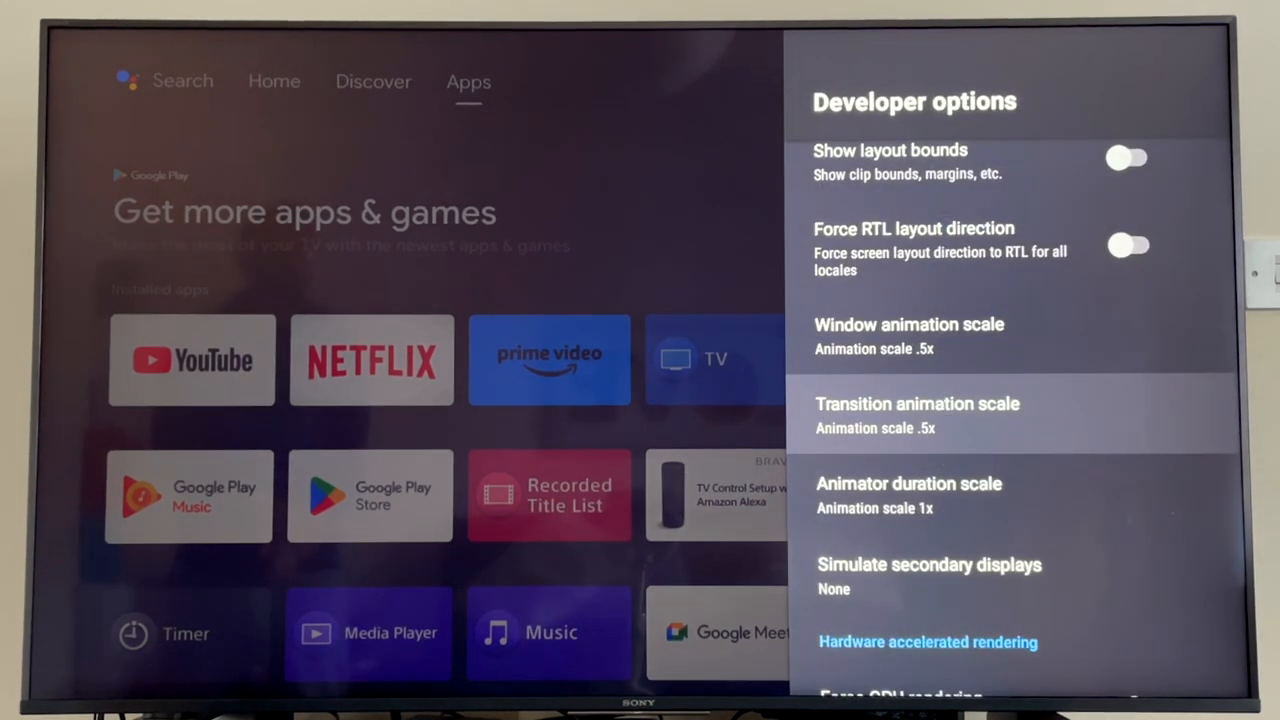
left_click(908, 482)
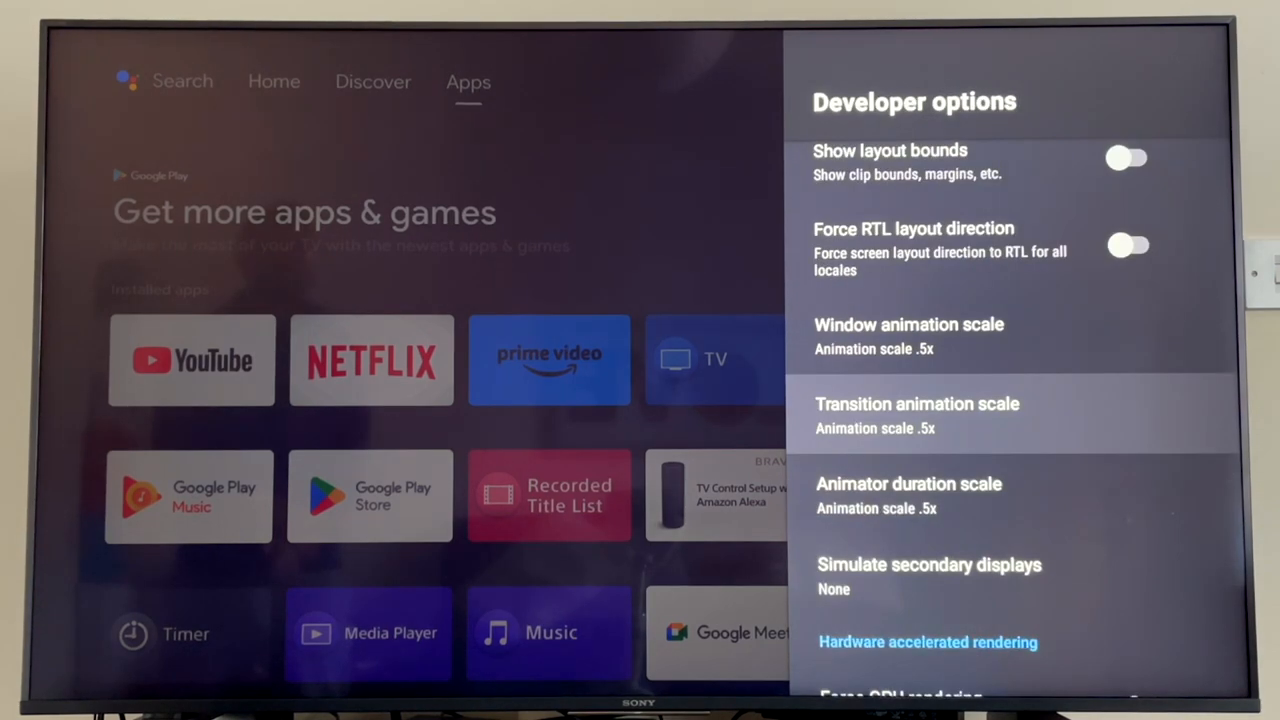
scroll("down", 3)
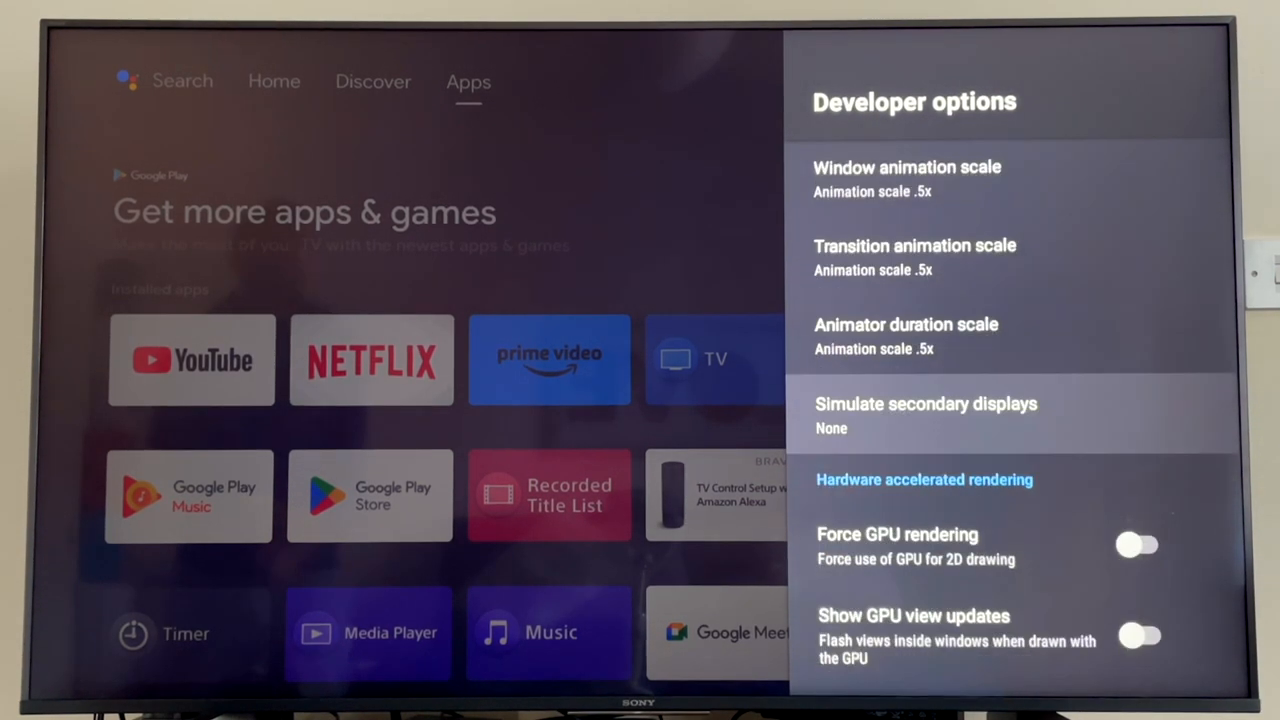
- Set Background process limit to 'At most, 2 processes'
scroll("down", 3)
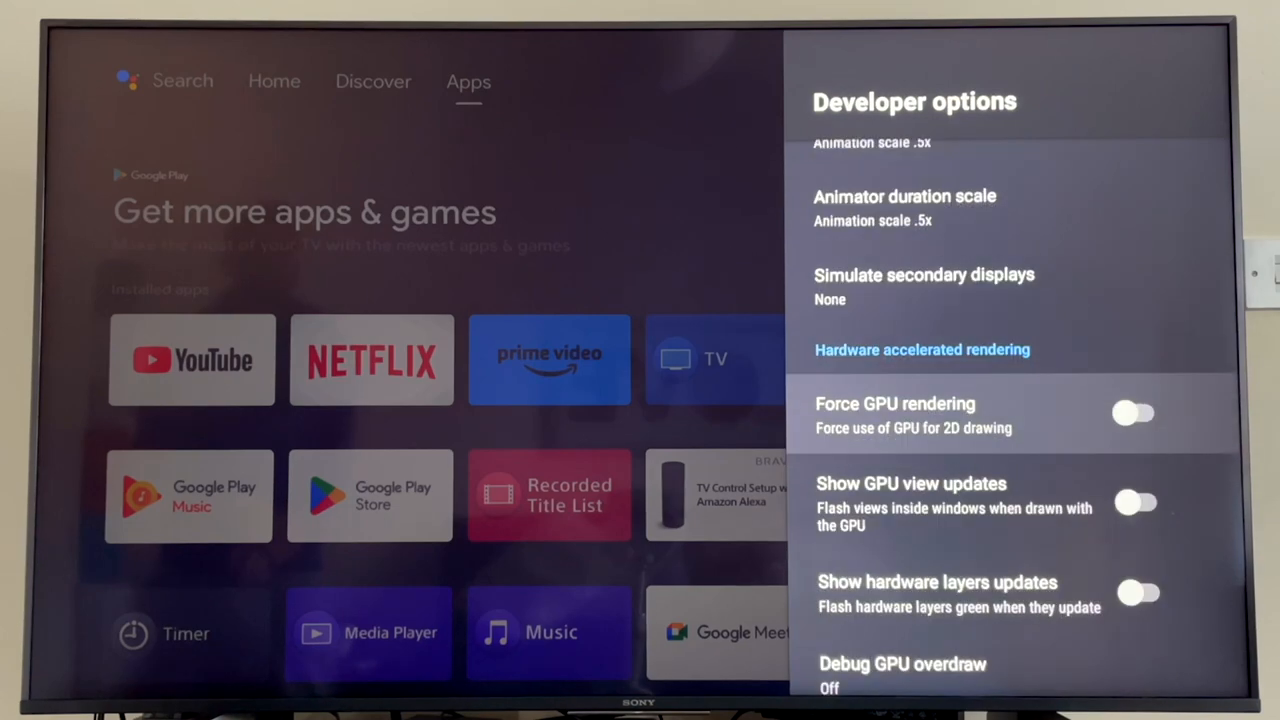
scroll("down", 3)
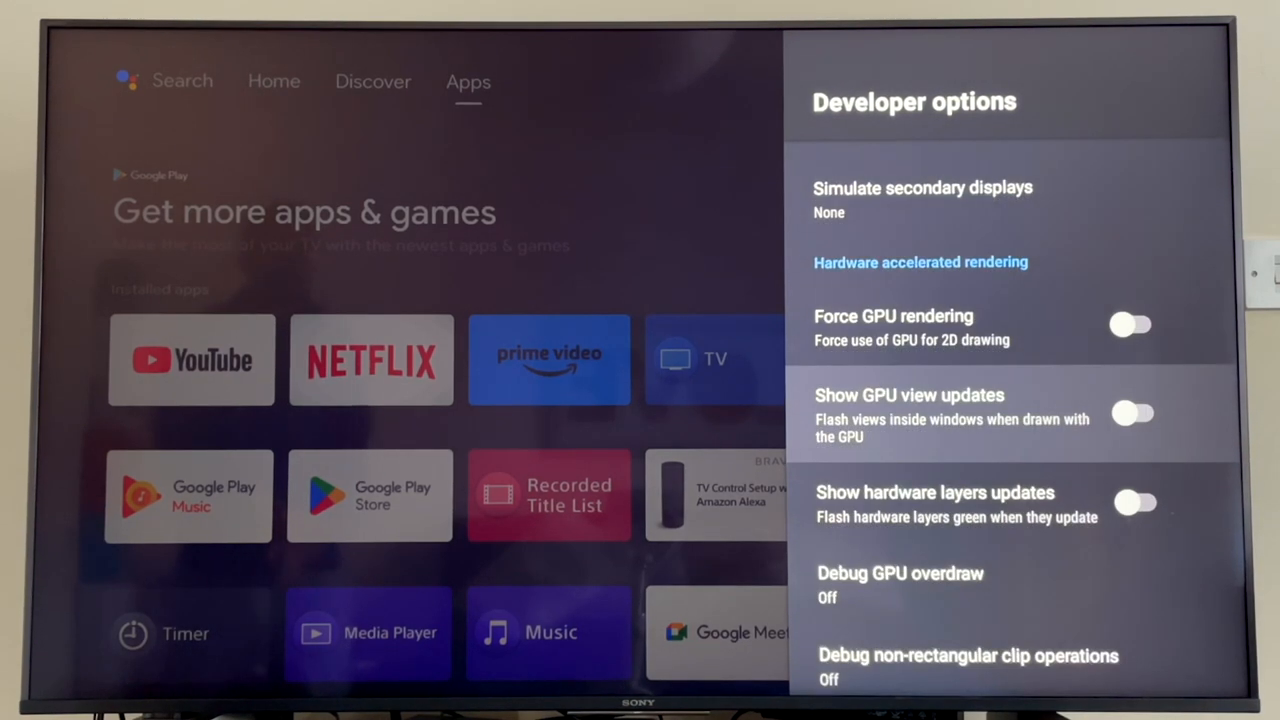
scroll("down", 3)
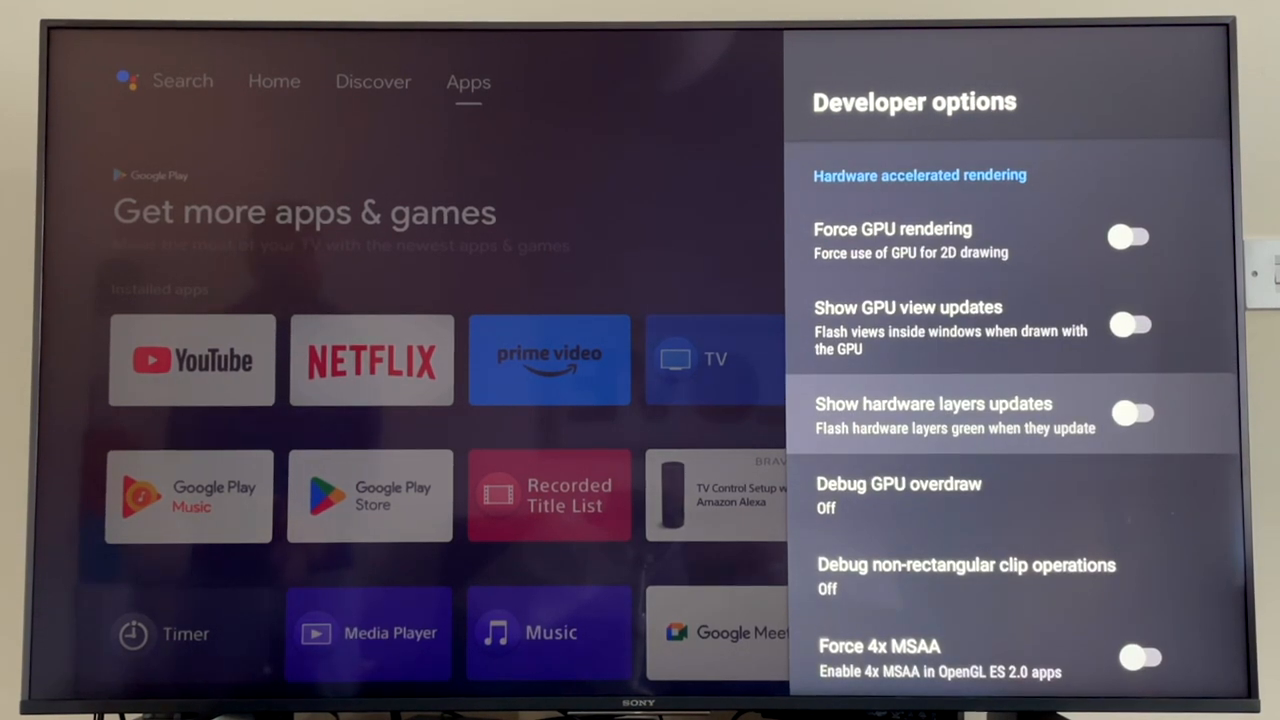
scroll("down", 3)
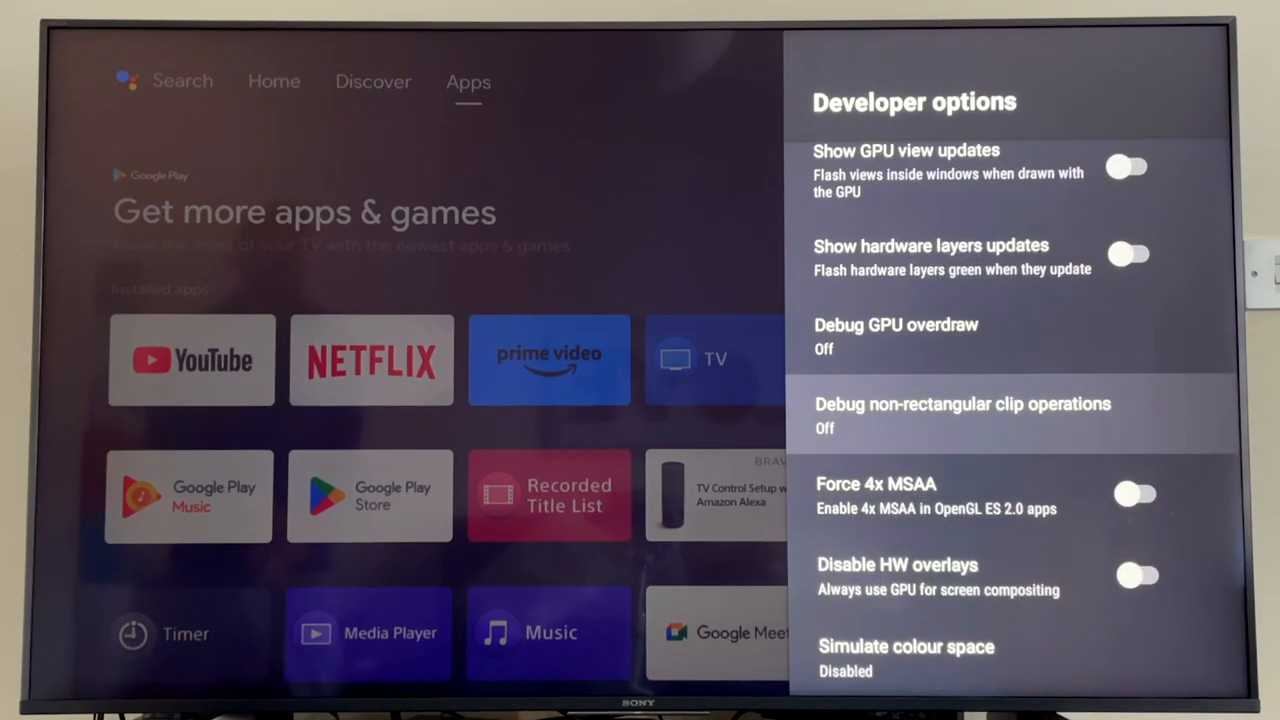
scroll("down", 3)
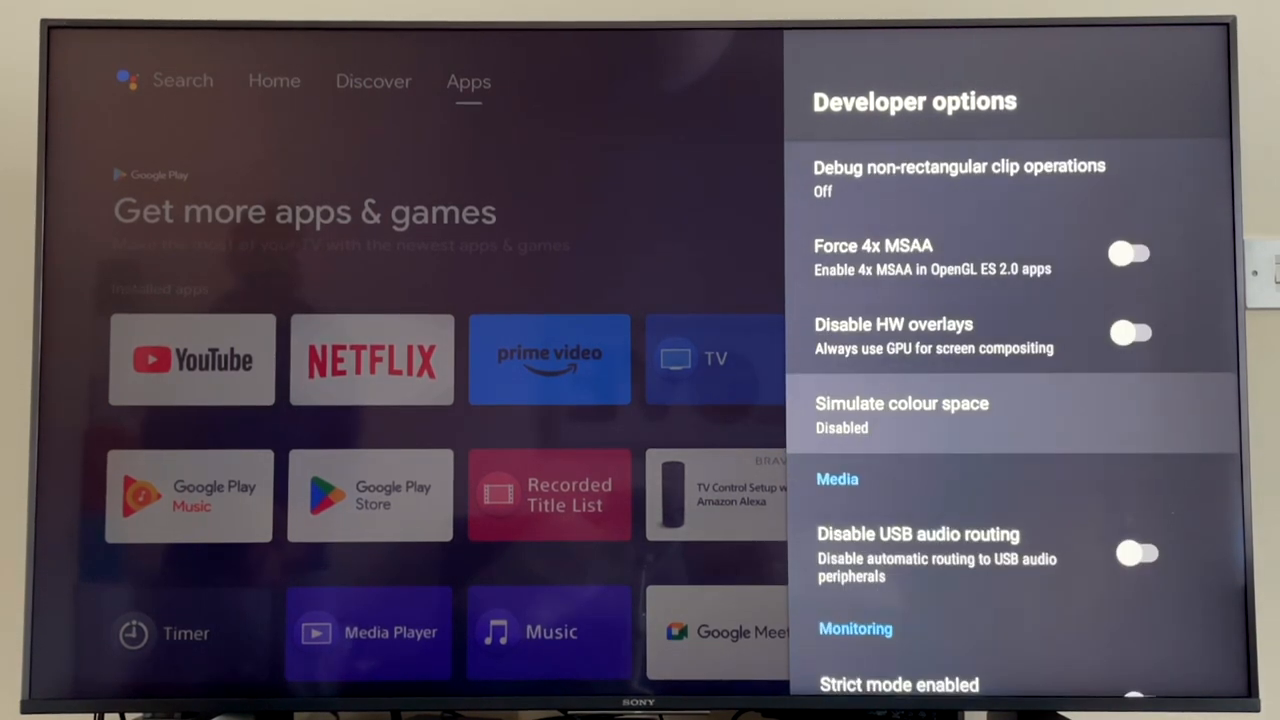
scroll("down", 3)
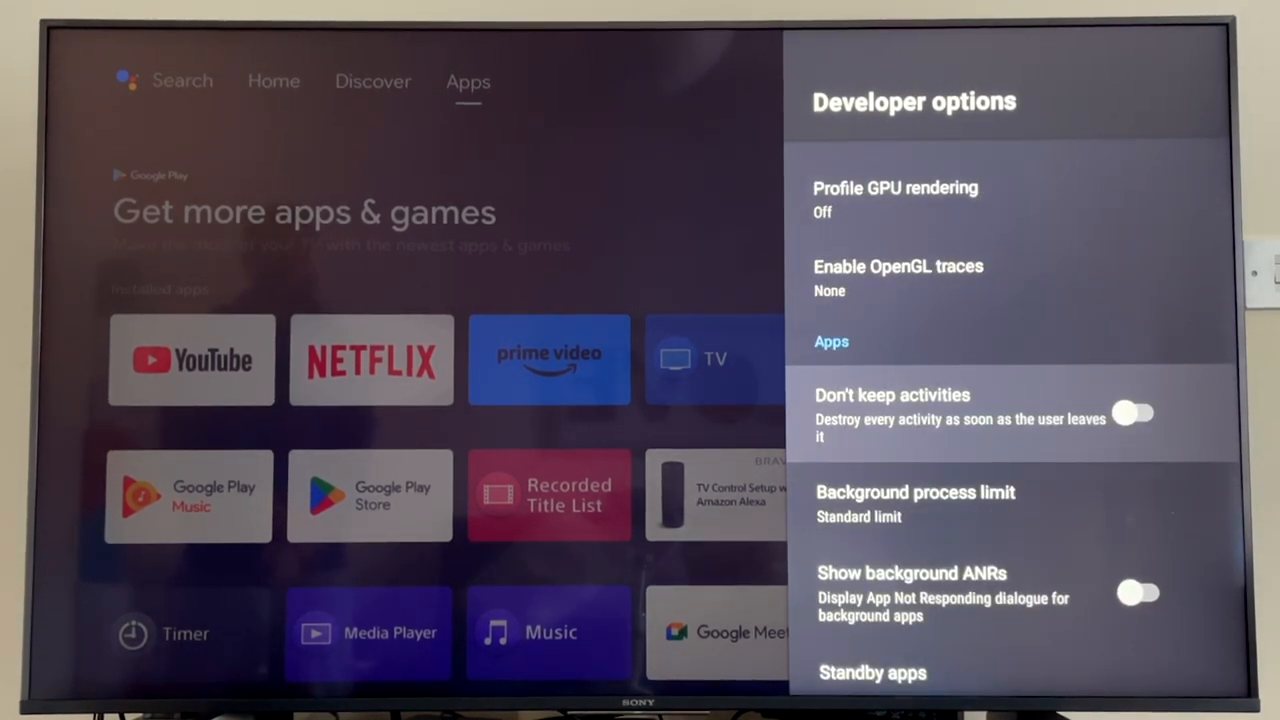
left_click(916, 492)
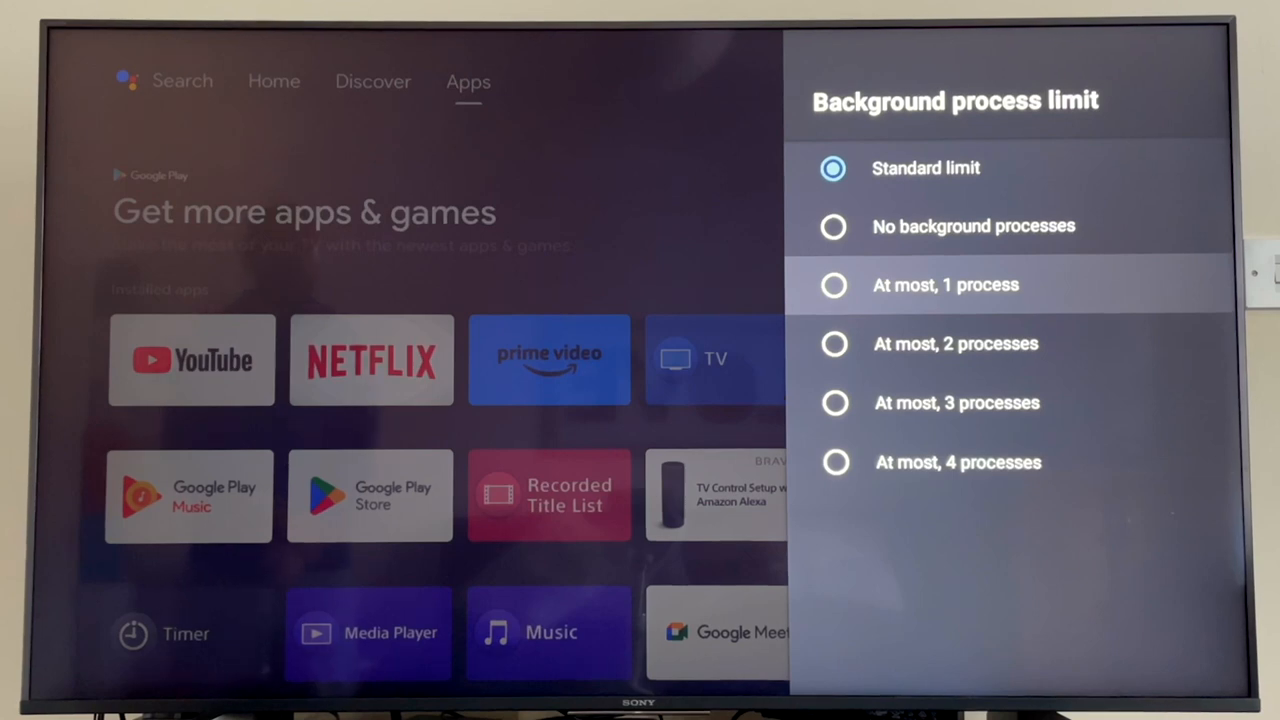
key("Down")
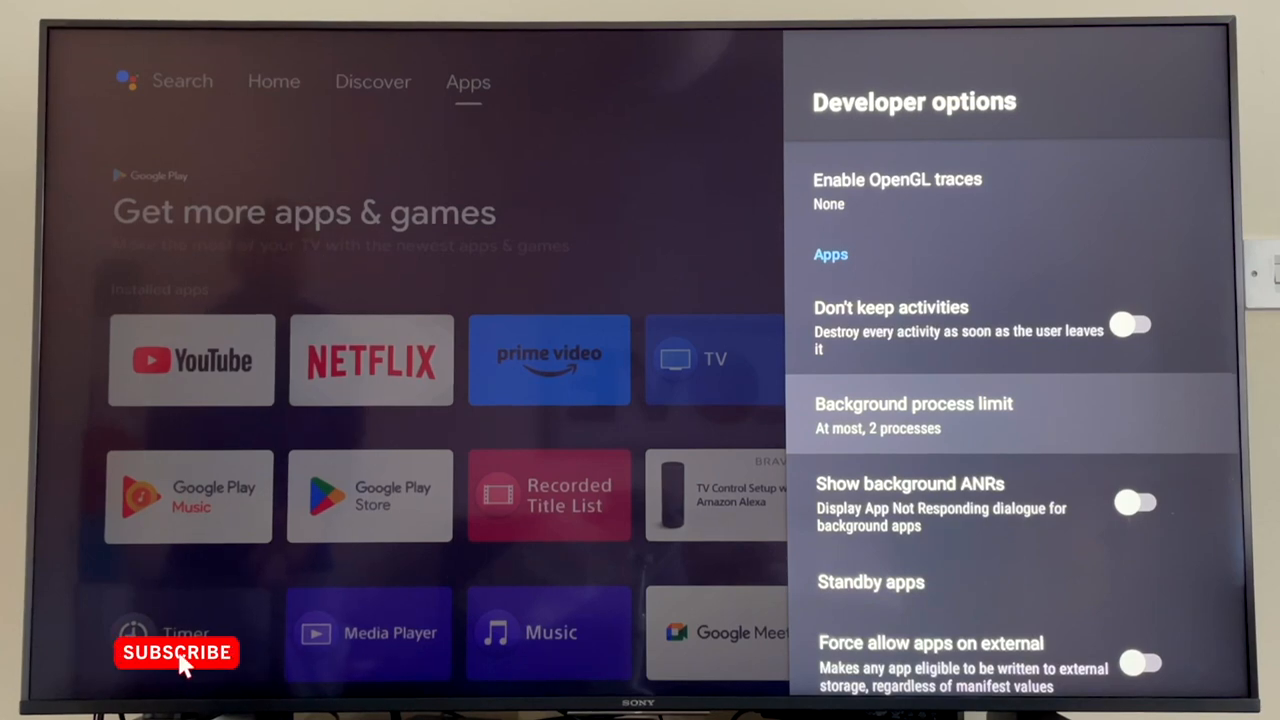
- Leave Developer options and return to Device Preferences
scroll("down", 3)
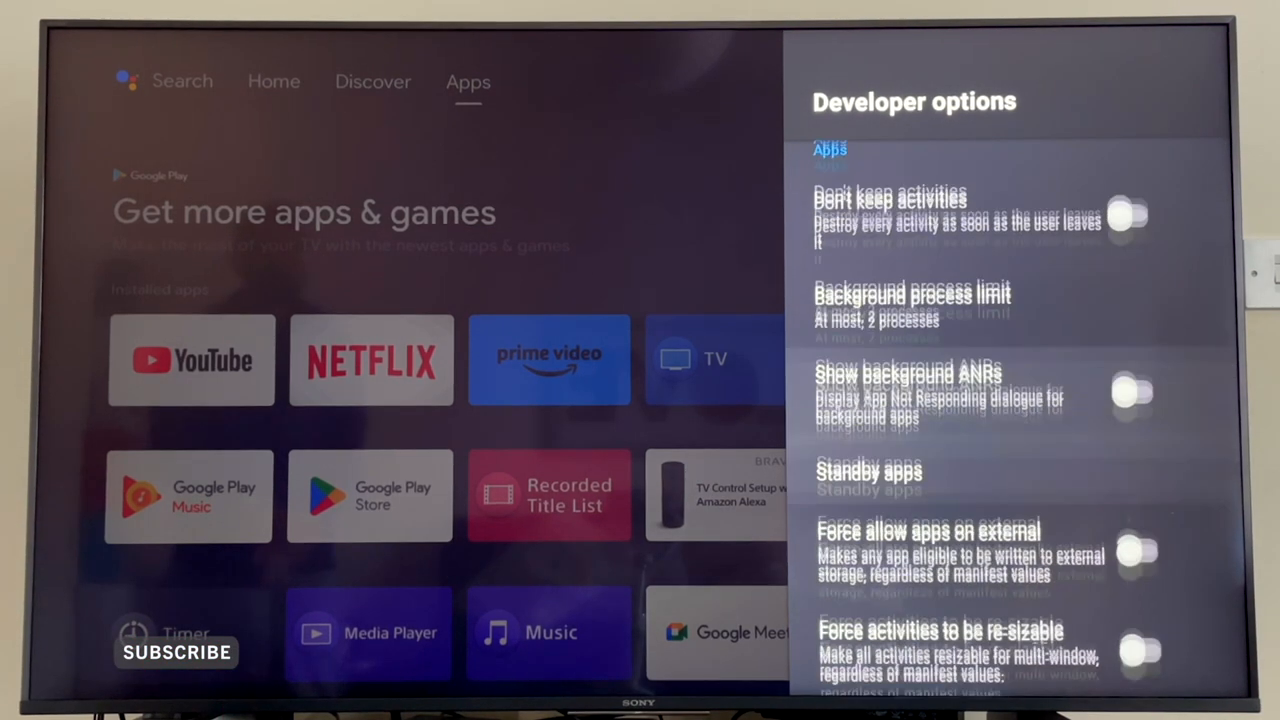
left_click(868, 472)
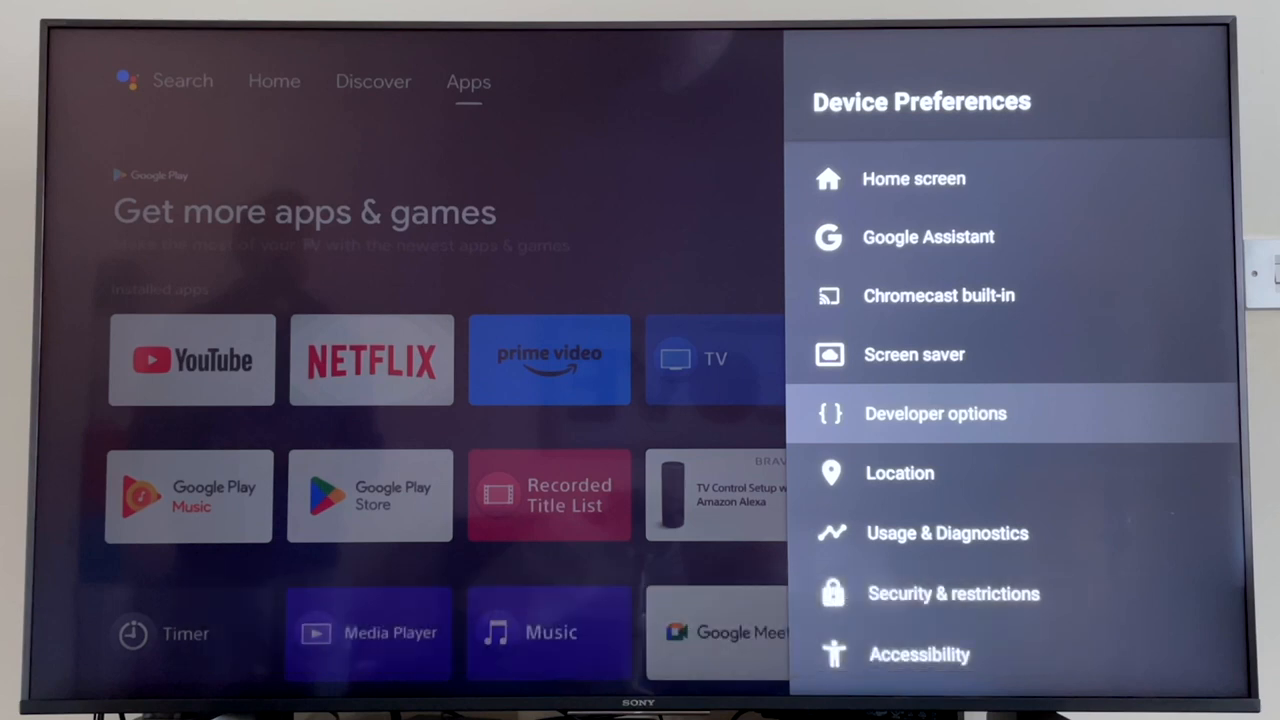
- Reopen Developer options from Device Preferences, confirming it is switched on
left_click(936, 412)
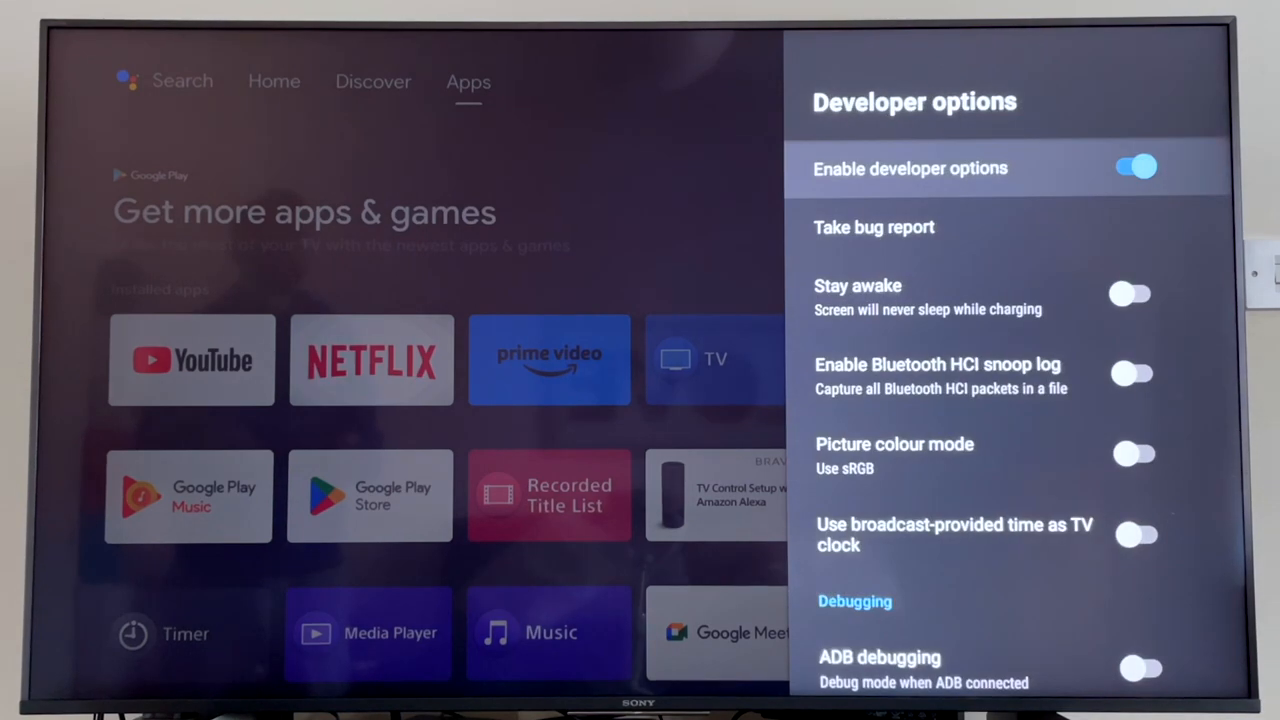
left_click(1130, 168)
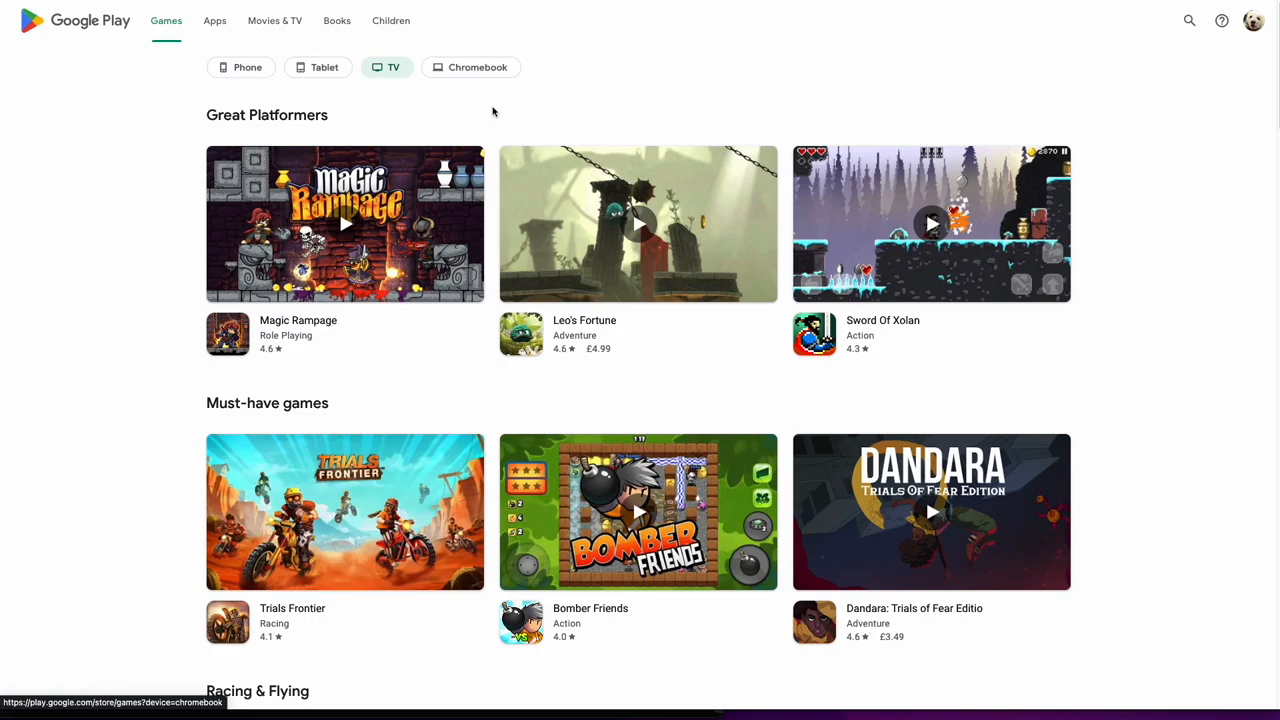
- Find Reaper under Role-Playing Games and start its install
scroll("down", 3)
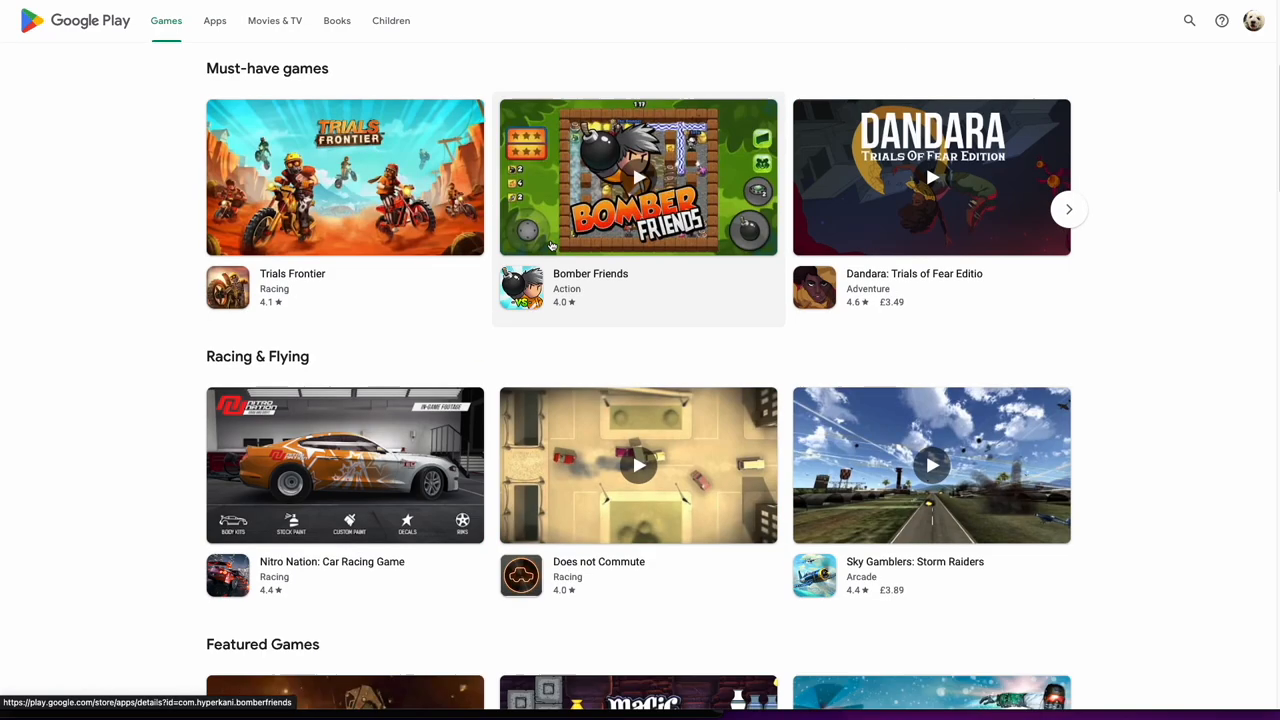
scroll("down", 3)
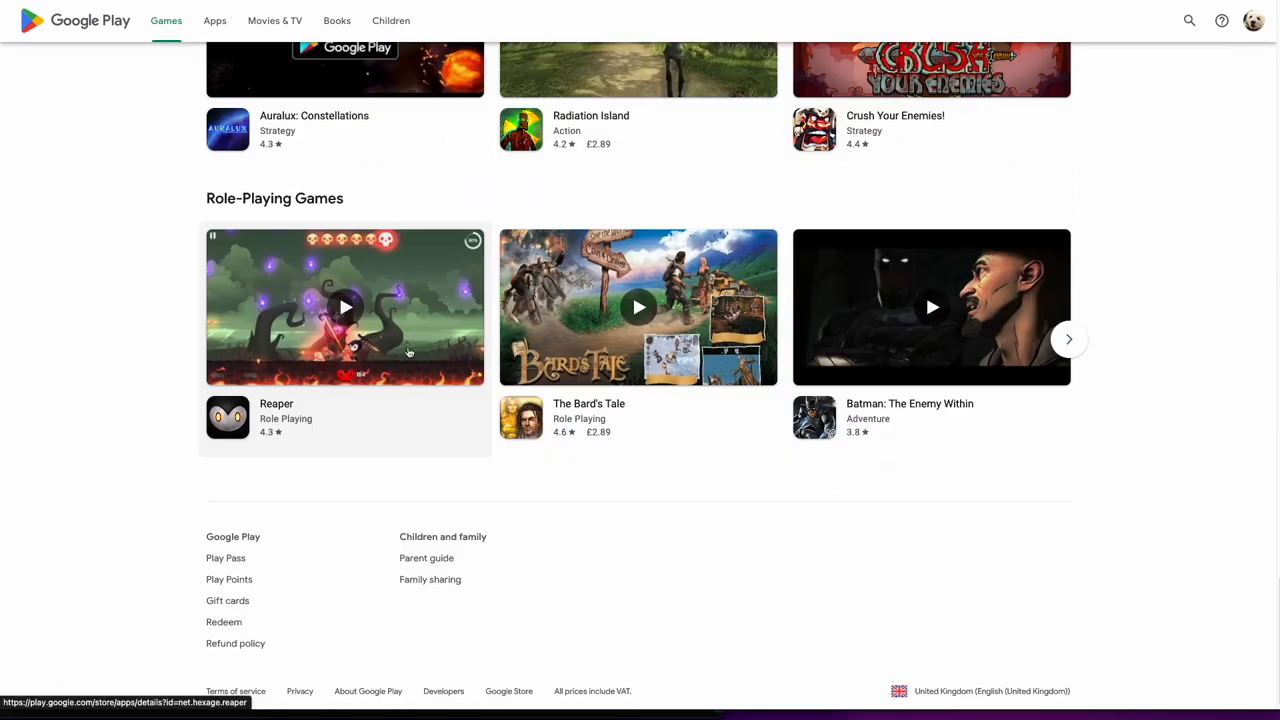
left_click(344, 308)
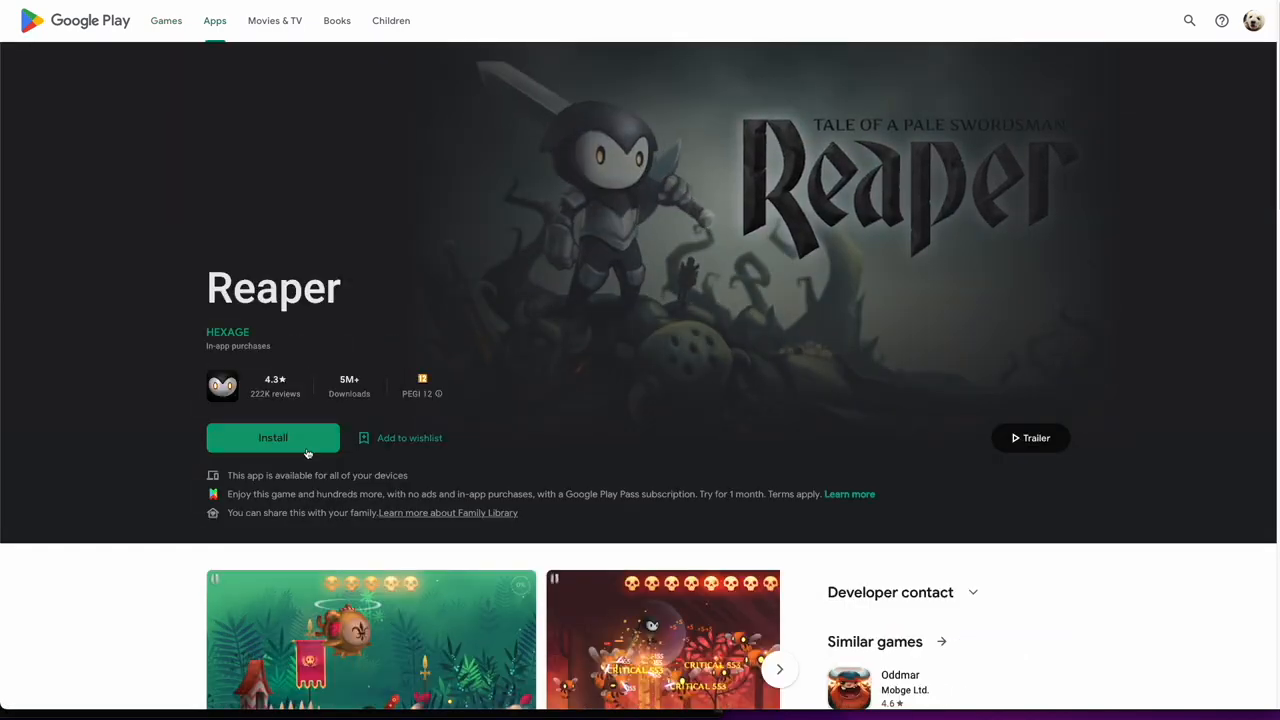
left_click(272, 438)
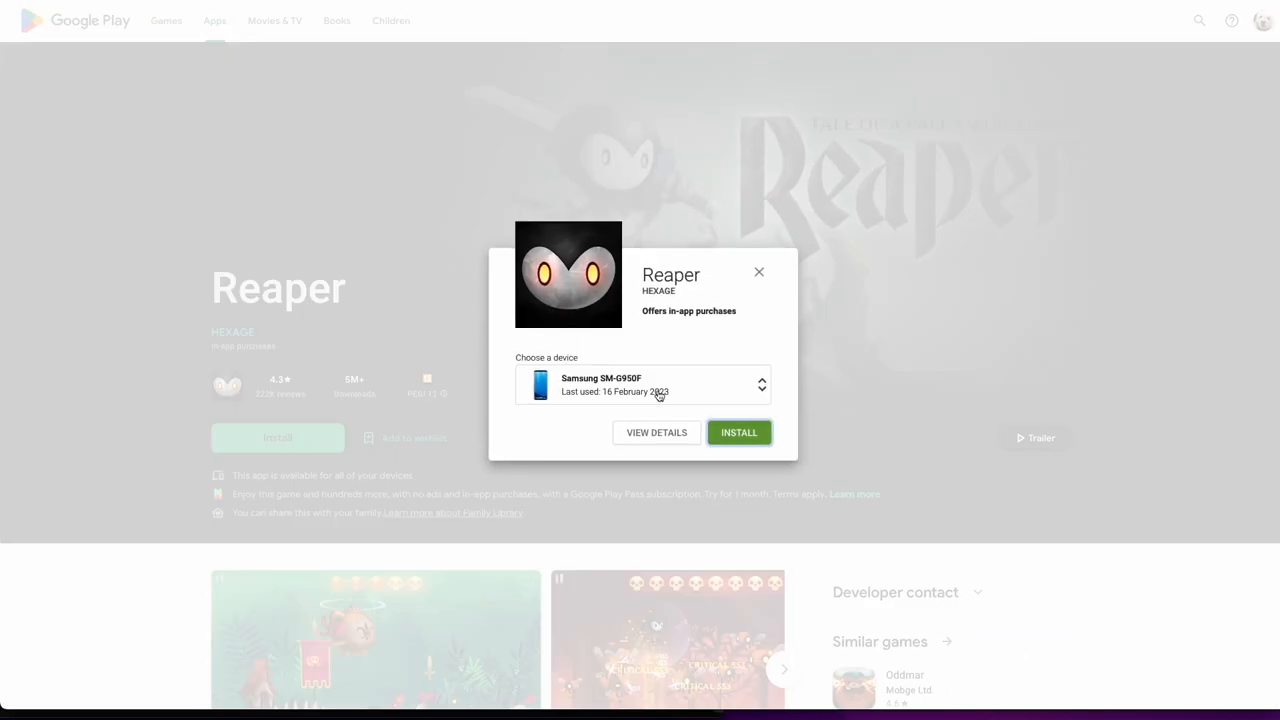
- Choose Sony BRAVIA 4K UR2 as the target device and confirm the install
left_click(760, 384)
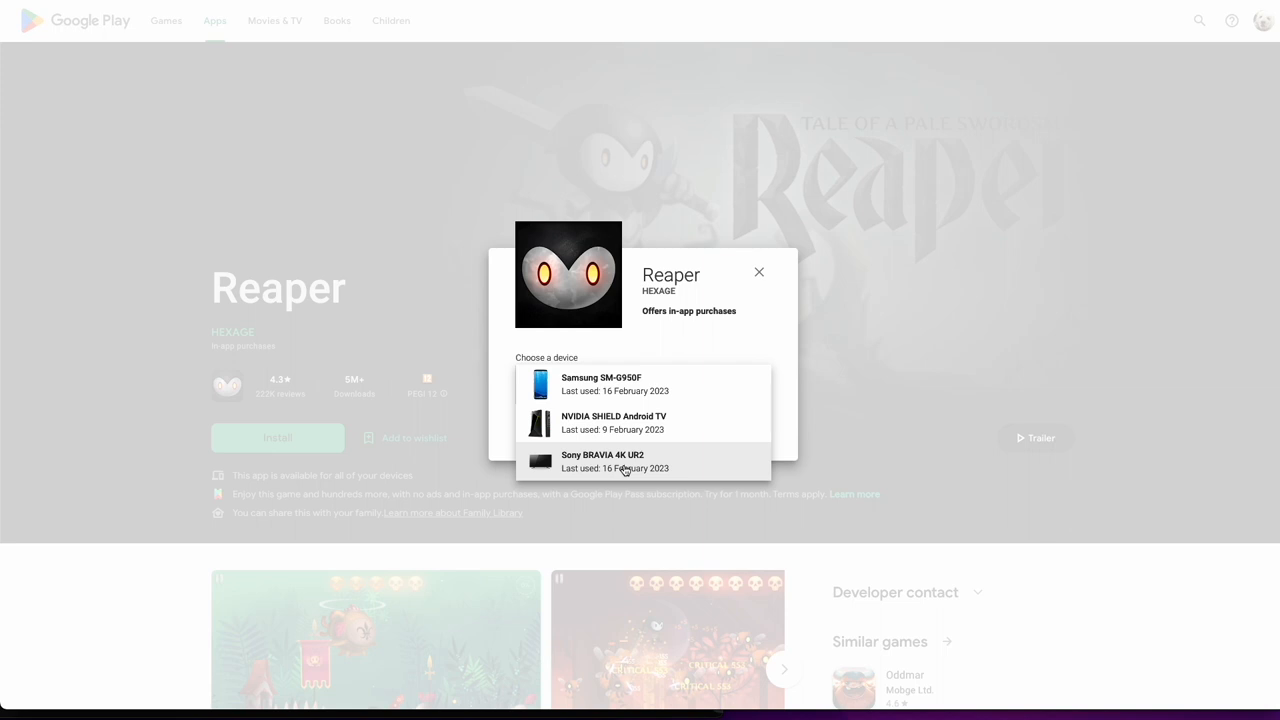
left_click(614, 460)
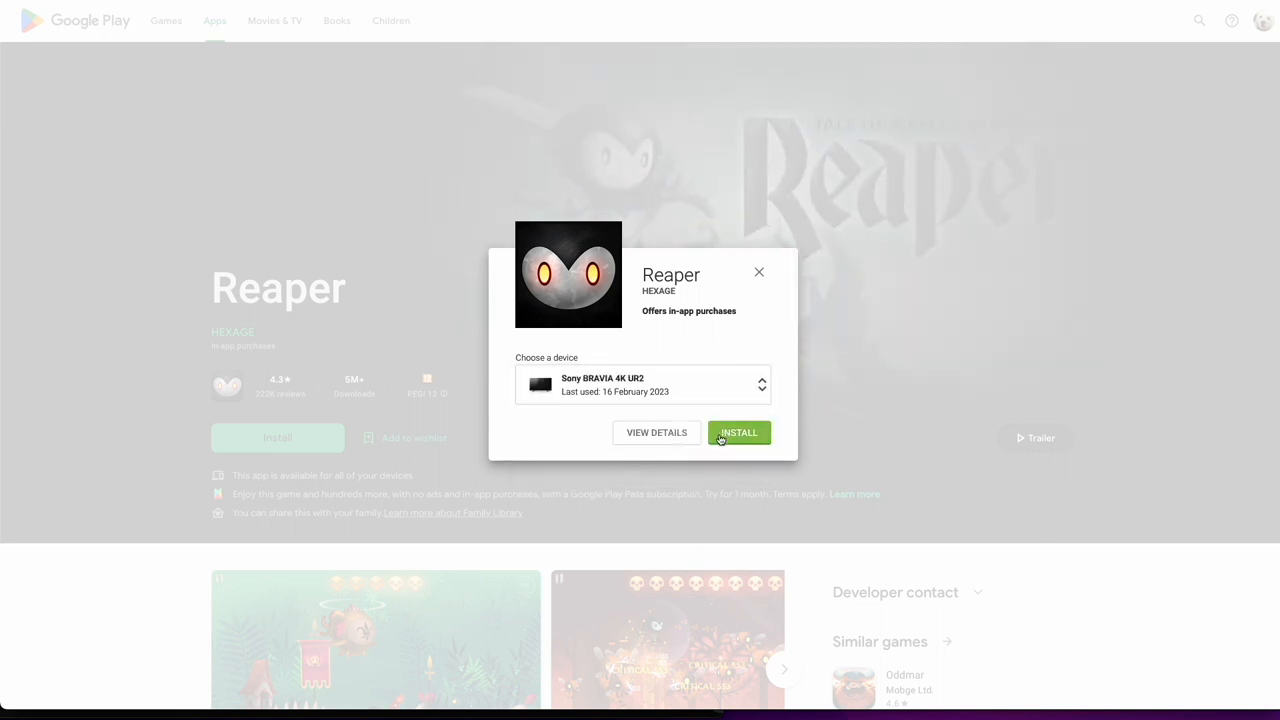
mouse_move(656, 432)
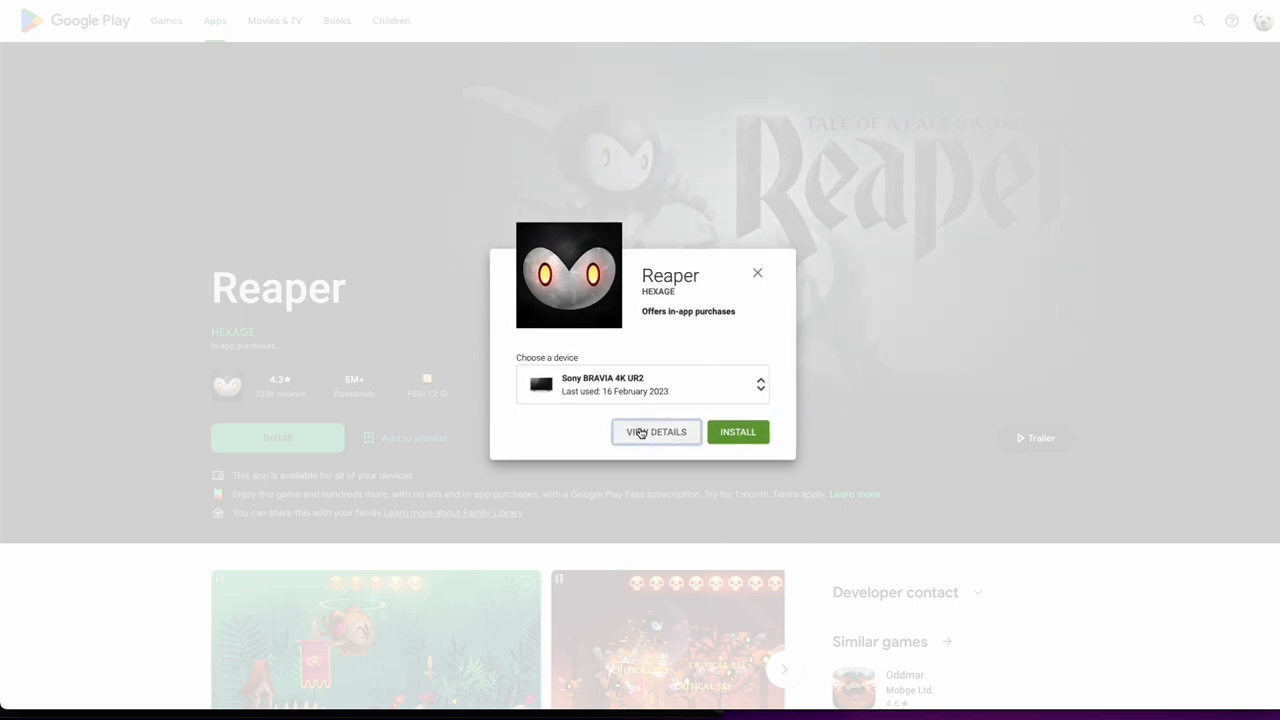
left_click(756, 272)
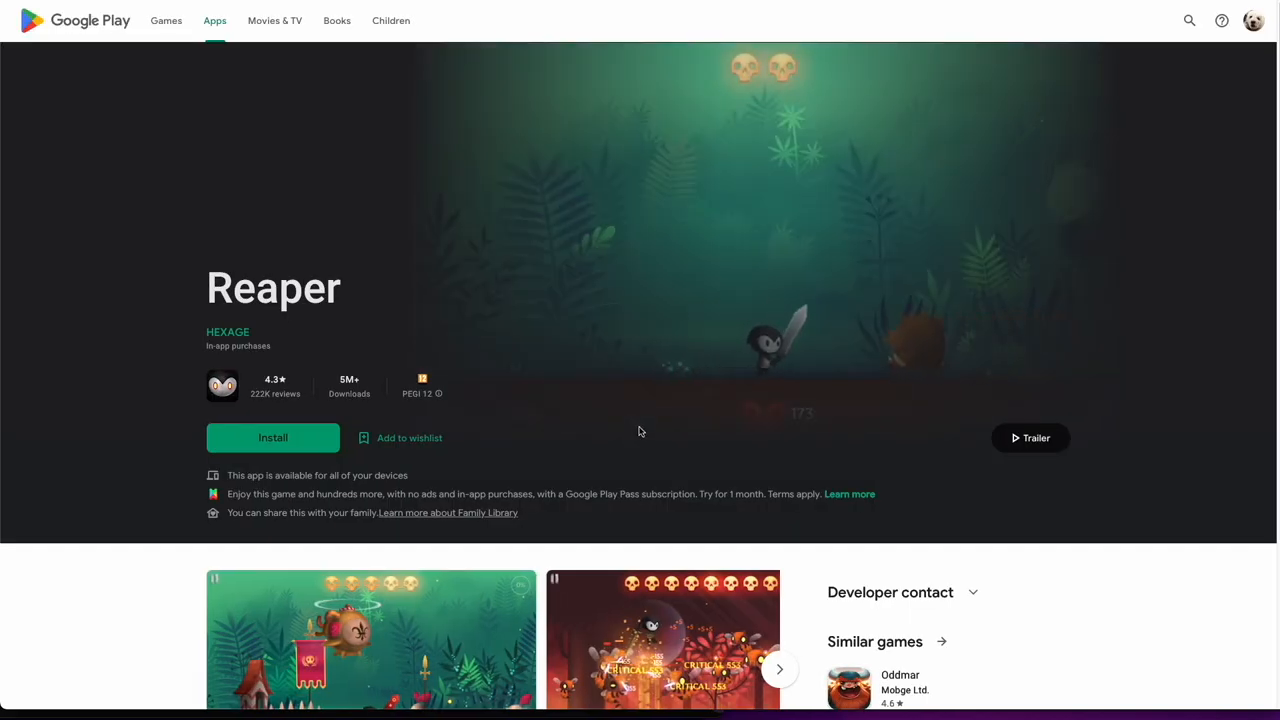